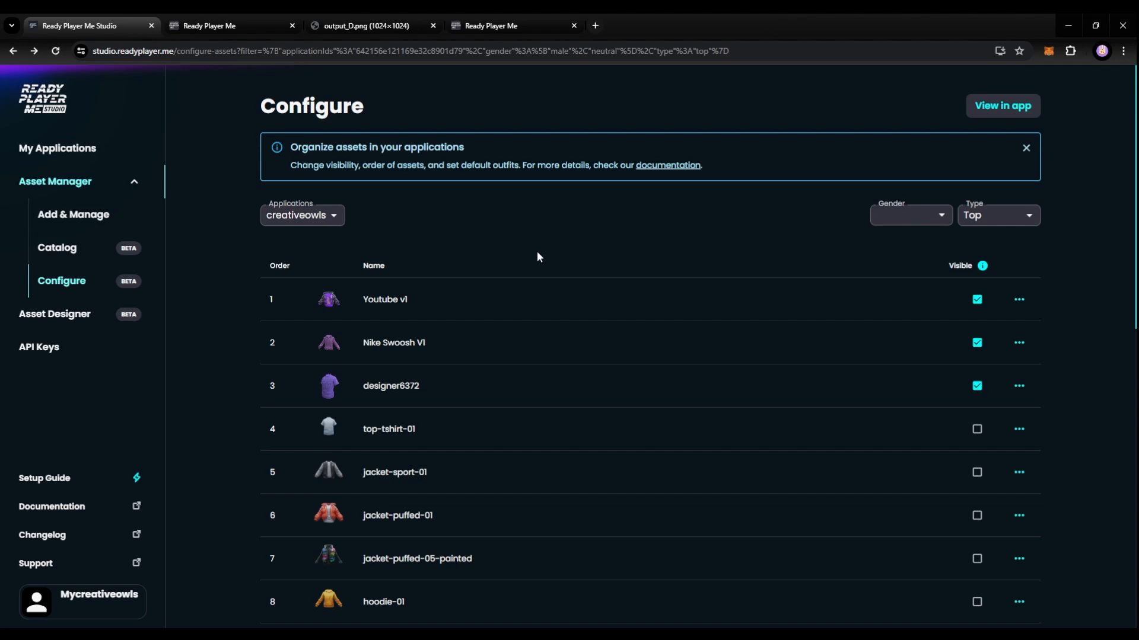
mouse_move(465, 266)
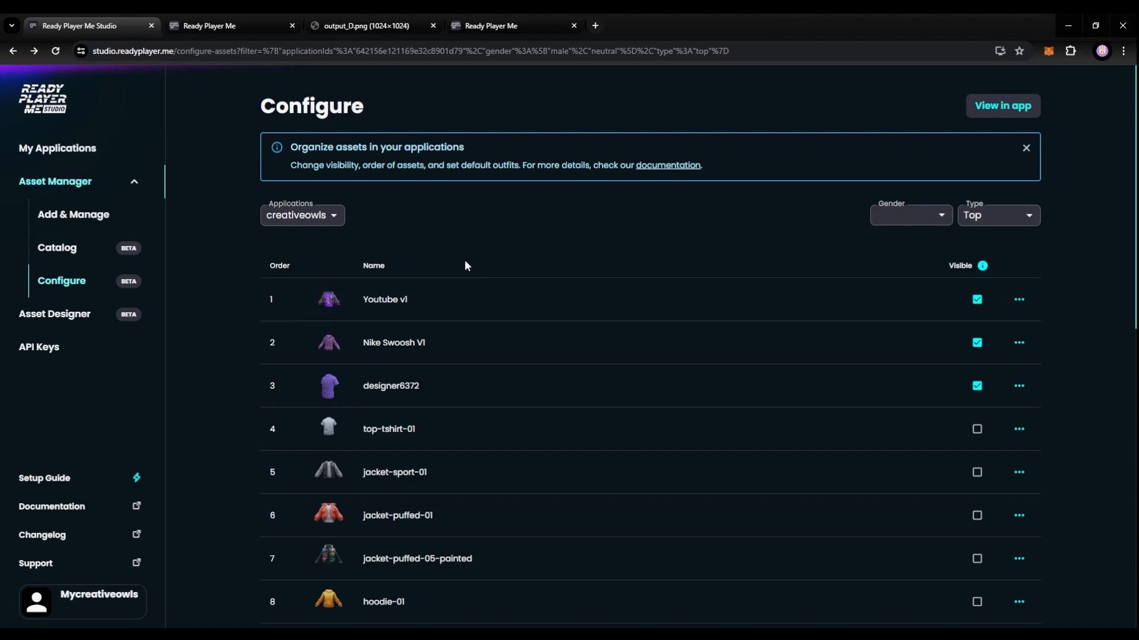
mouse_move(1009, 114)
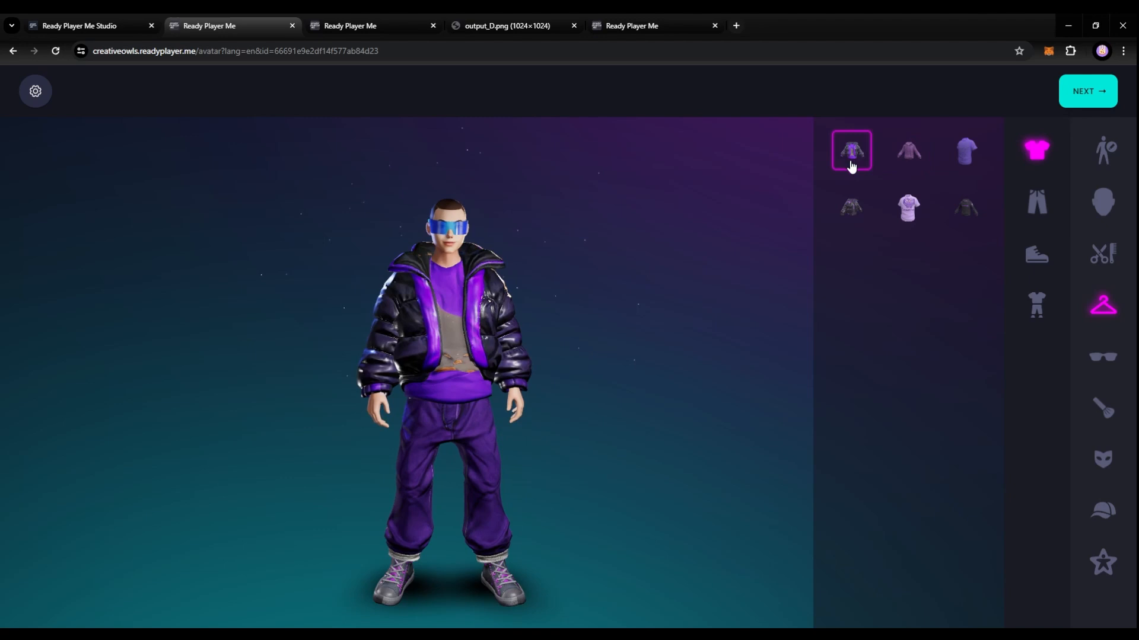
Try the purple puffer jacket, grey and purple sneakers, and dark and purple trousers on the avatar
left_click(851, 206)
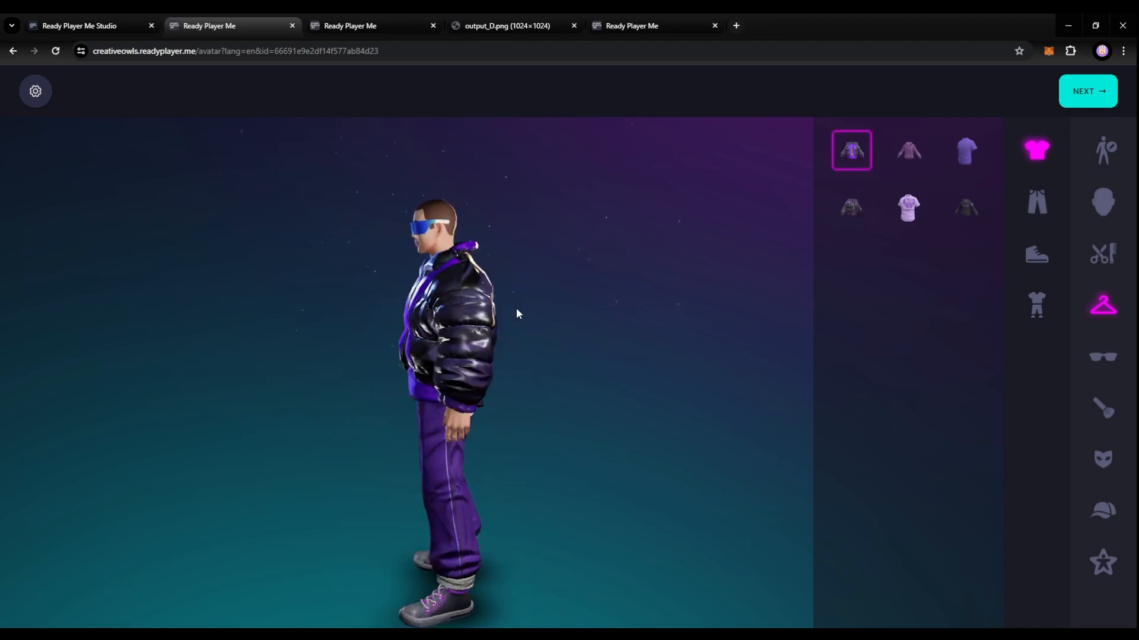
left_click(1036, 255)
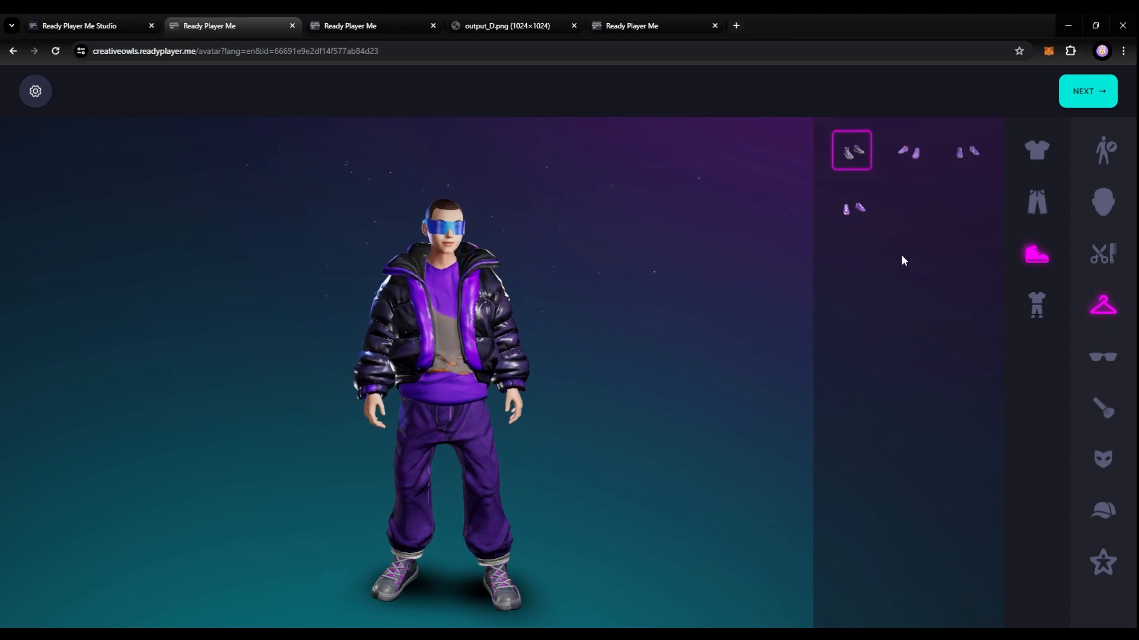
left_click(851, 207)
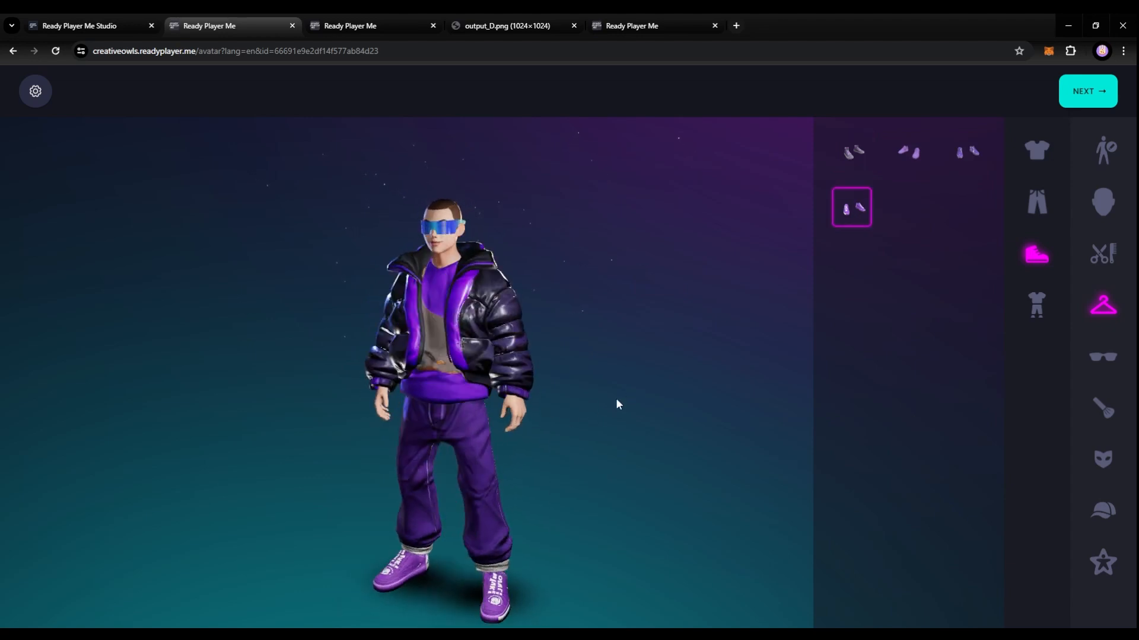
left_click(851, 150)
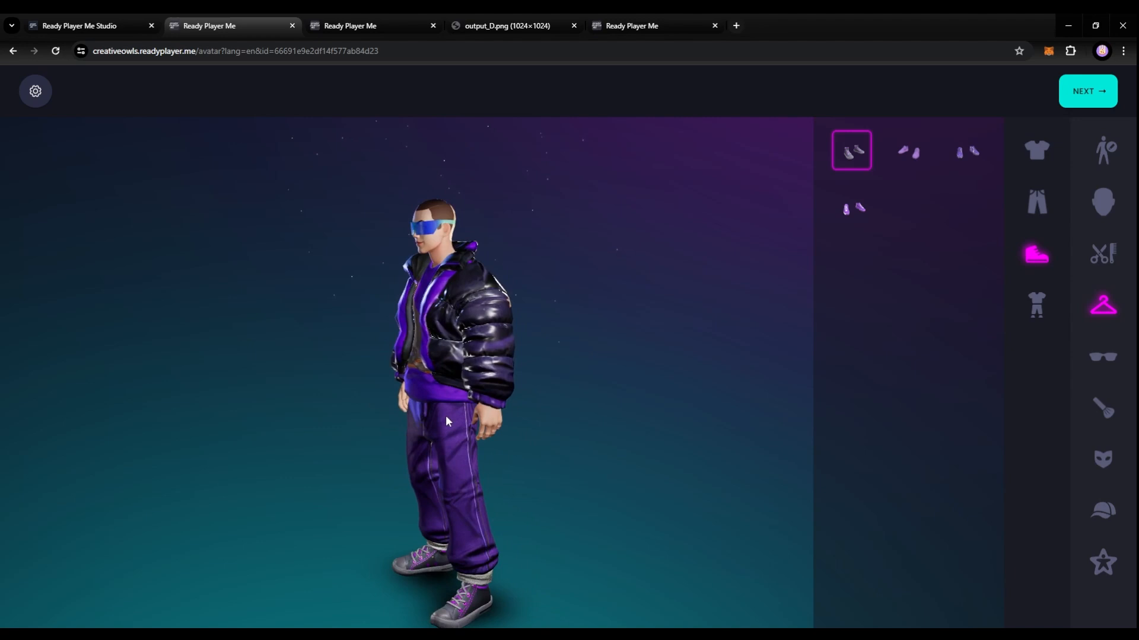
left_click(1036, 201)
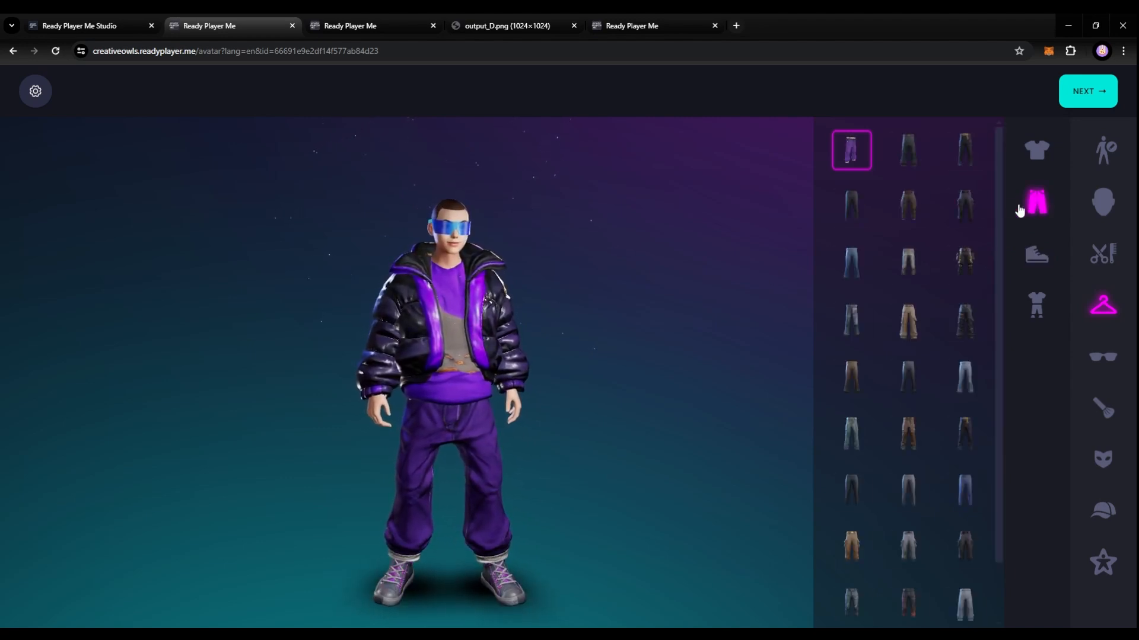
left_click(907, 150)
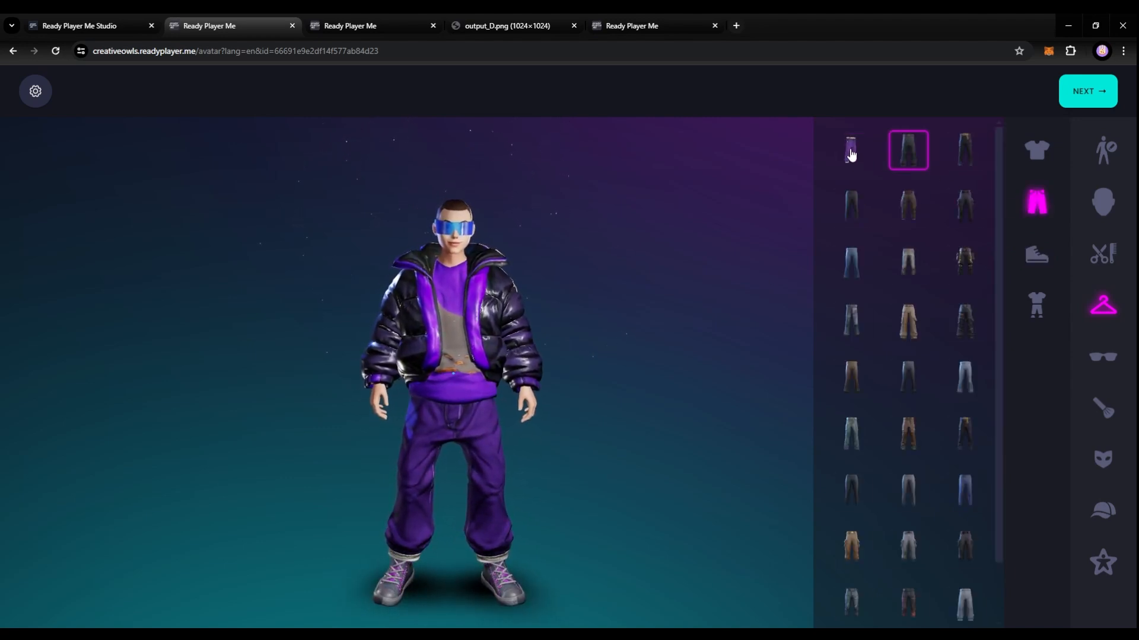
left_click(851, 149)
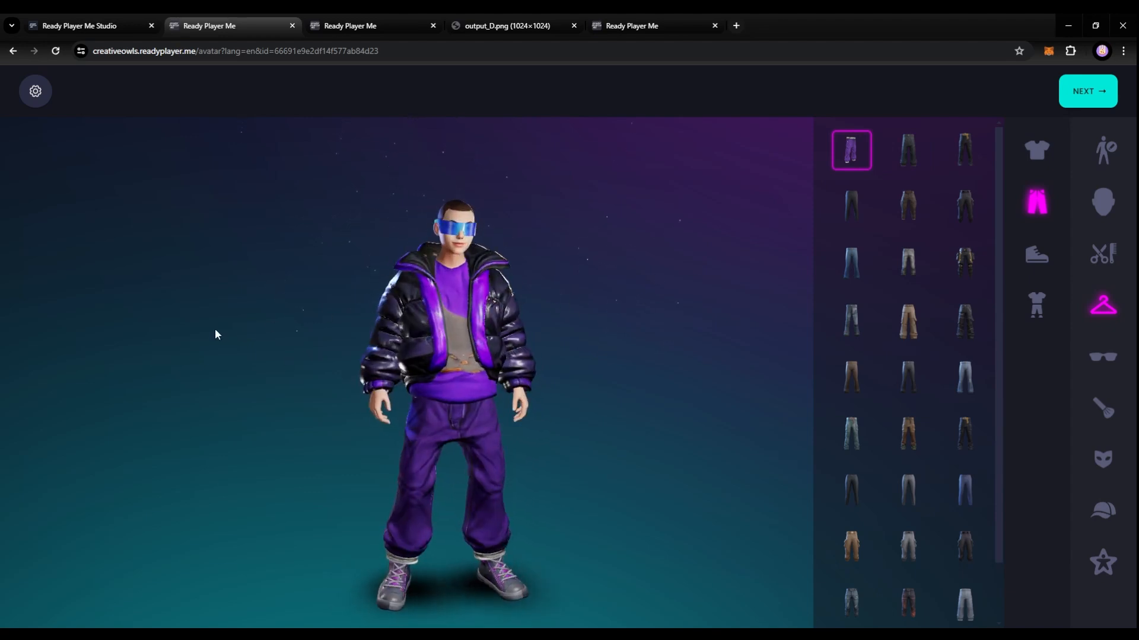
mouse_move(117, 45)
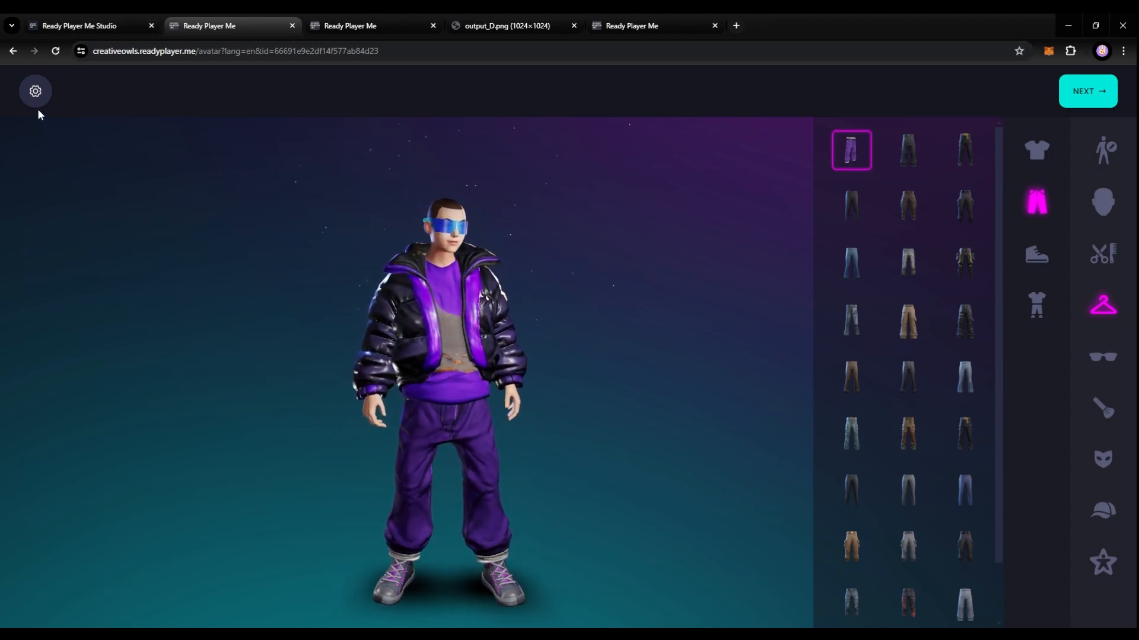
Sign in to Ready Player Me via settings, authorize, and choose Create a New Avatar
left_click(35, 91)
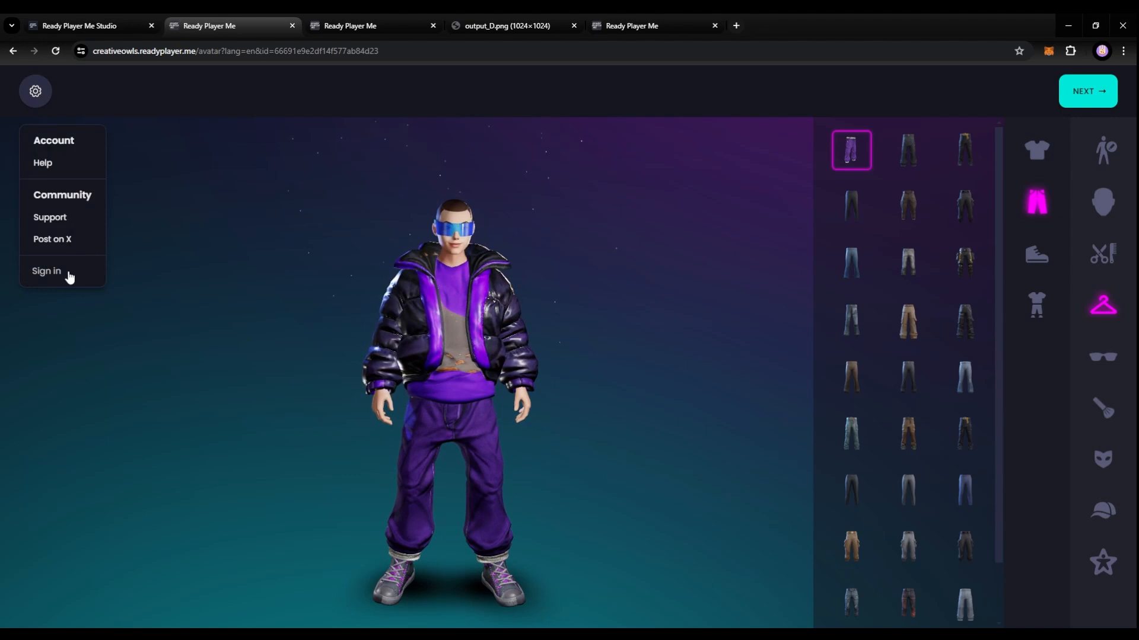
left_click(46, 271)
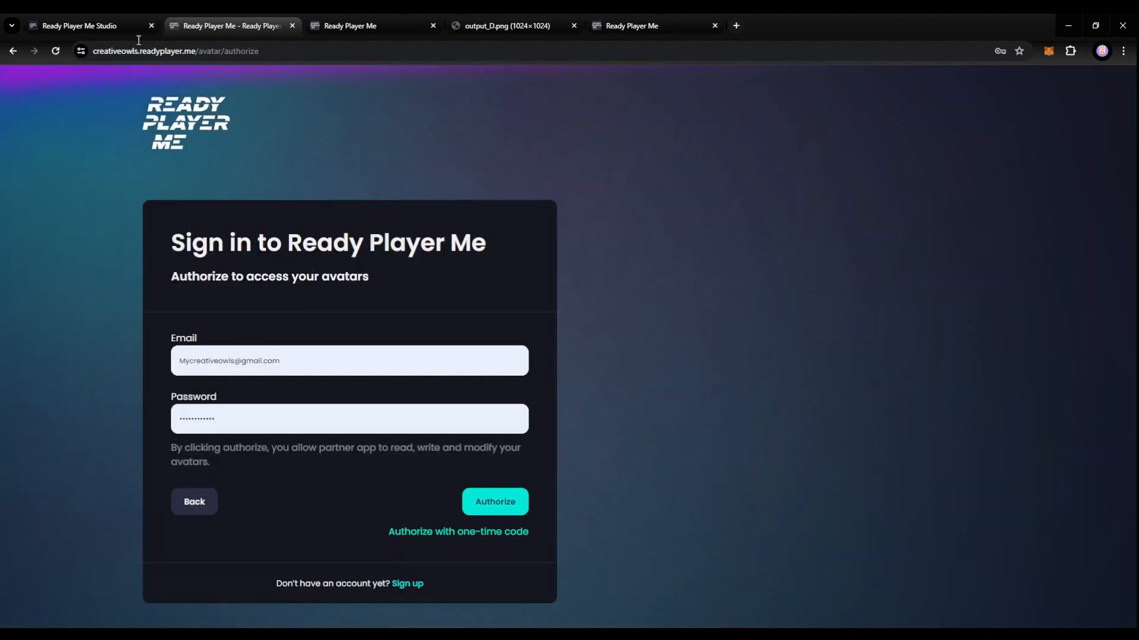
left_click(494, 501)
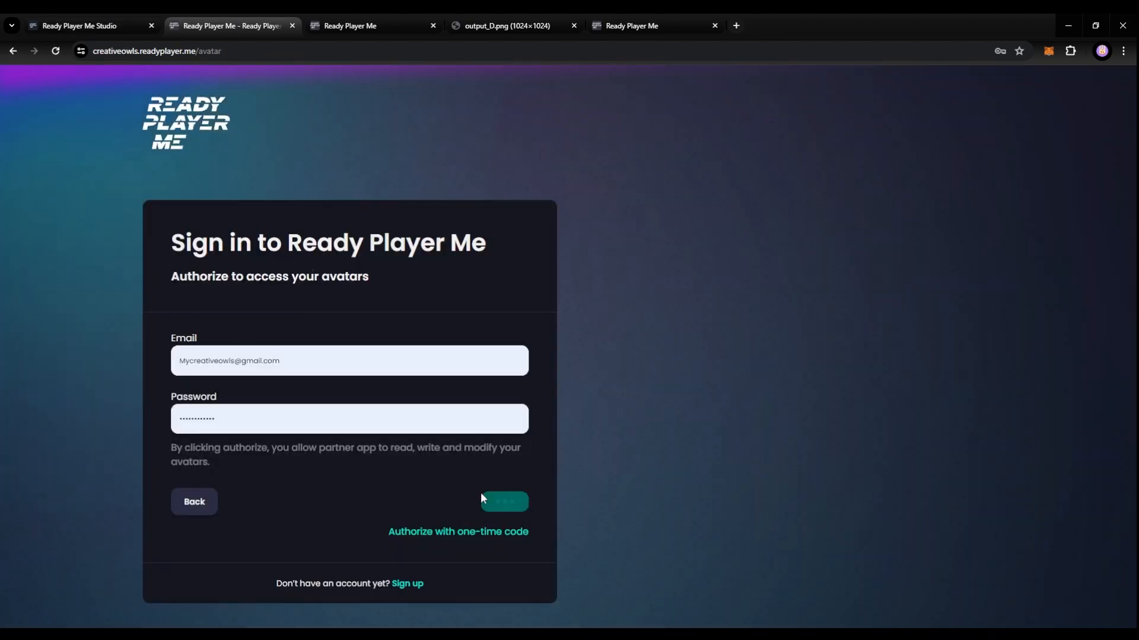
left_click(502, 502)
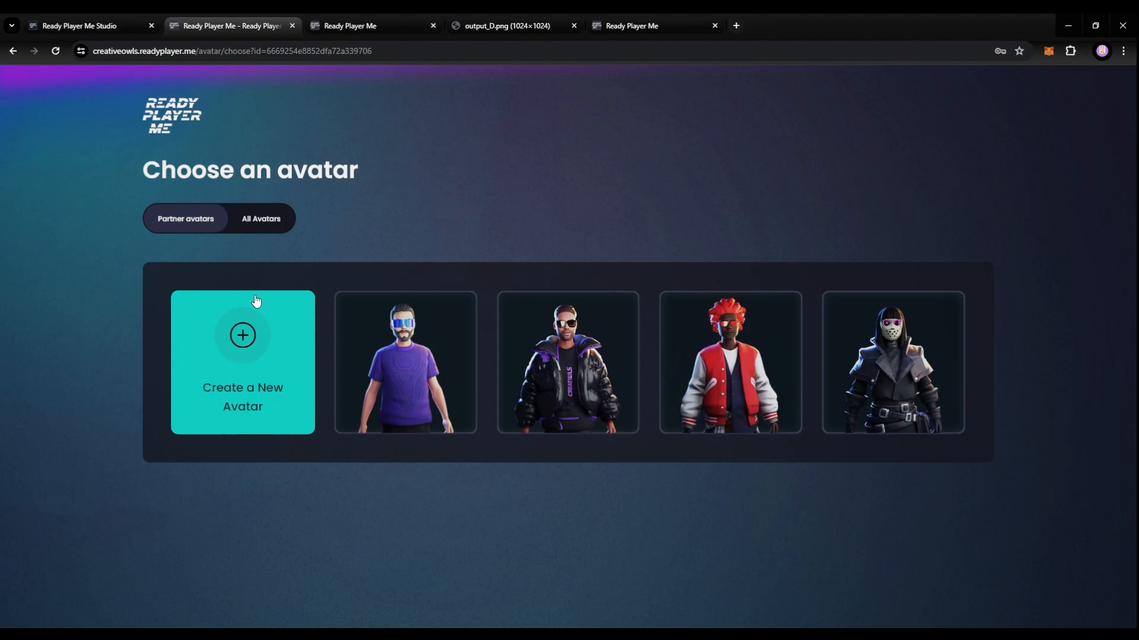
mouse_move(249, 351)
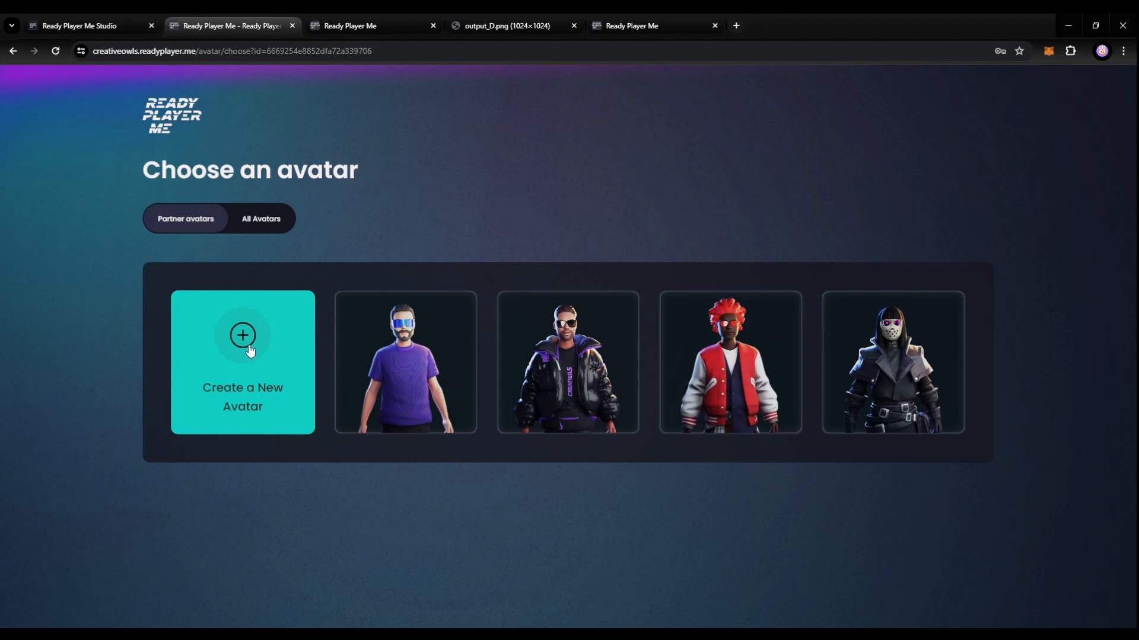
mouse_move(243, 341)
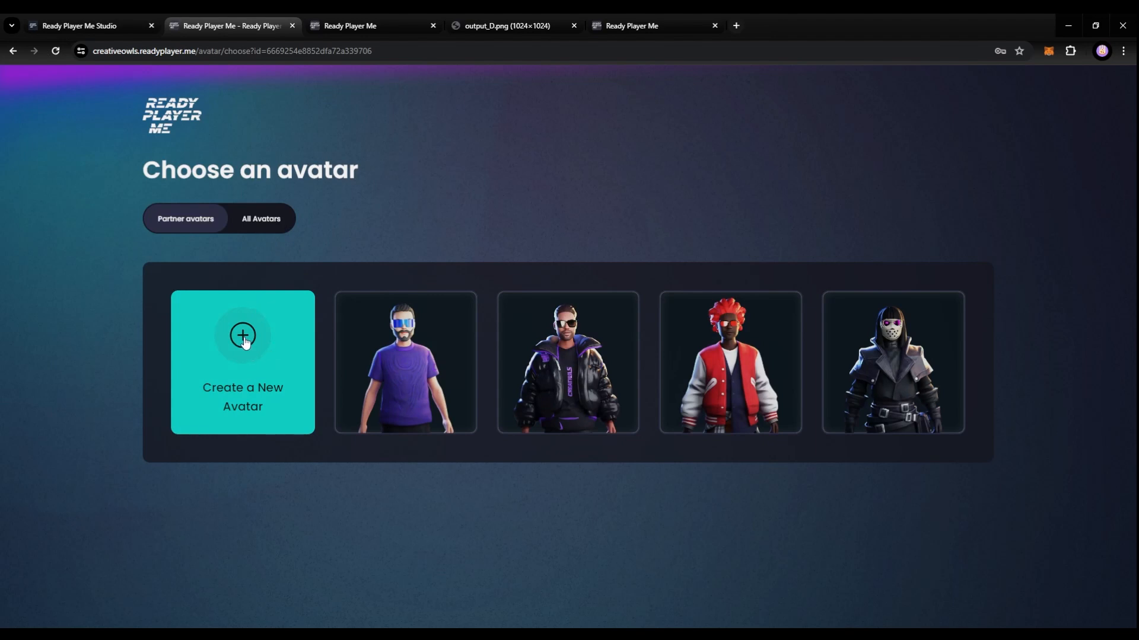
left_click(242, 334)
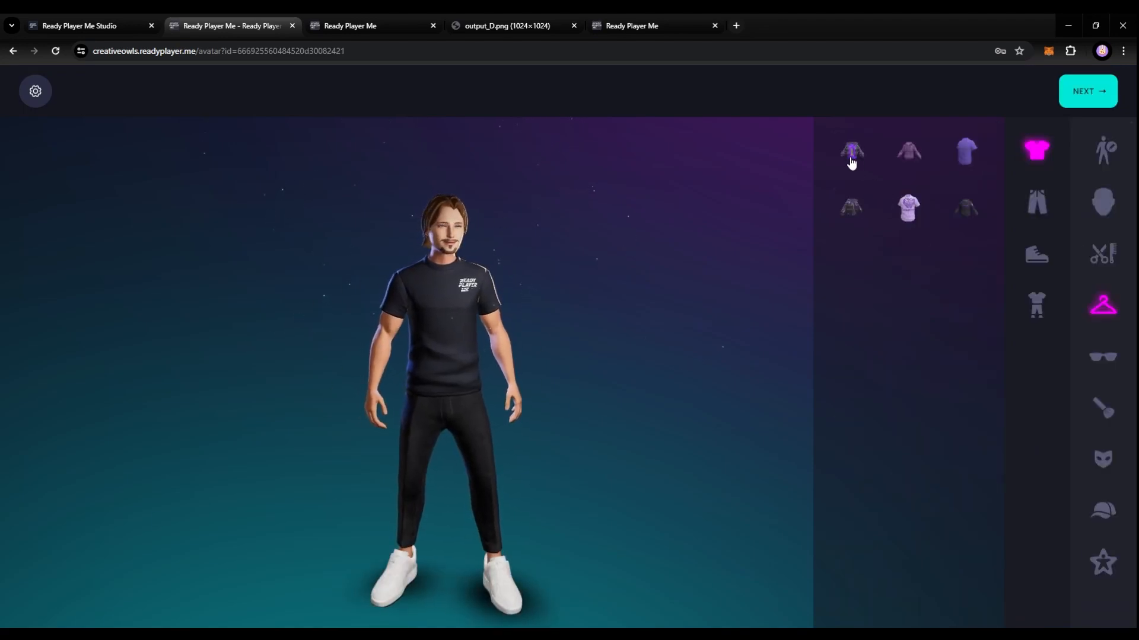
Put the purple puffer jacket on, try grey then purple sneakers, and choose purple trousers
left_click(851, 150)
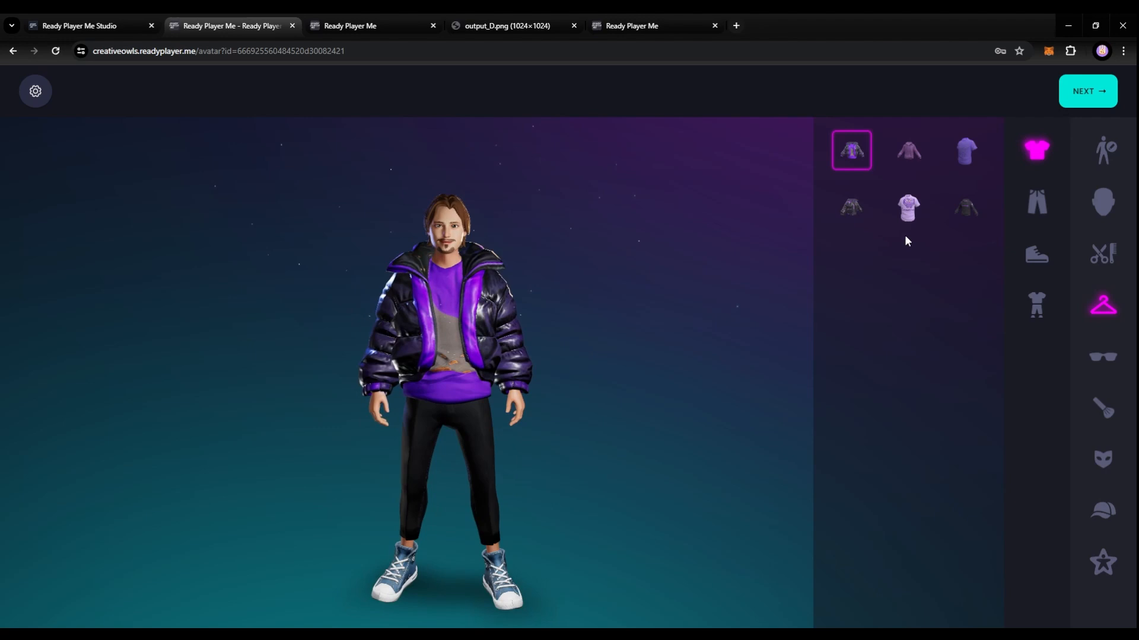
left_click(1036, 254)
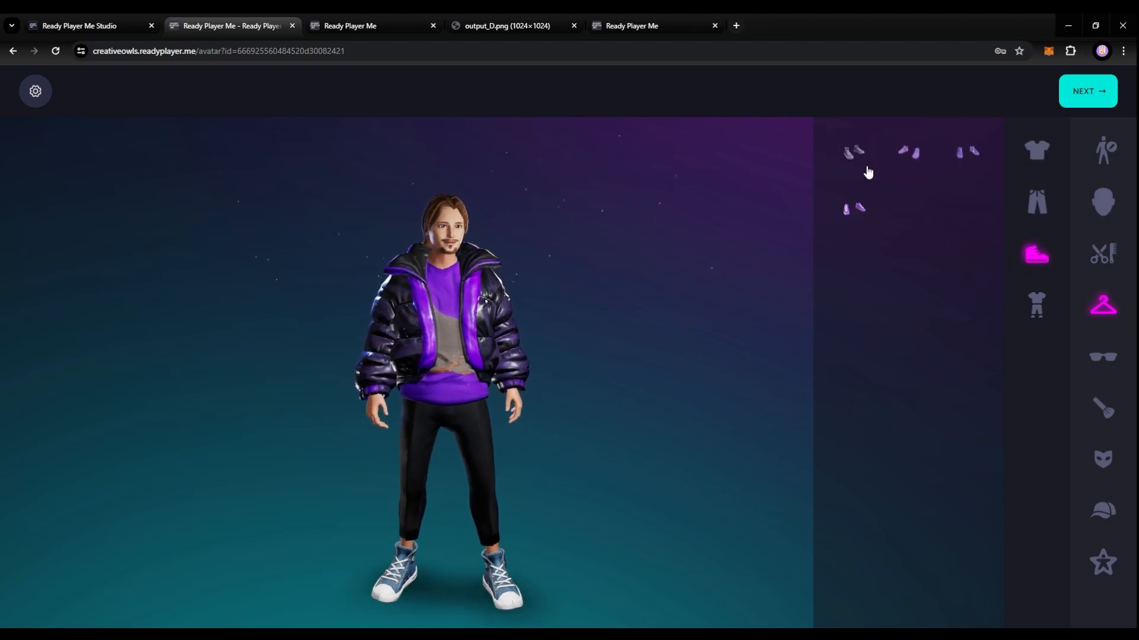
left_click(851, 152)
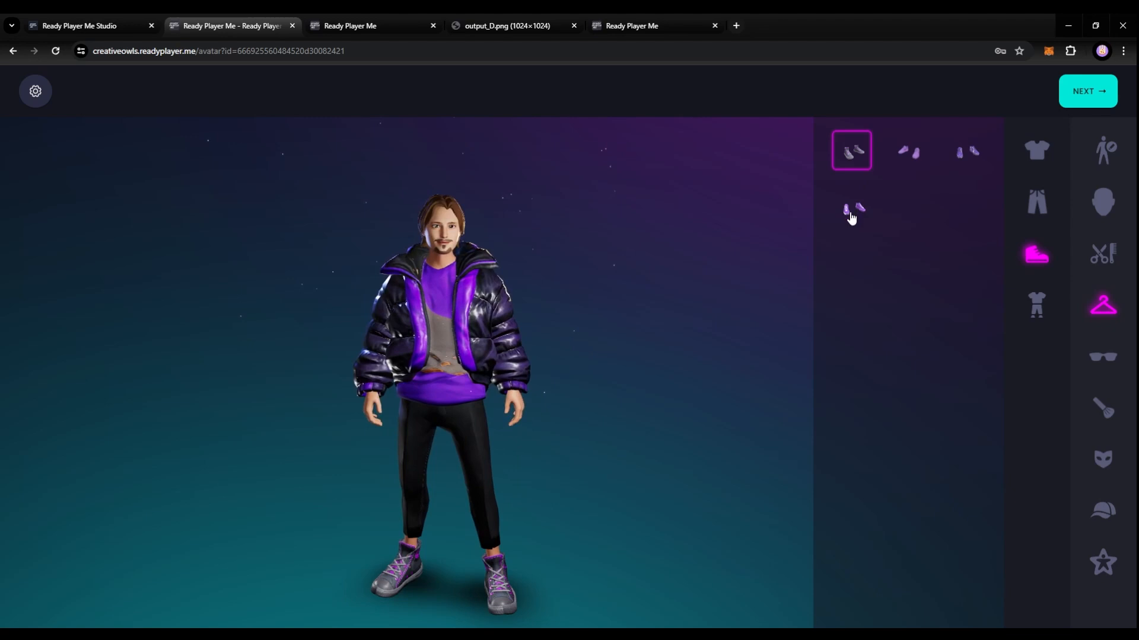
left_click(851, 208)
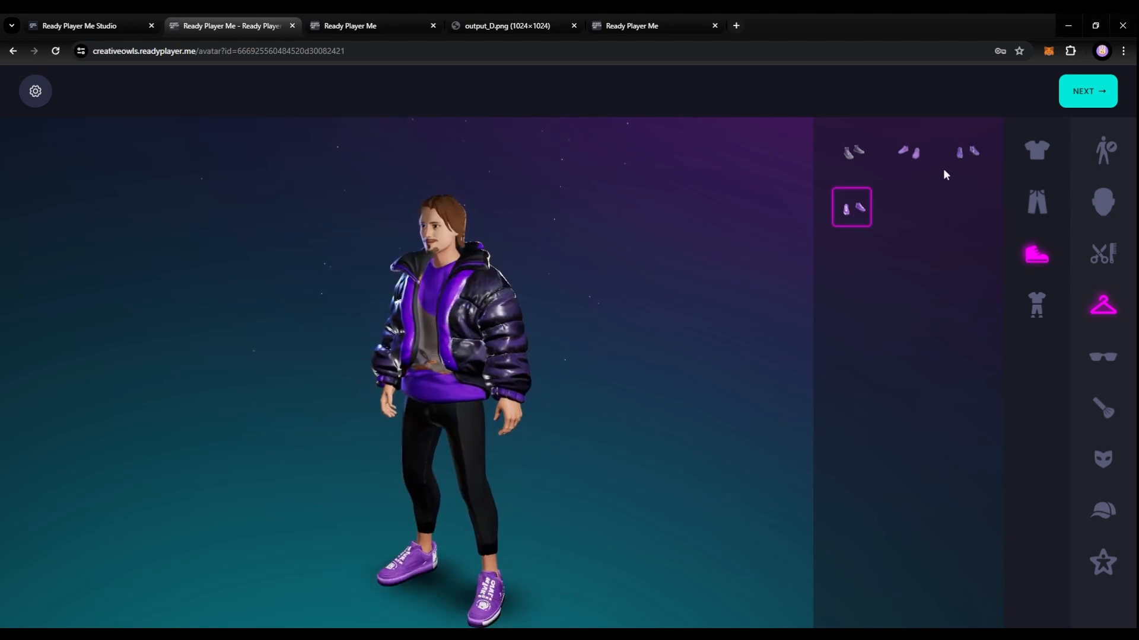
left_click(965, 151)
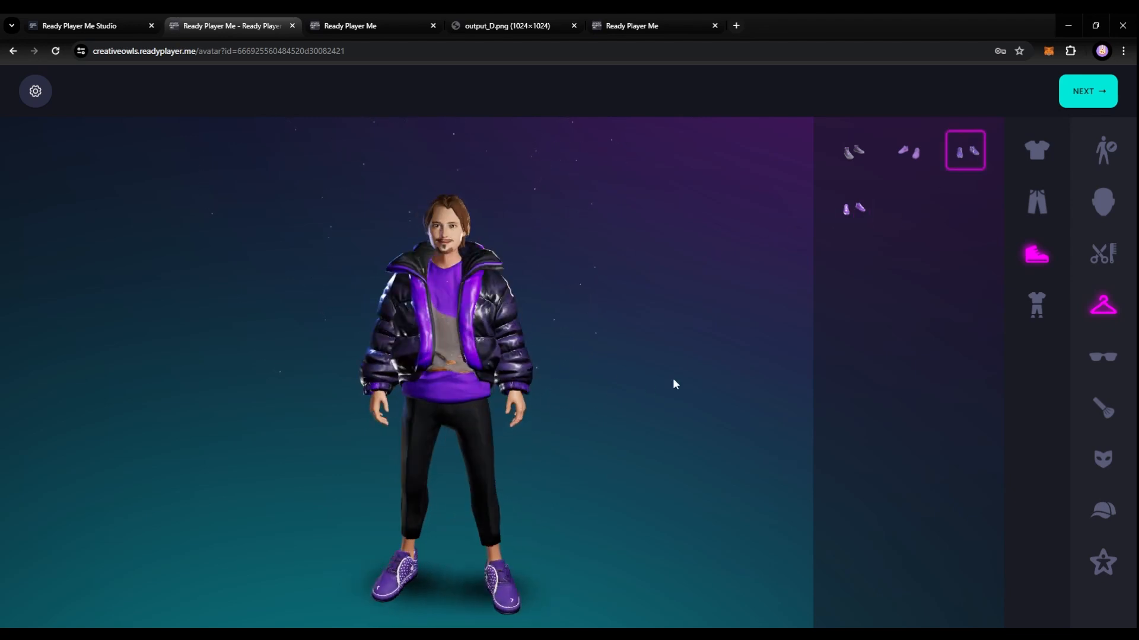
left_click(1036, 202)
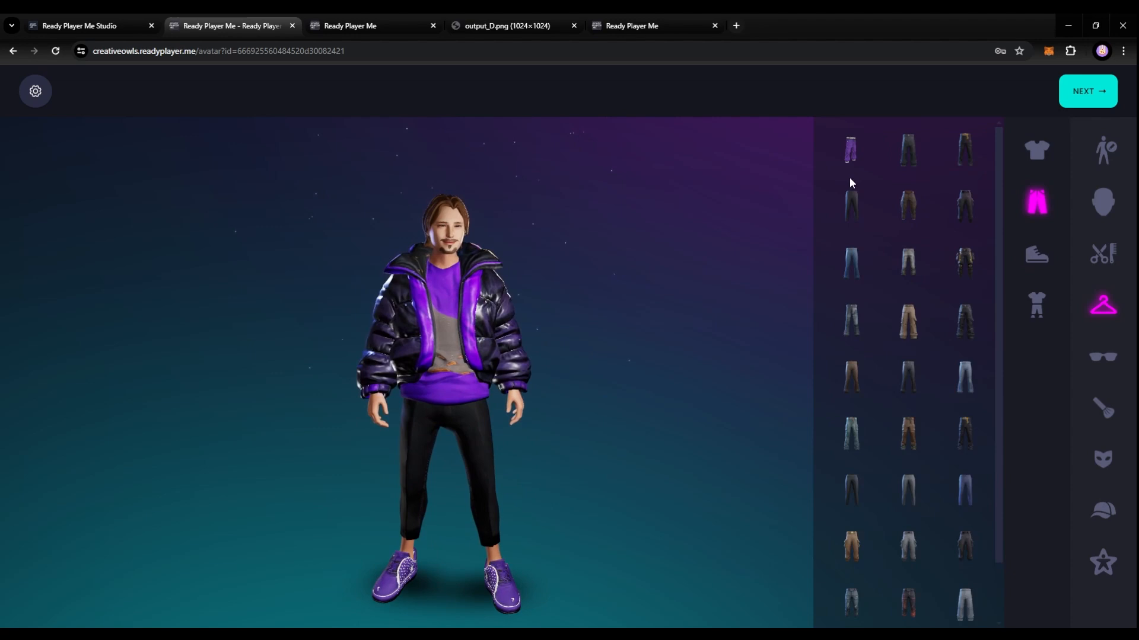
left_click(849, 149)
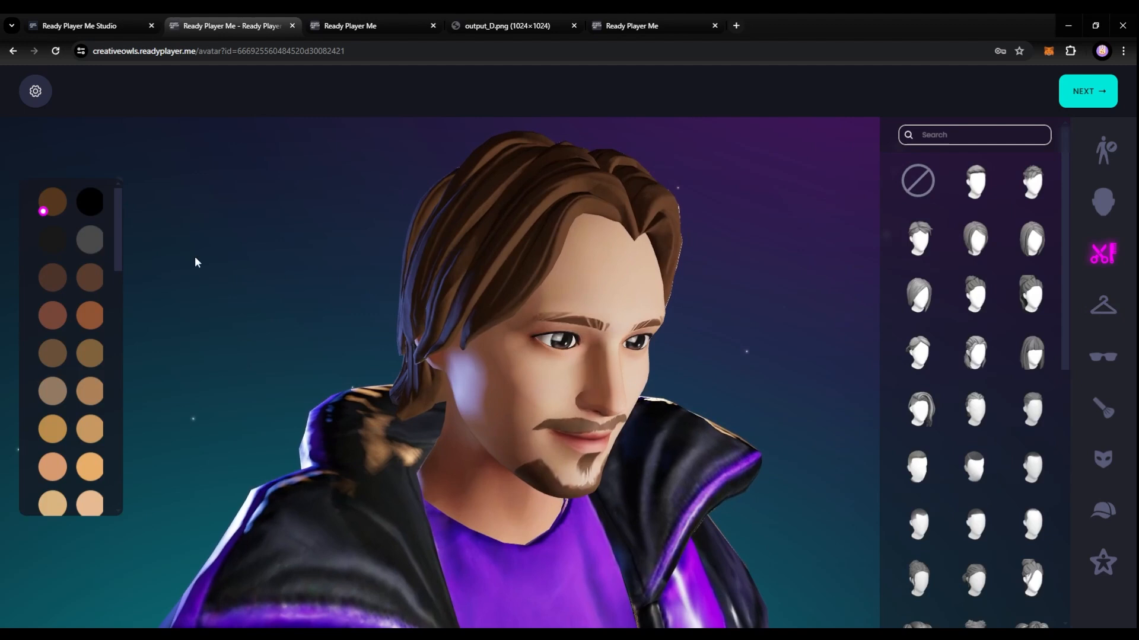
Pick a short hairstyle, scroll the hair grid, and try a curly tousled style
left_click(918, 237)
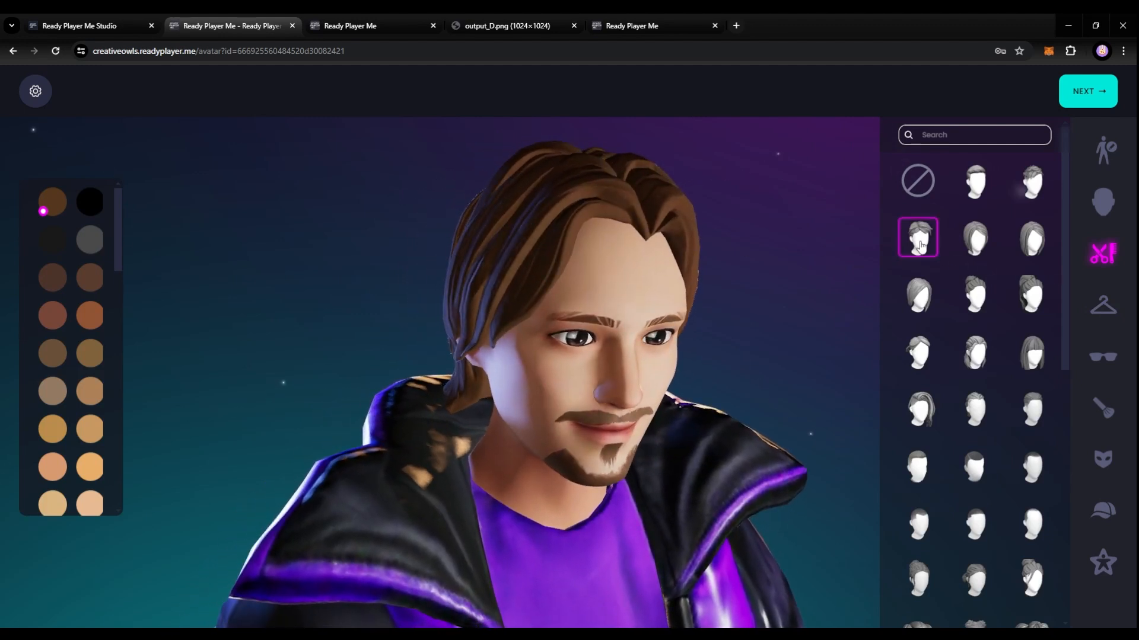
scroll("down", 3)
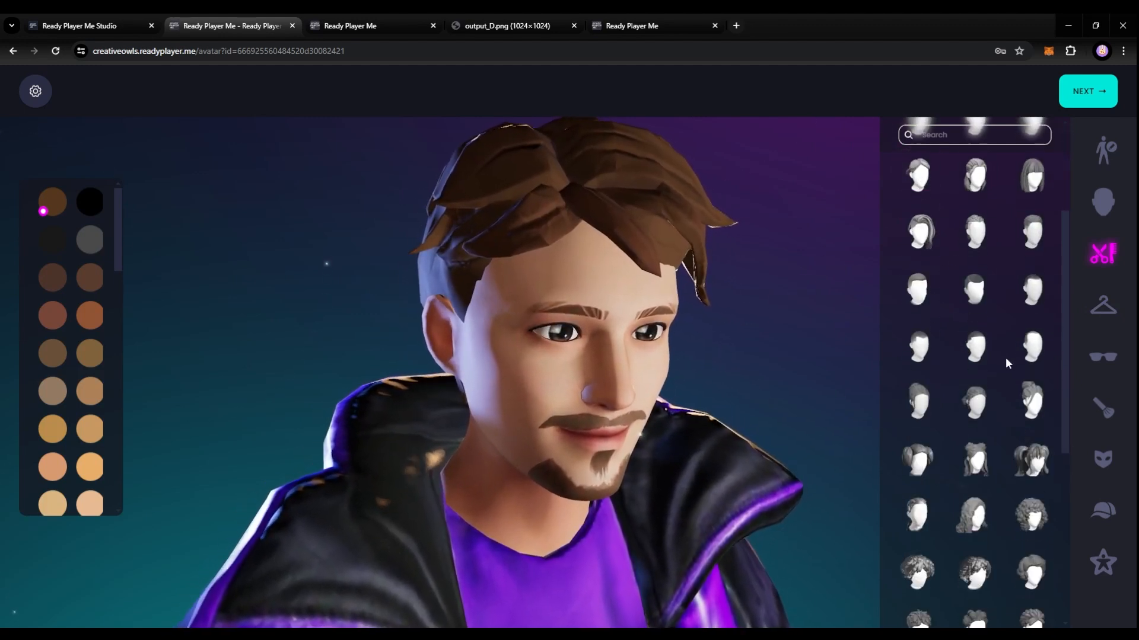
scroll("down", 3)
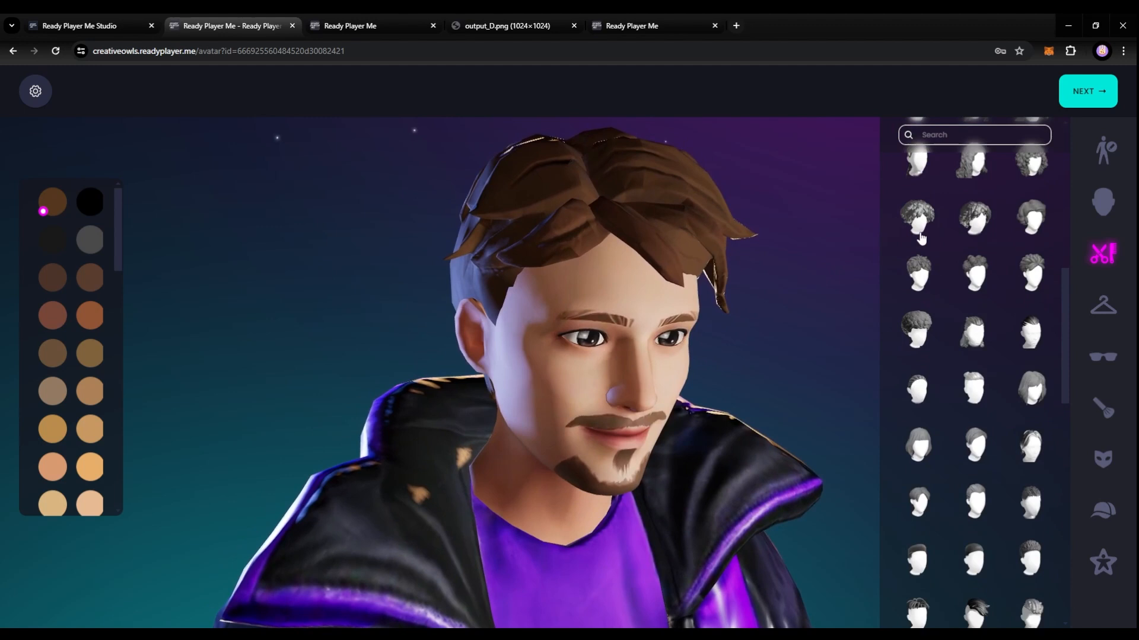
left_click(918, 330)
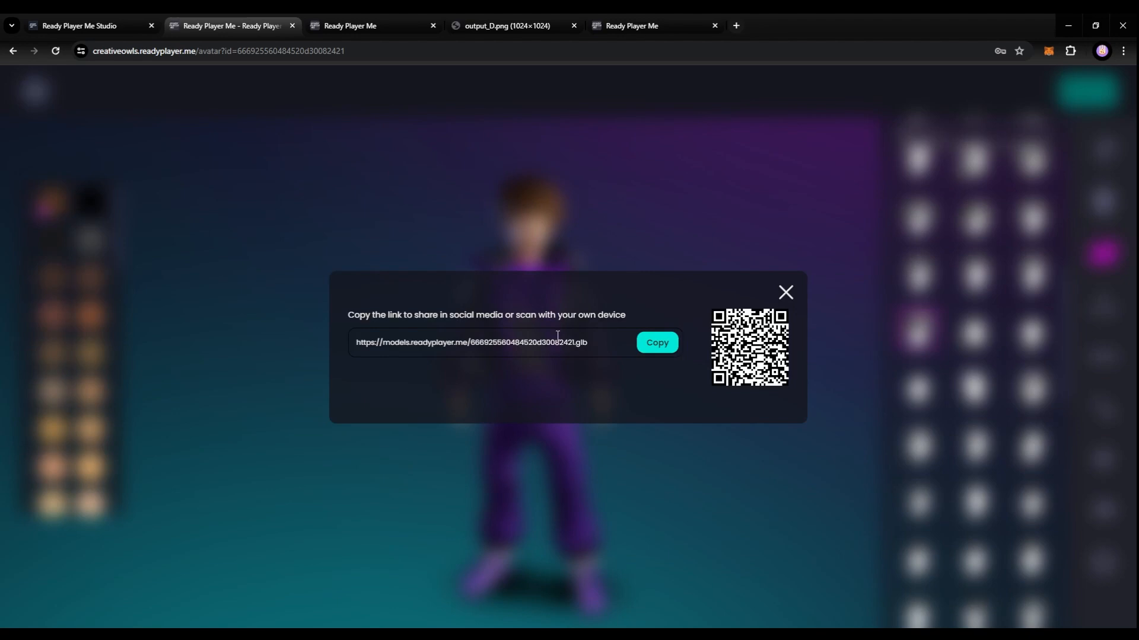
Select the avatar's .glb model URL in the share dialog and copy it
left_click(475, 342)
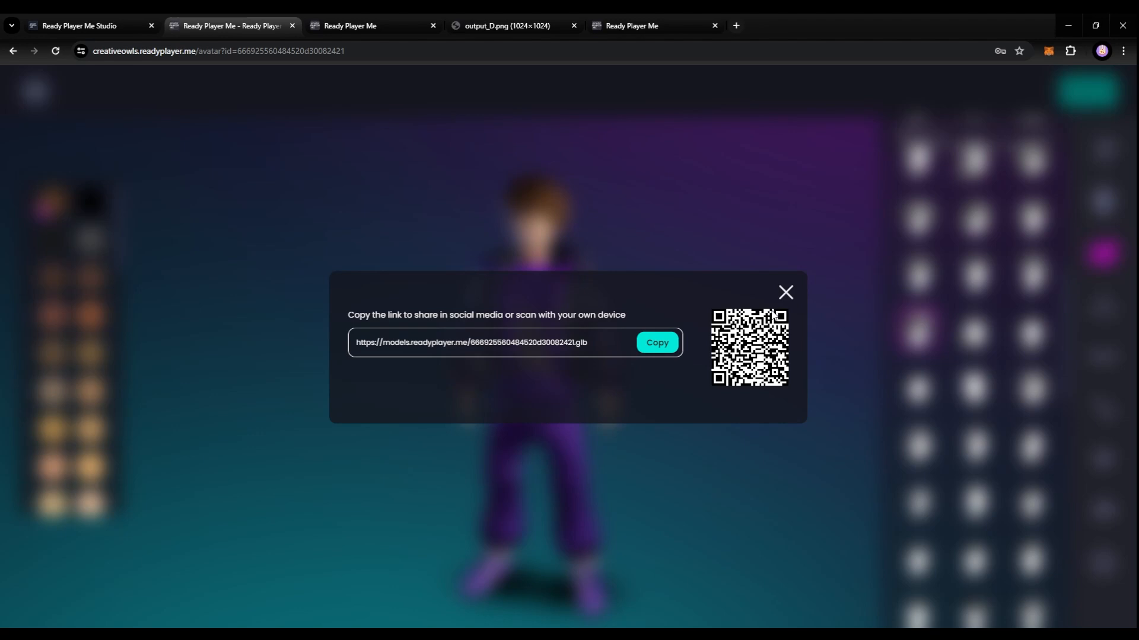
left_click(786, 292)
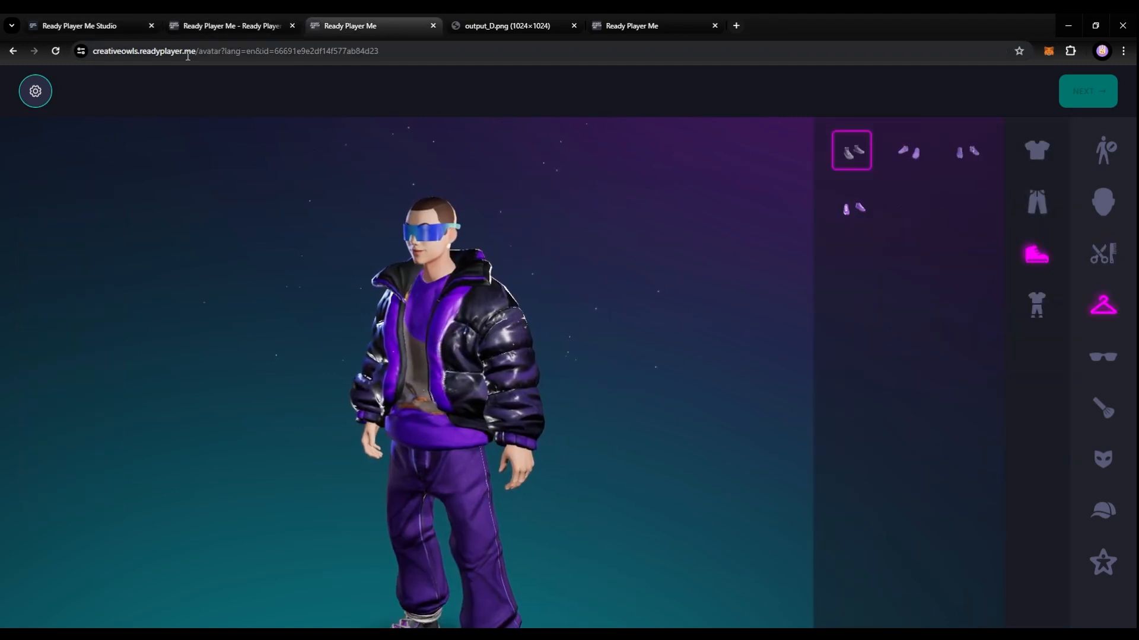
Go to the Ready Player Me hub through the 'Your account' dropdown's Enter HUB
left_click(80, 25)
type("re")
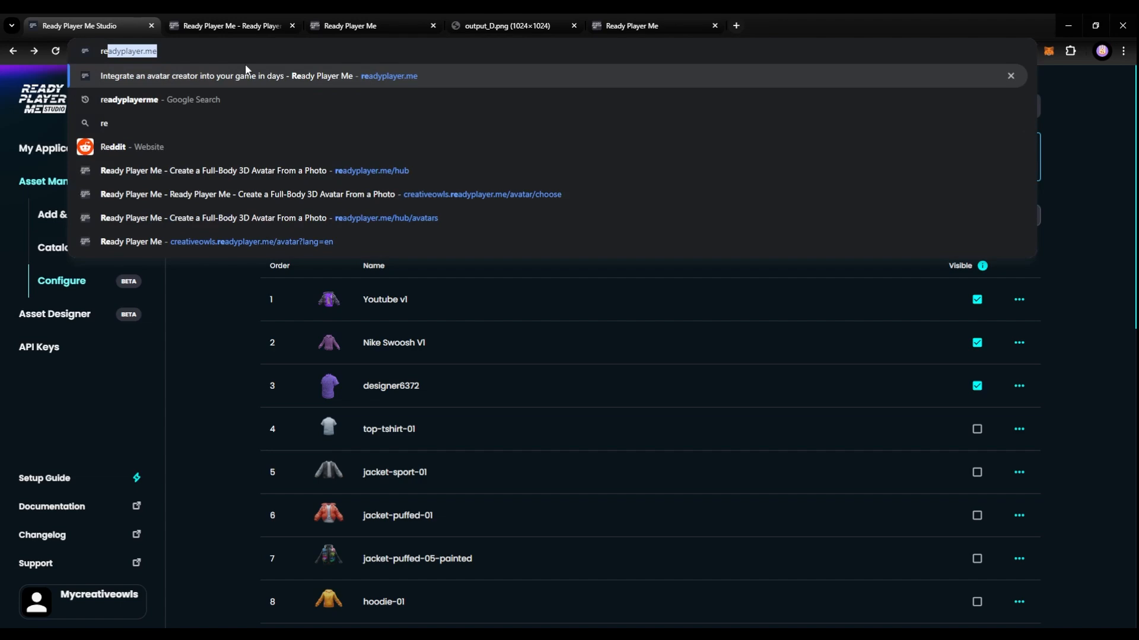
left_click(259, 76)
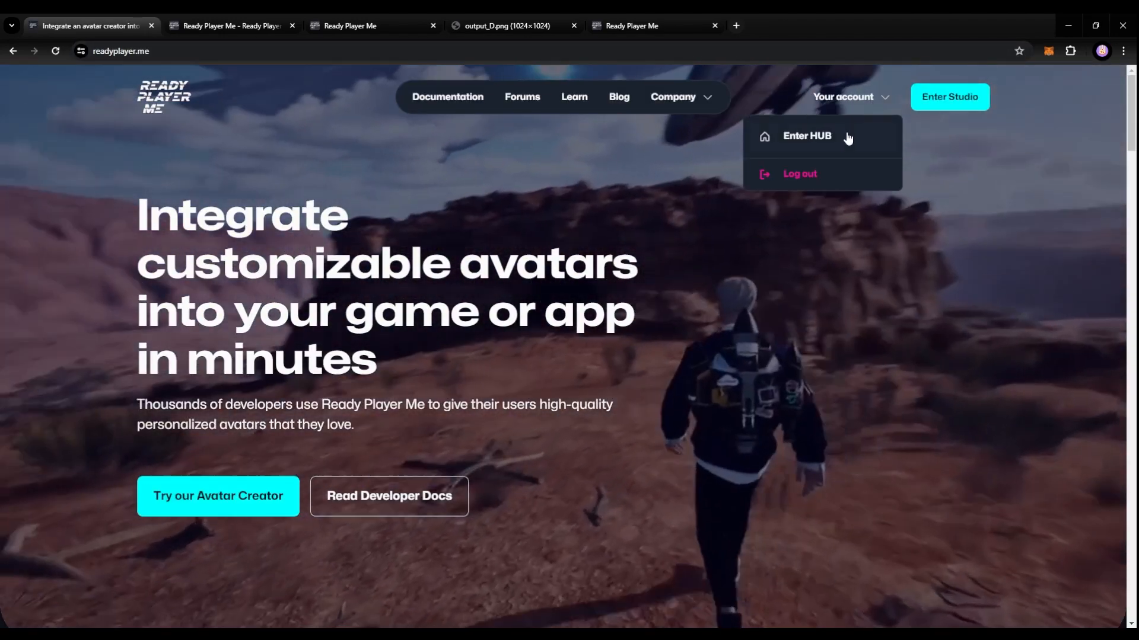
left_click(806, 136)
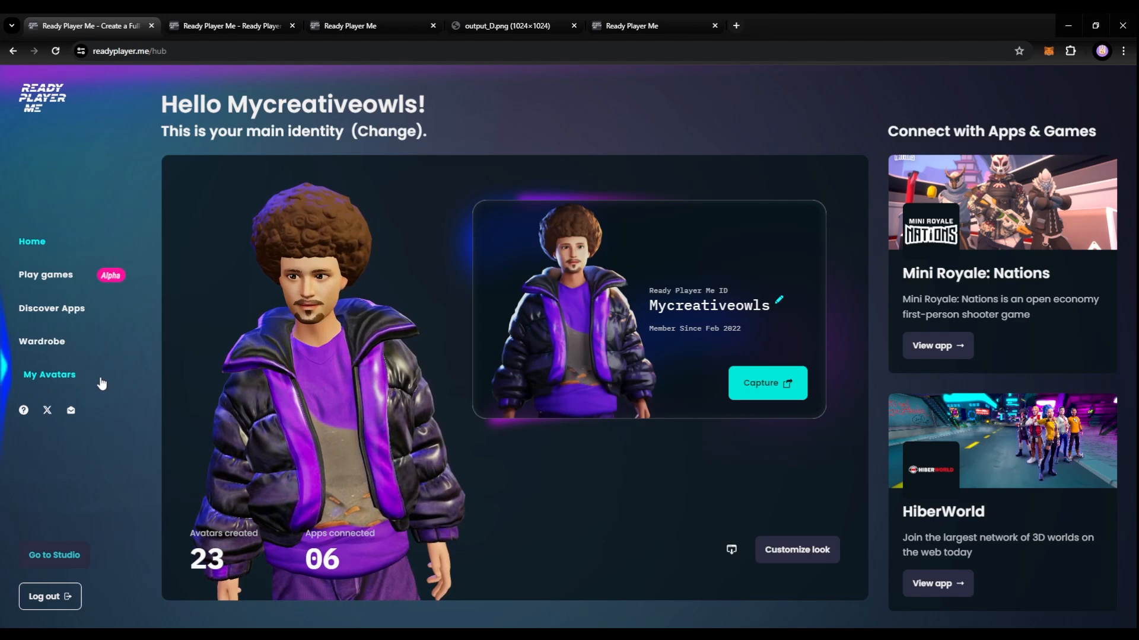
mouse_move(140, 401)
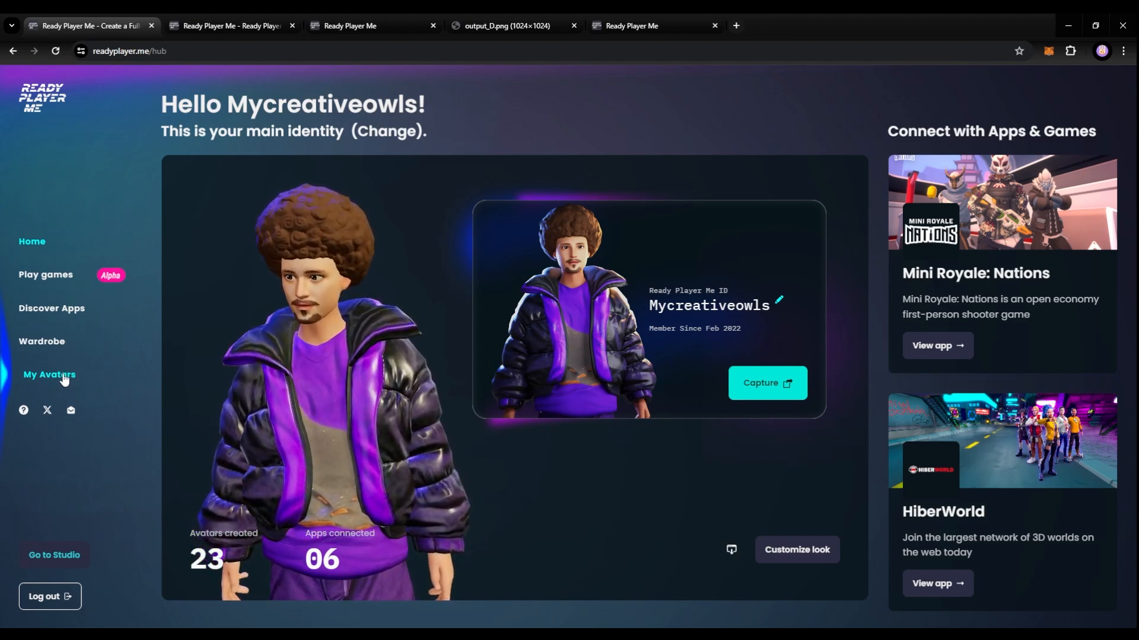
Open My Avatars from the hub's left sidebar
left_click(49, 375)
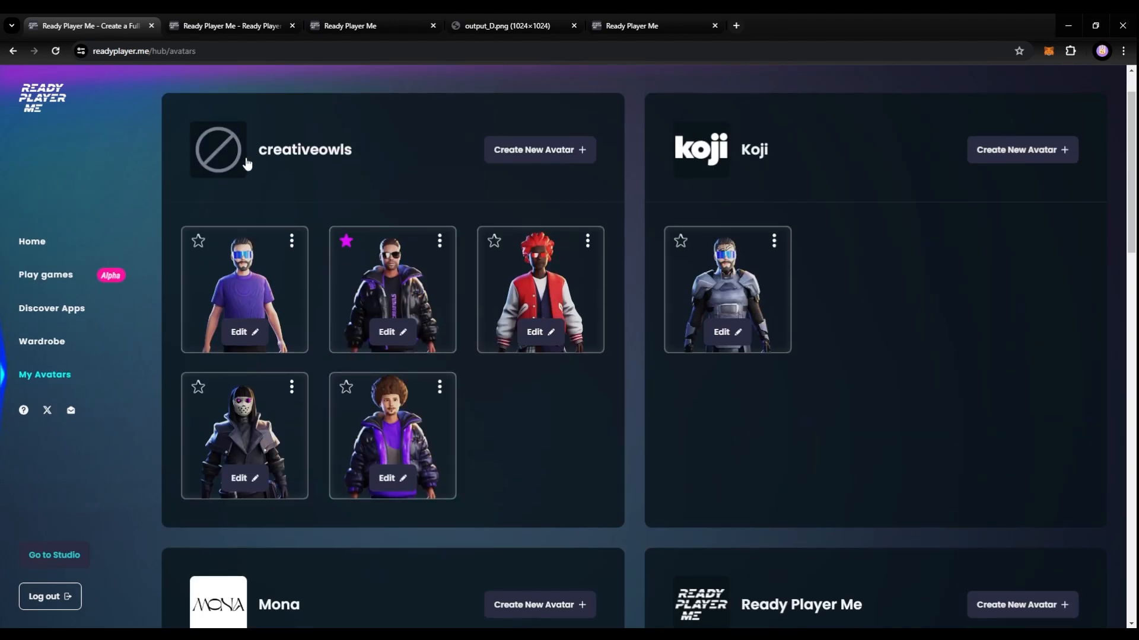
mouse_move(114, 375)
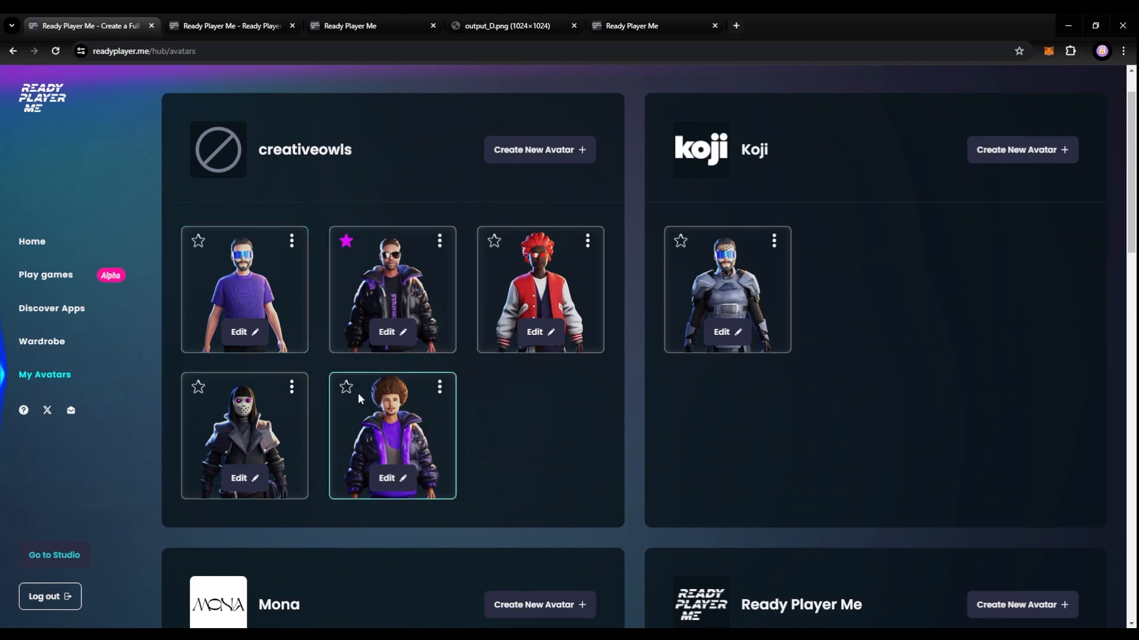
mouse_move(384, 418)
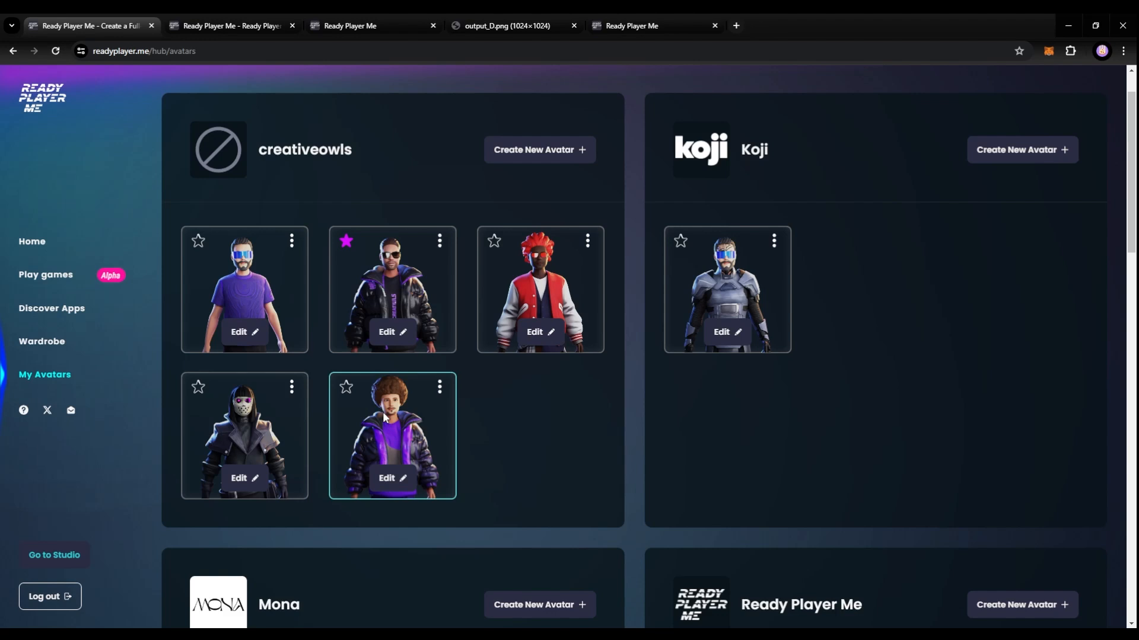
mouse_move(428, 431)
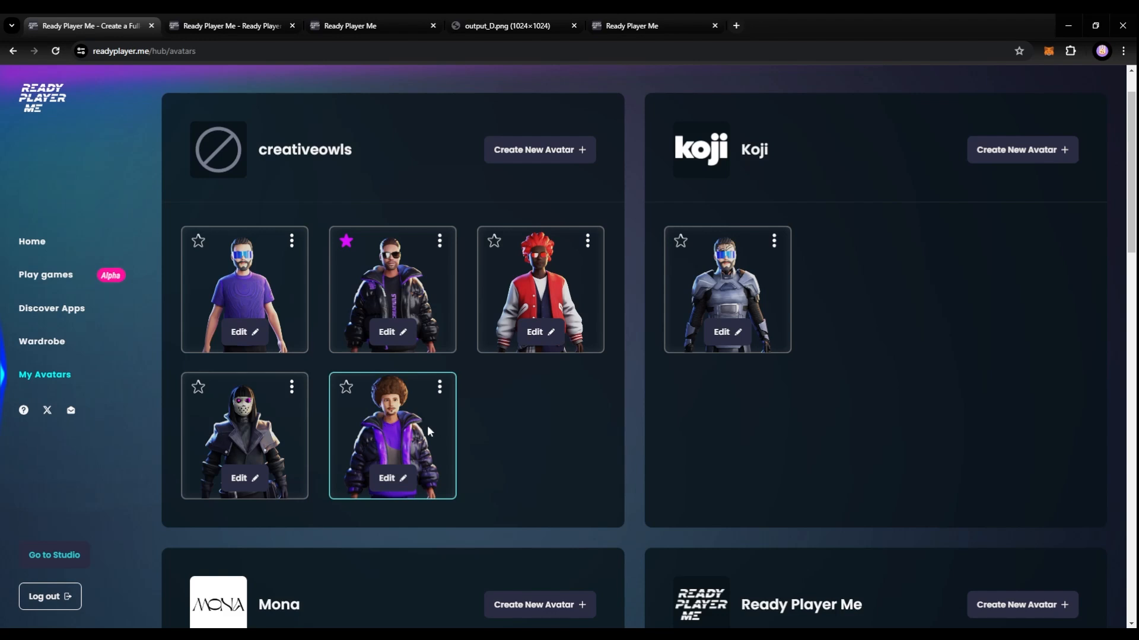
Scroll the My Avatars list, then open spatial.io in a new tab
scroll("up", 3)
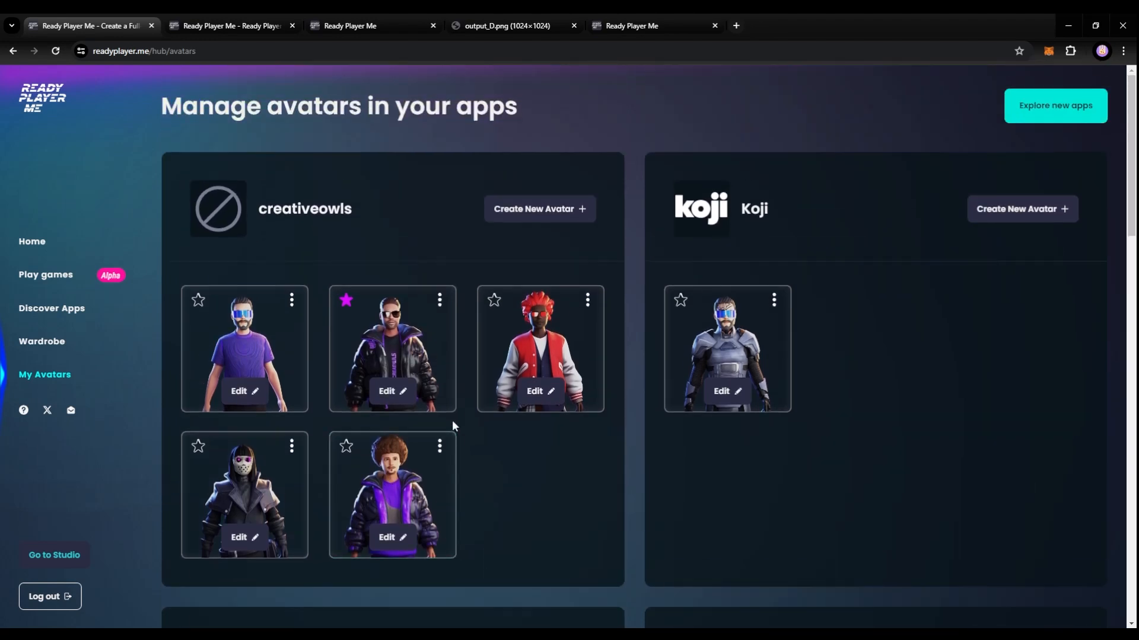
mouse_move(465, 492)
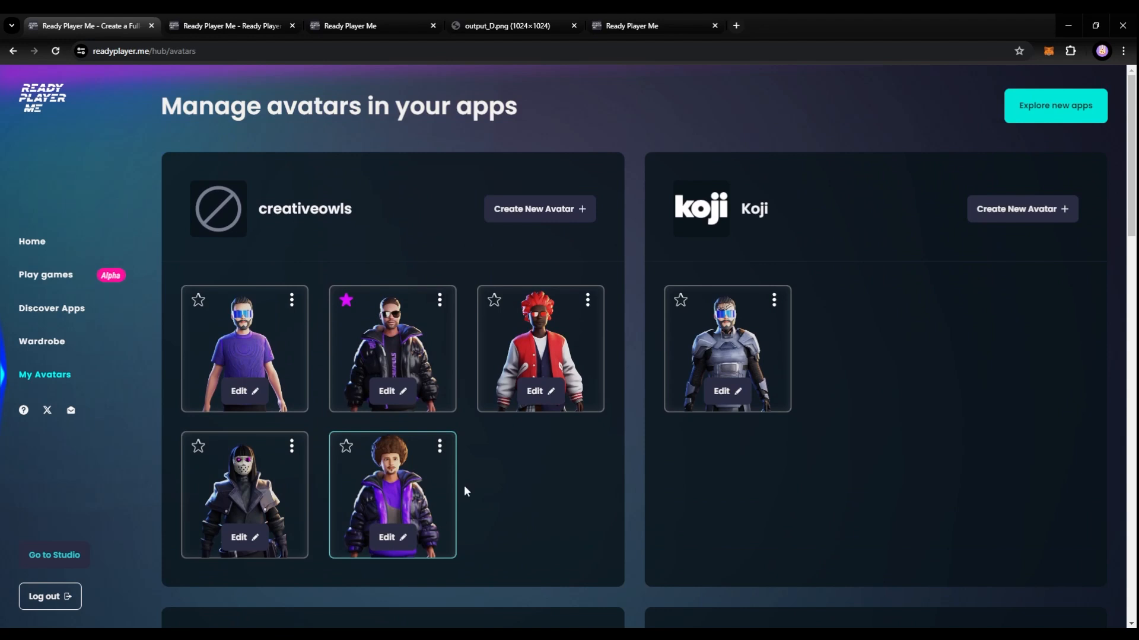
mouse_move(362, 449)
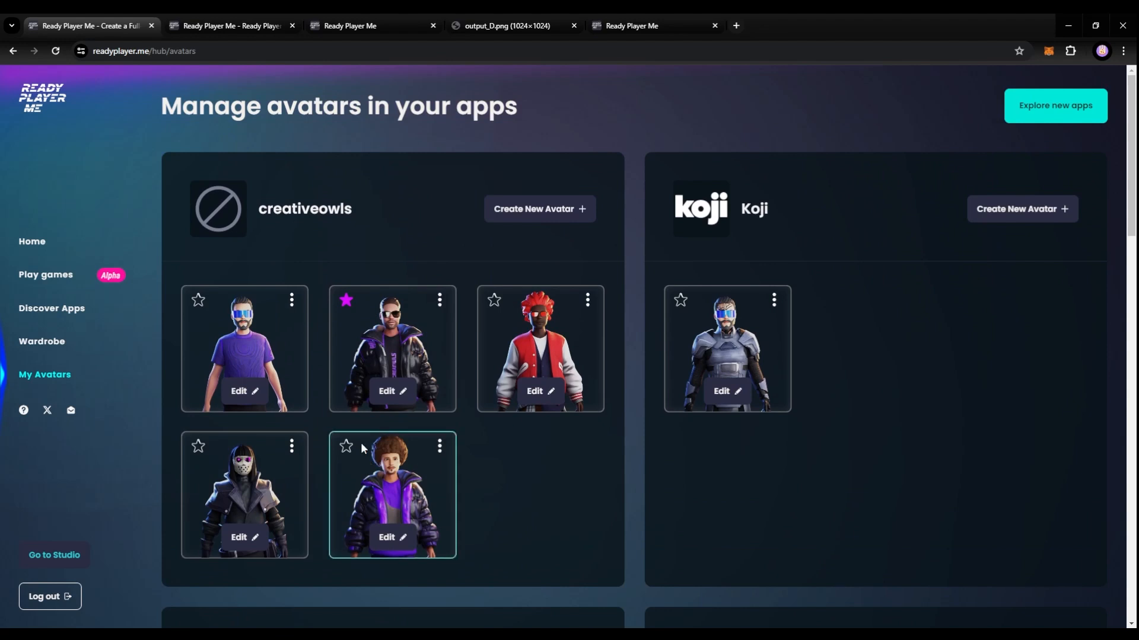
mouse_move(380, 518)
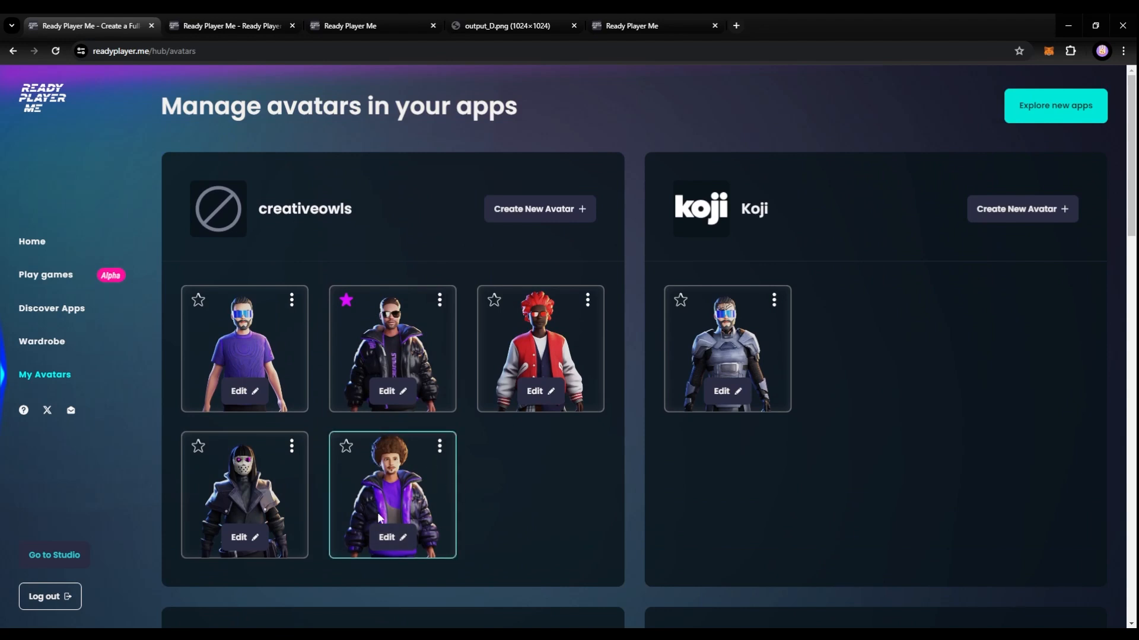
mouse_move(366, 491)
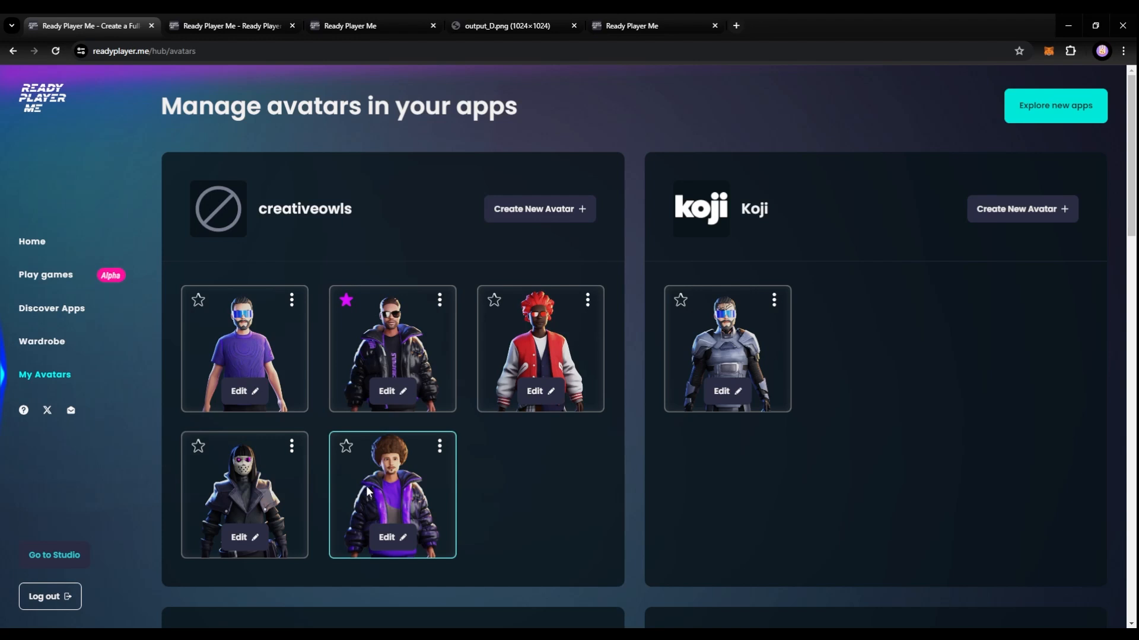
mouse_move(374, 486)
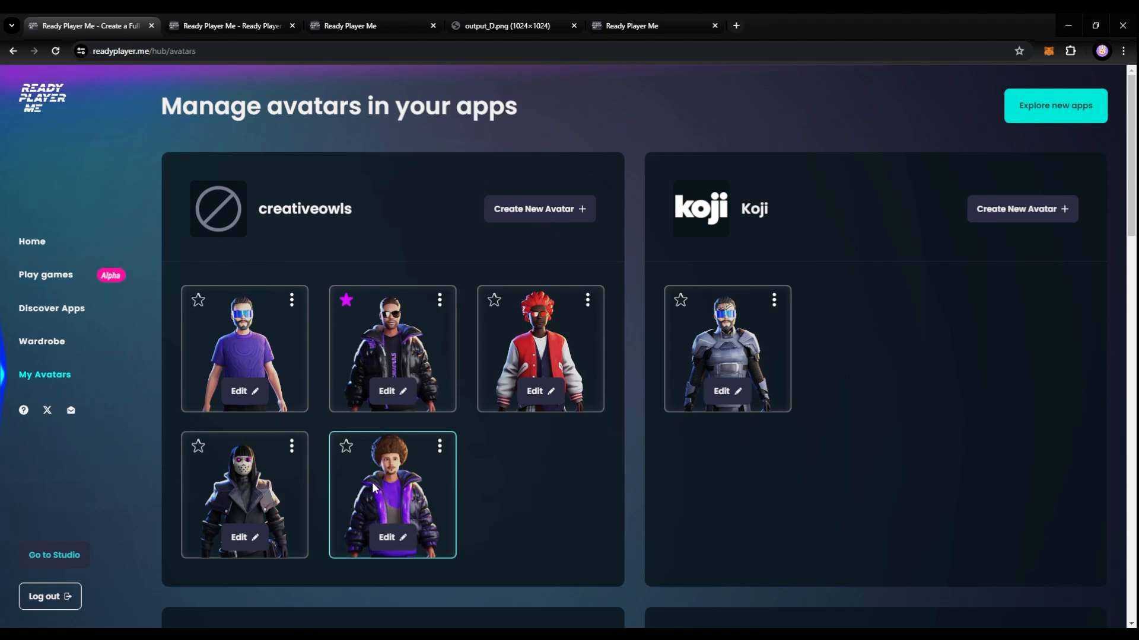
mouse_move(331, 443)
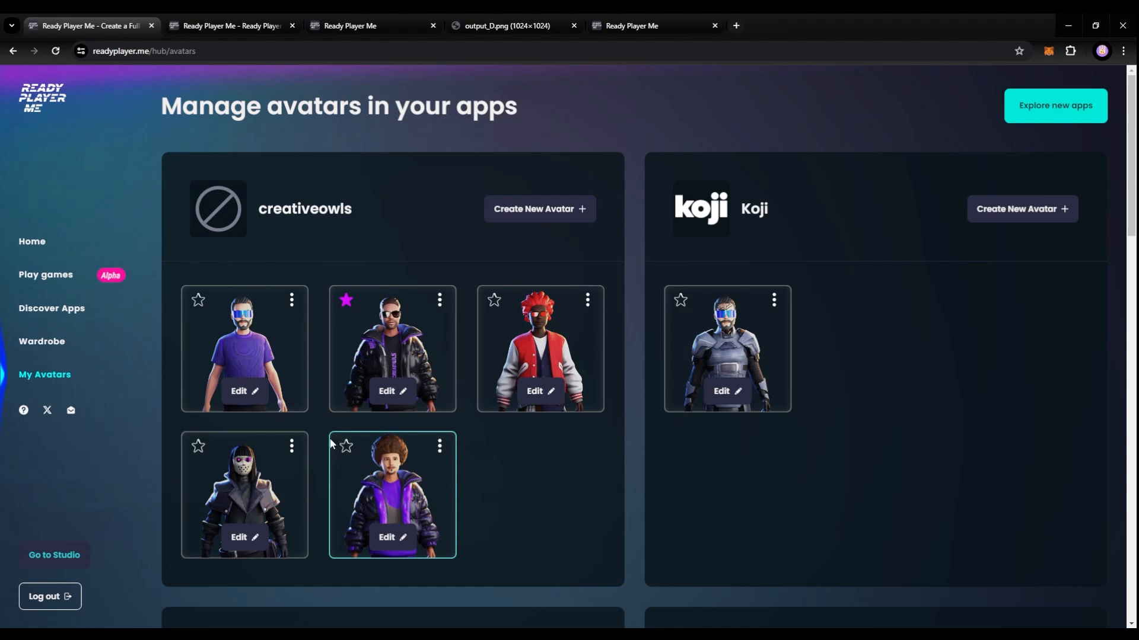
mouse_move(311, 436)
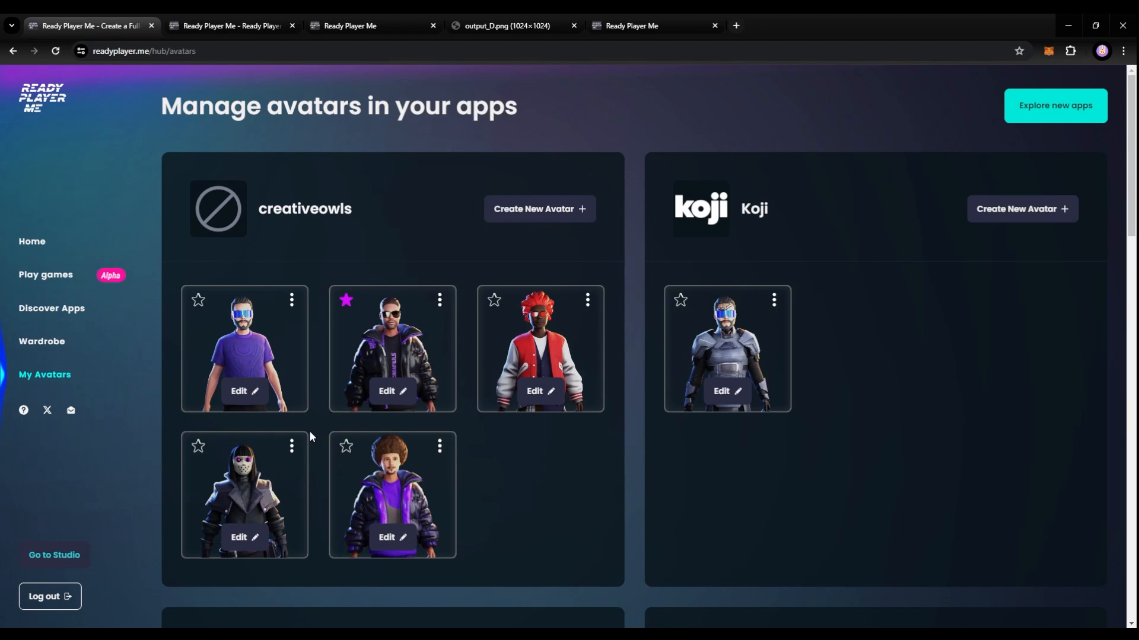
left_click(792, 26)
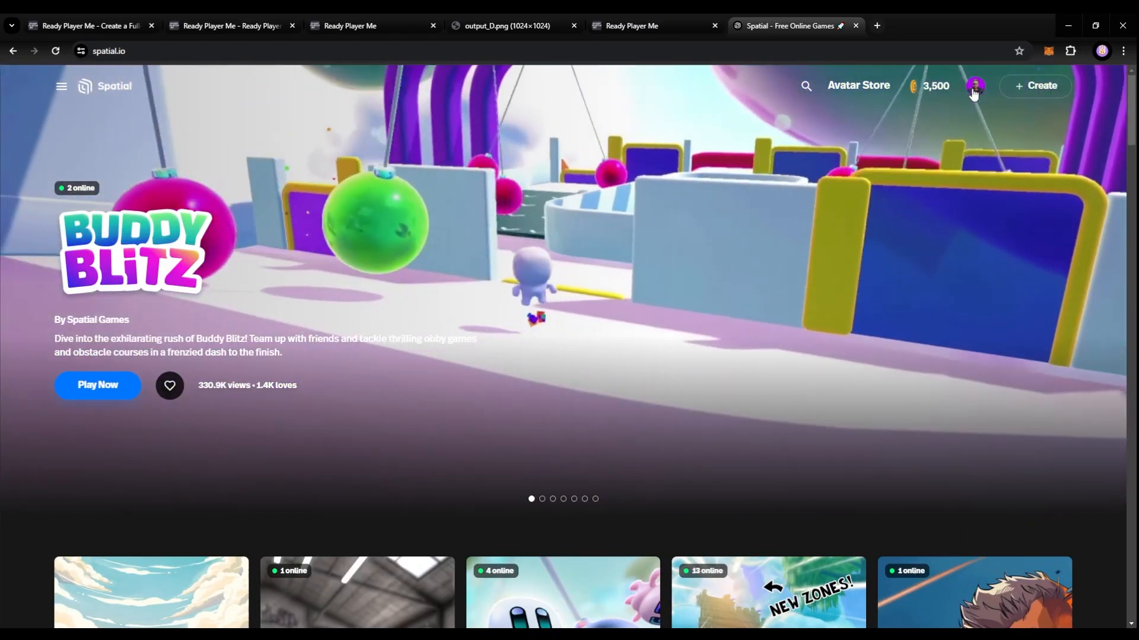
Open the Spatial profile via View Profile, choose Edit, and click the avatar picture's pencil
left_click(974, 86)
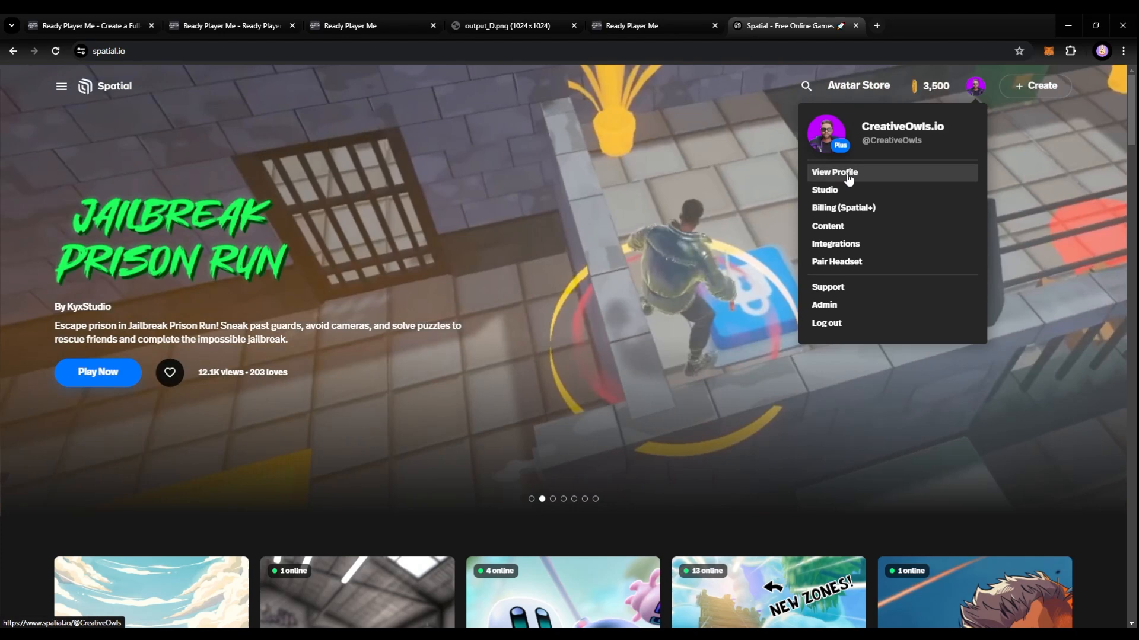
left_click(834, 171)
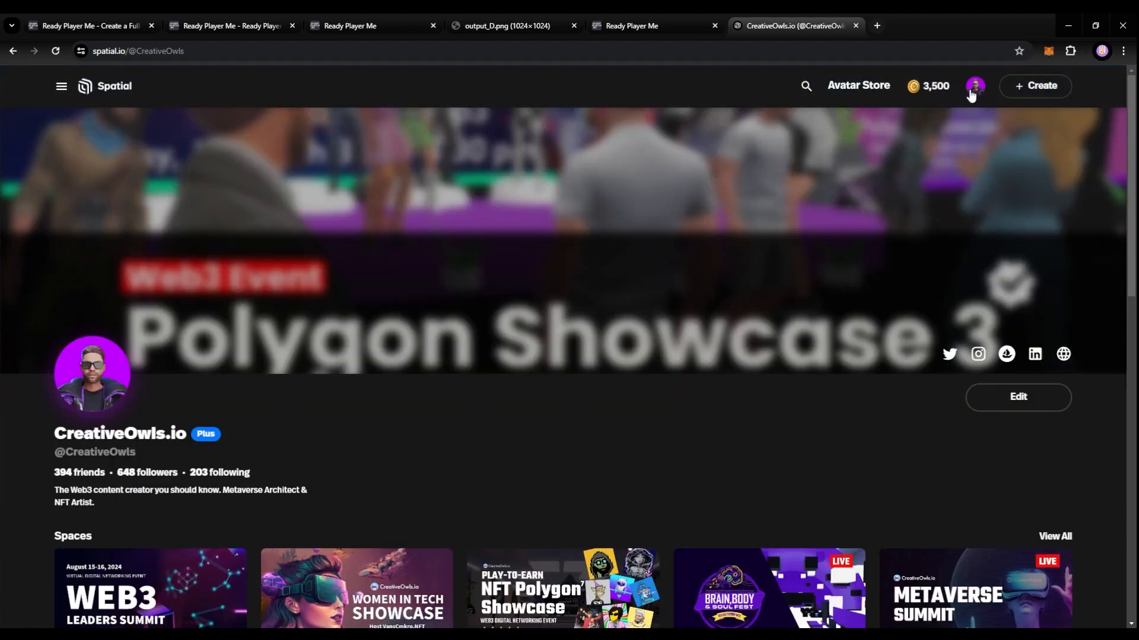
mouse_move(979, 139)
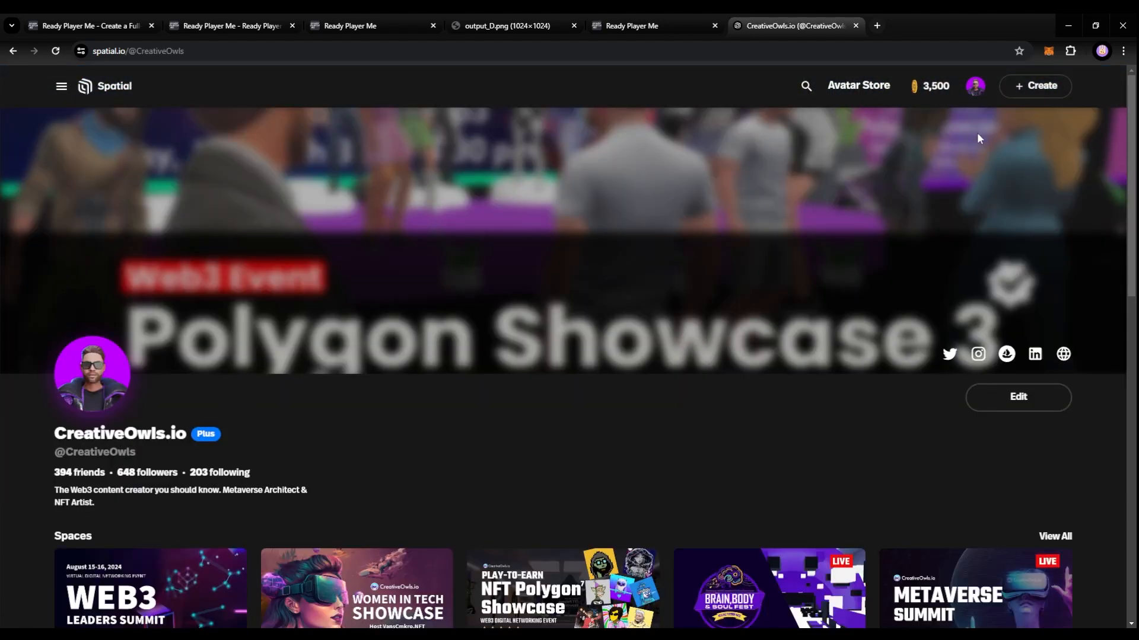
left_click(1018, 396)
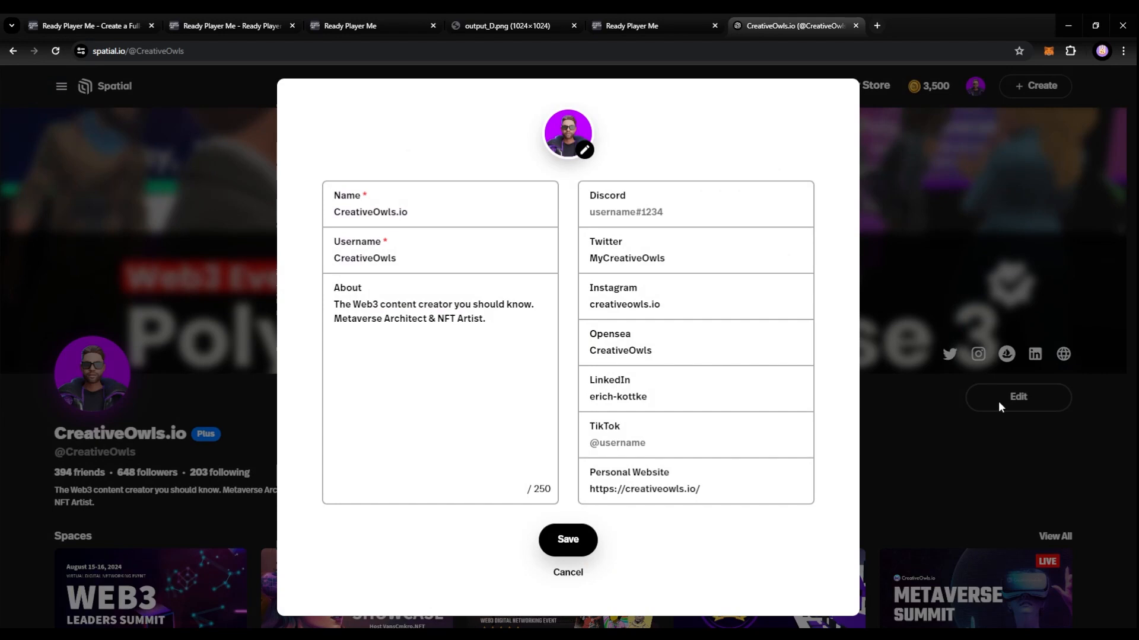
mouse_move(584, 150)
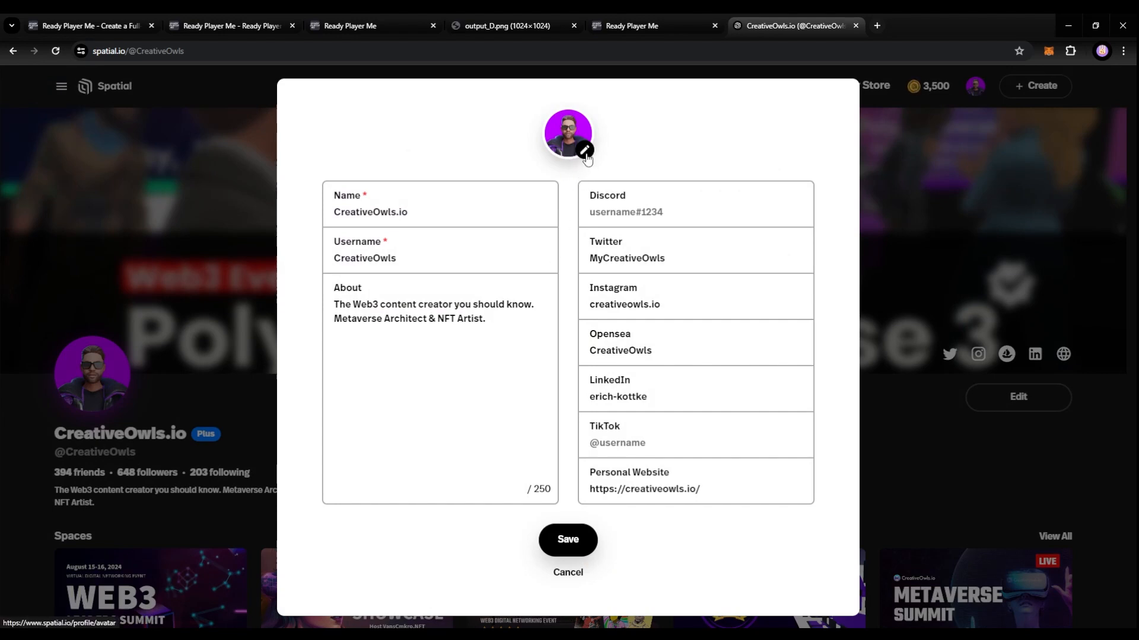
left_click(583, 150)
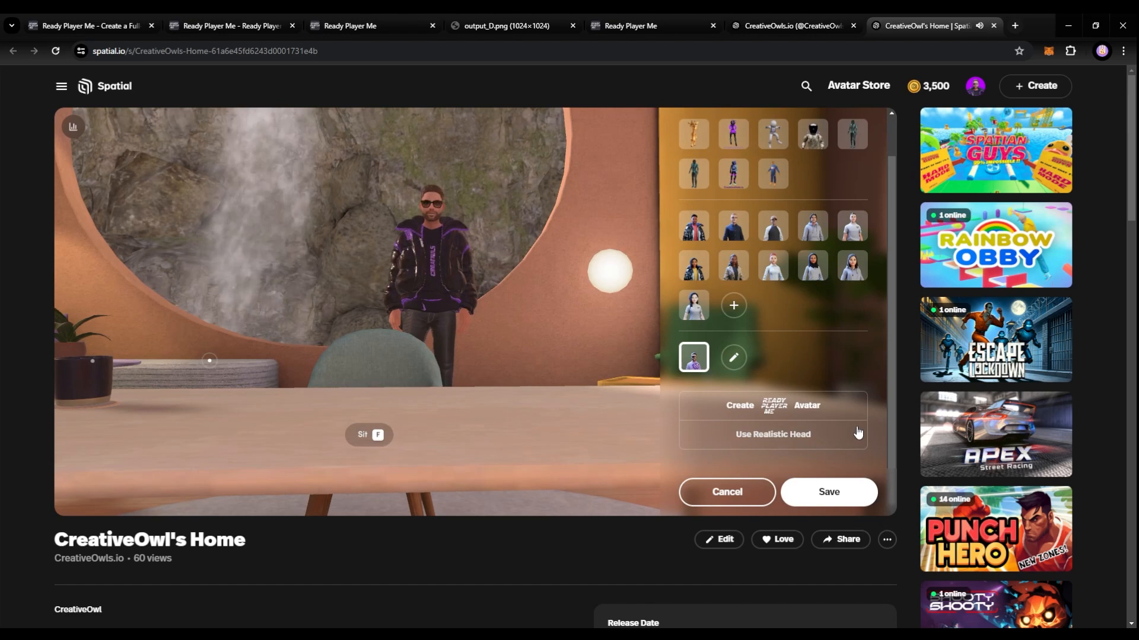
Scroll the avatar panel down to the 'Create Ready Player Me Avatar' option
scroll("down", 3)
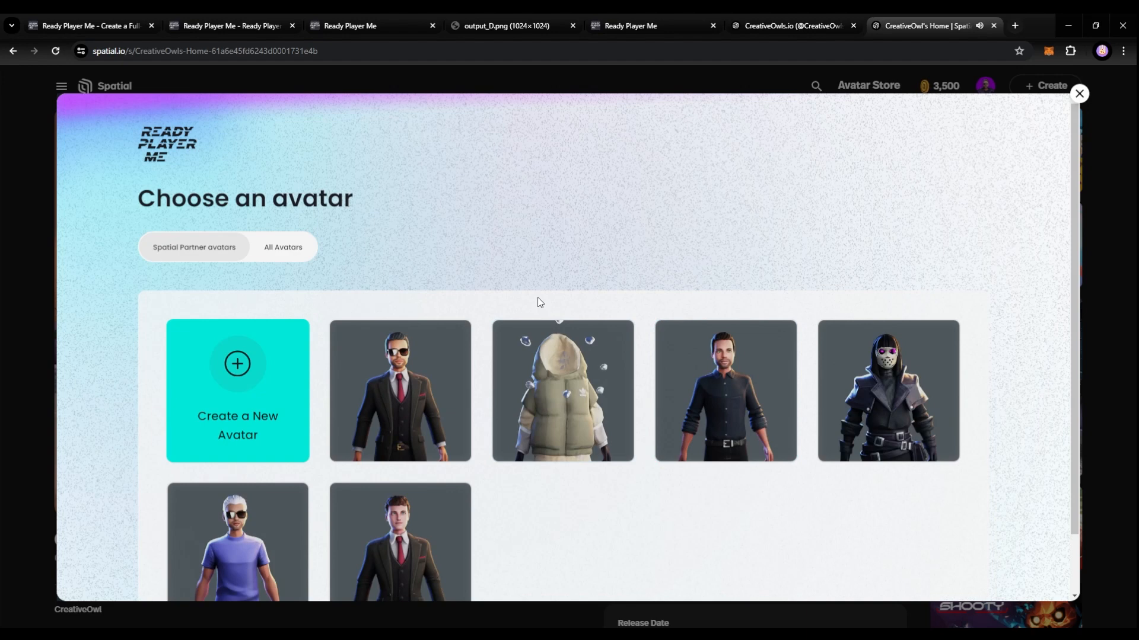
mouse_move(728, 311)
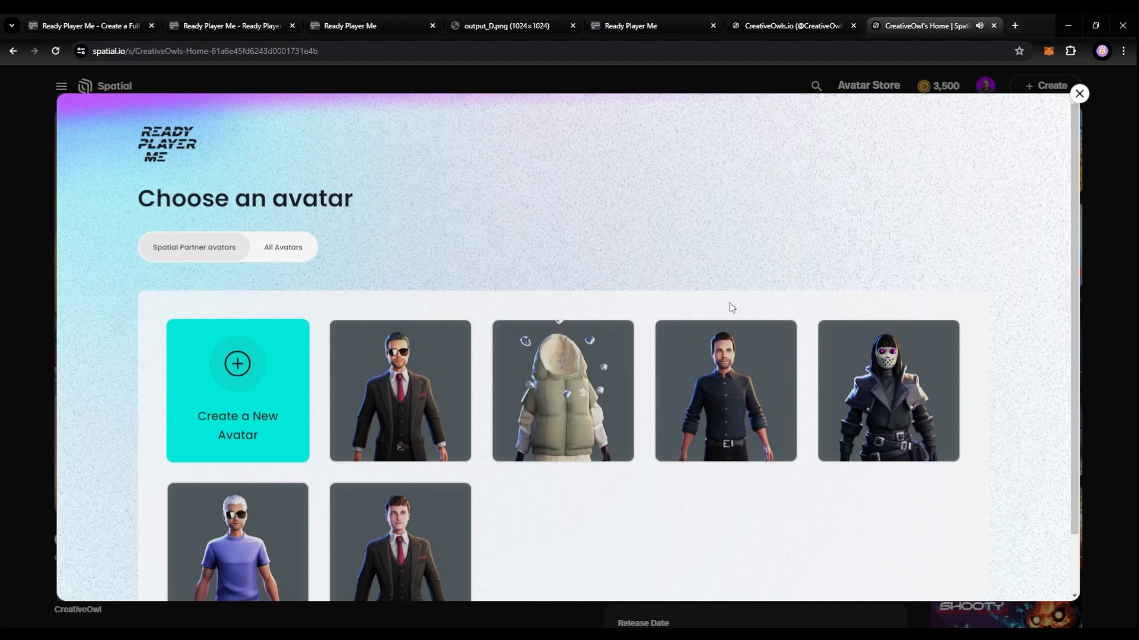
mouse_move(723, 291)
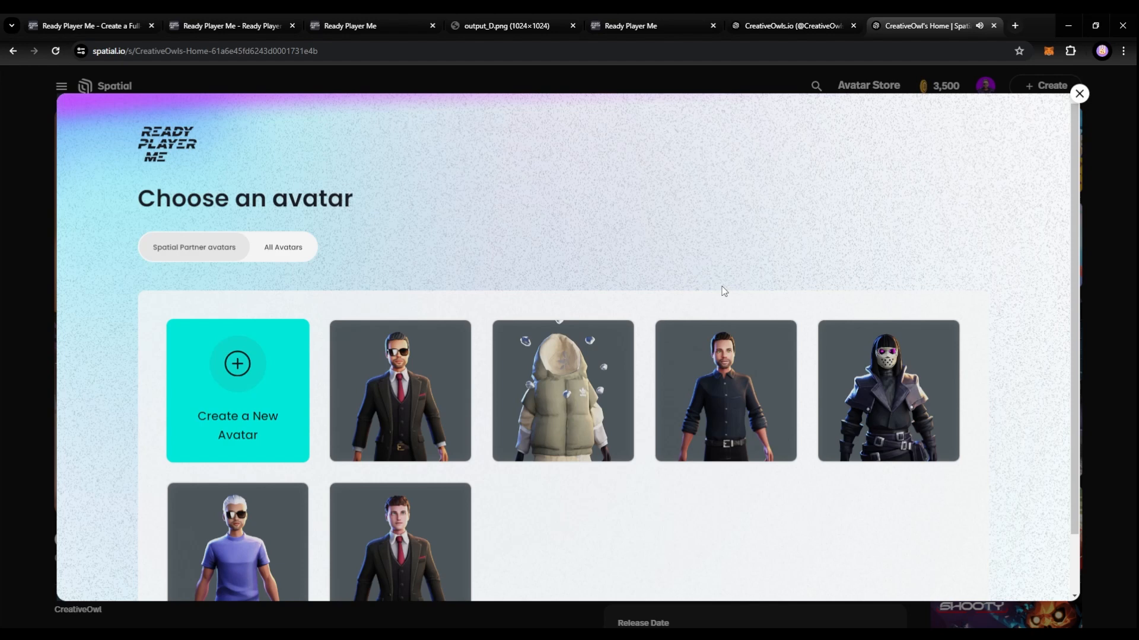
mouse_move(325, 379)
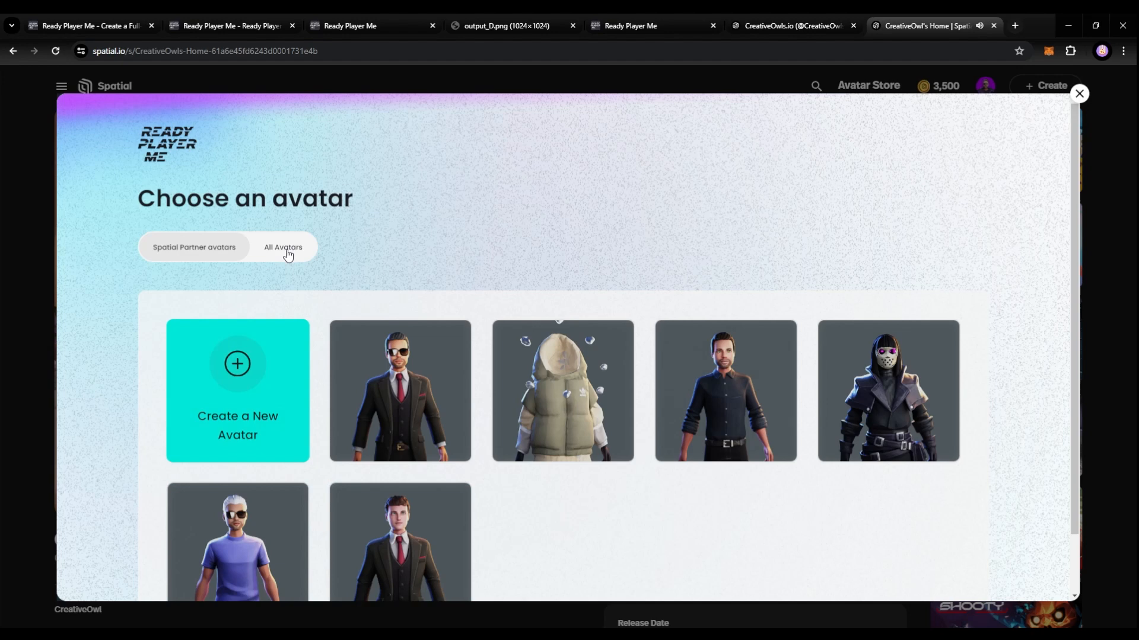
Switch to All Avatars, scroll, and choose the curly-haired avatar in the purple jacket
left_click(282, 247)
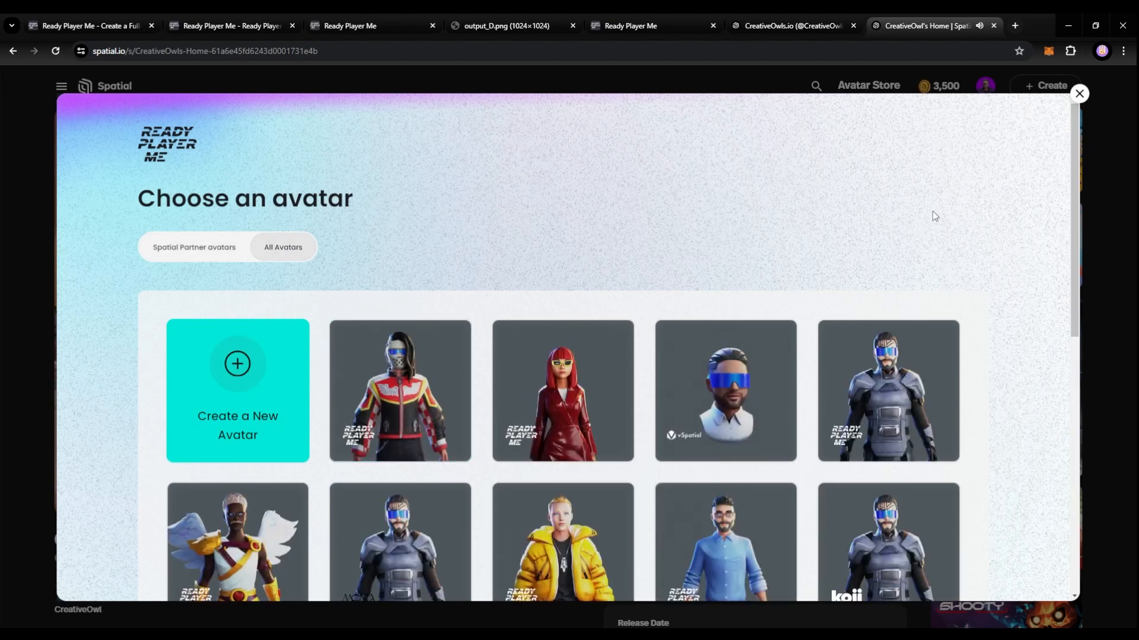
scroll("up", 3)
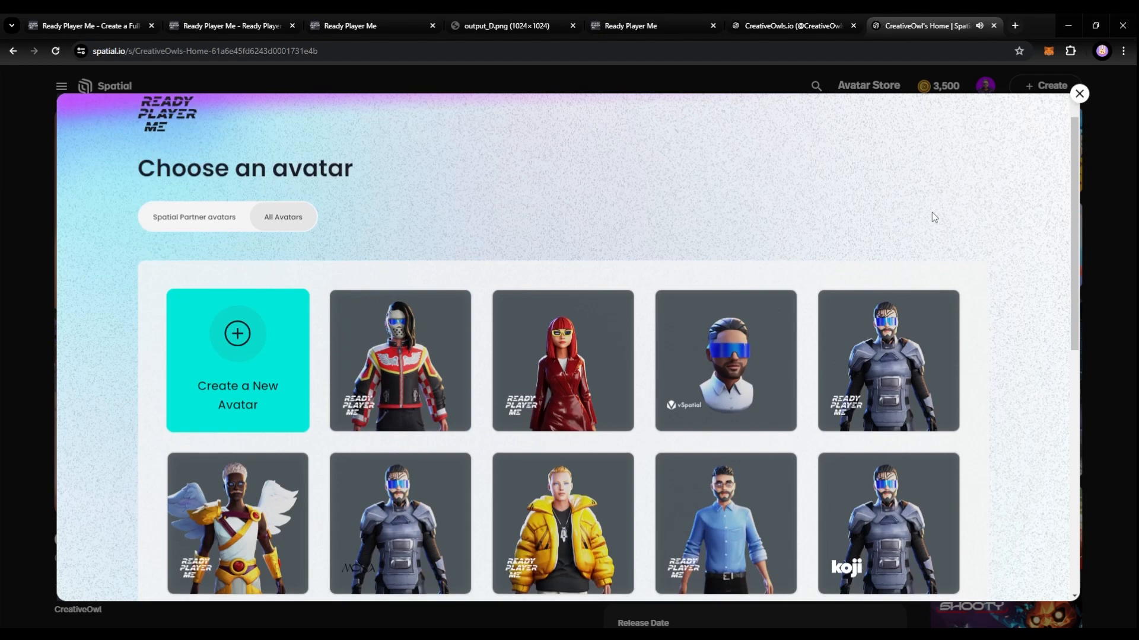
scroll("down", 3)
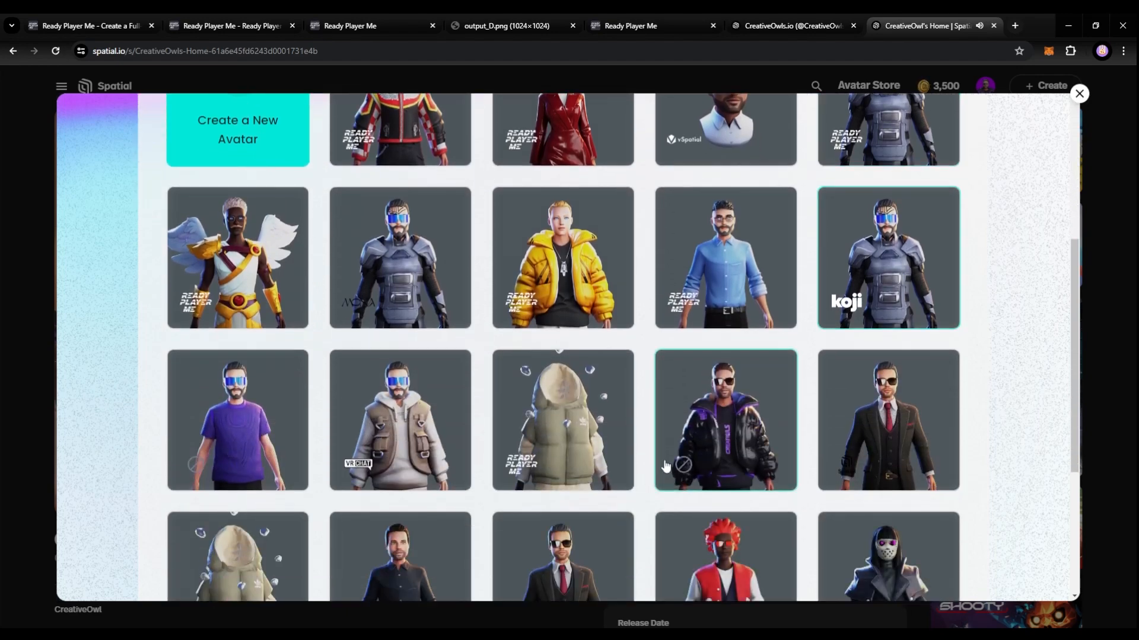
mouse_move(760, 427)
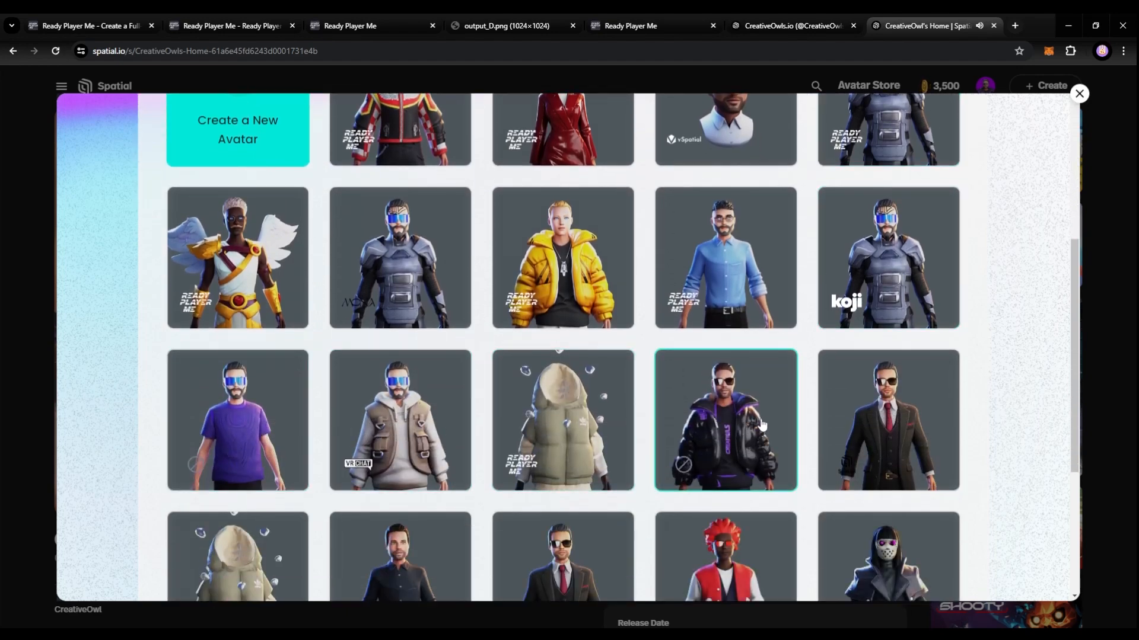
scroll("down", 3)
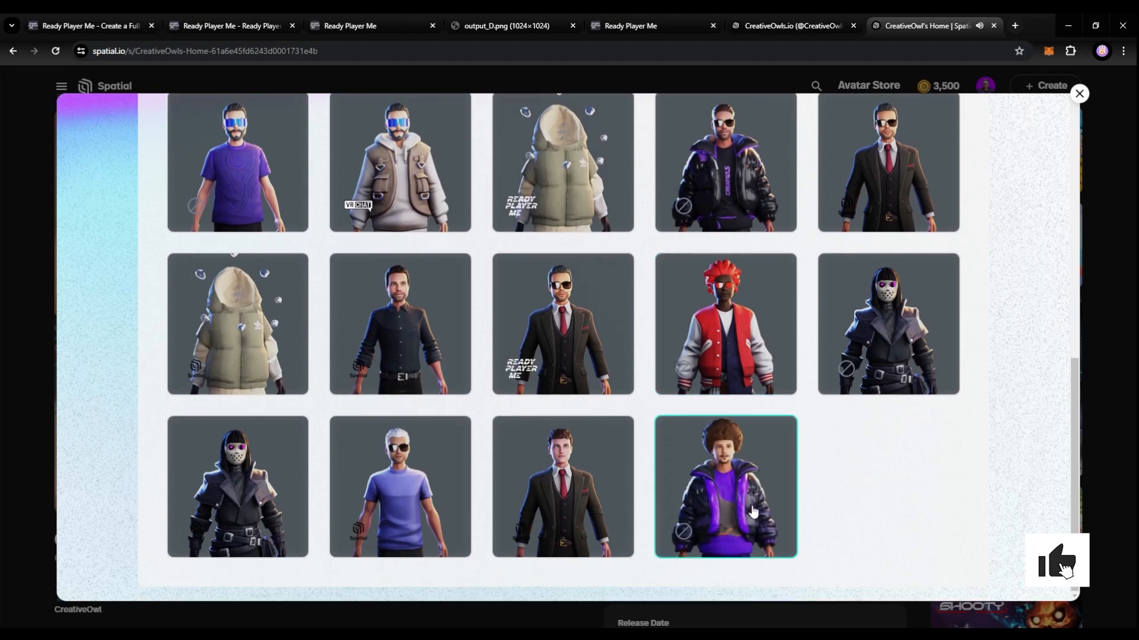
left_click(724, 487)
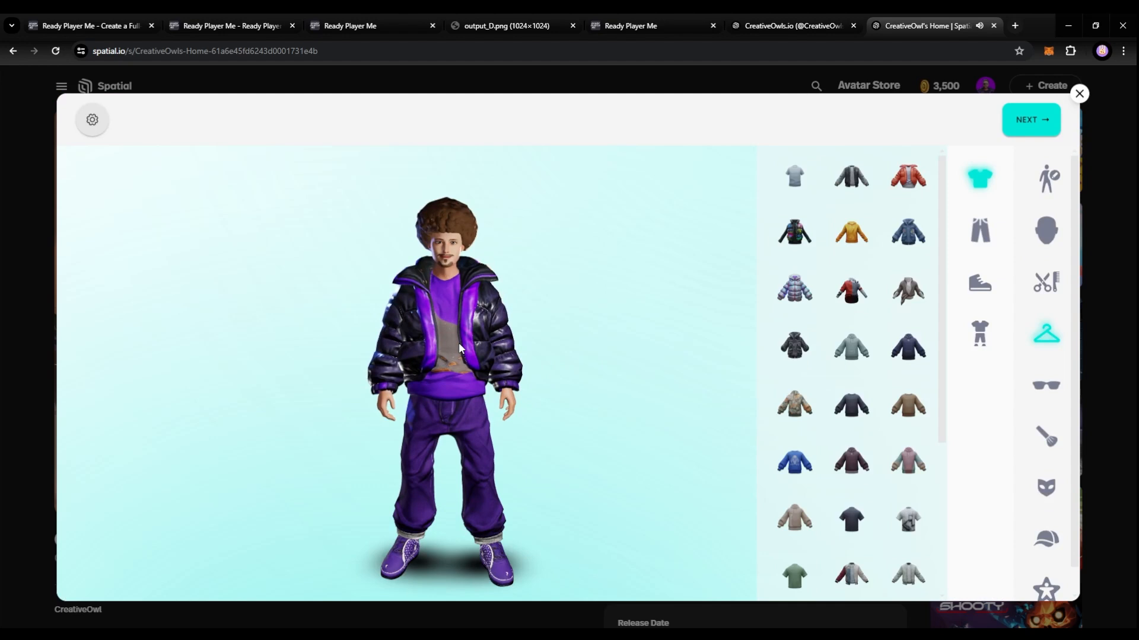
mouse_move(863, 318)
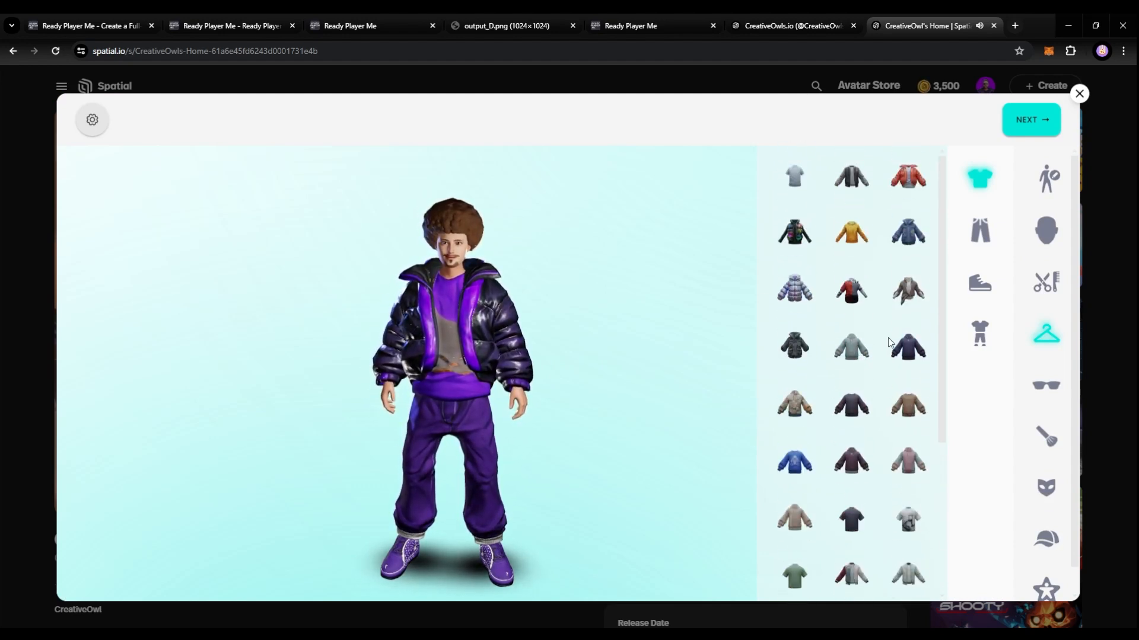
scroll("down", 3)
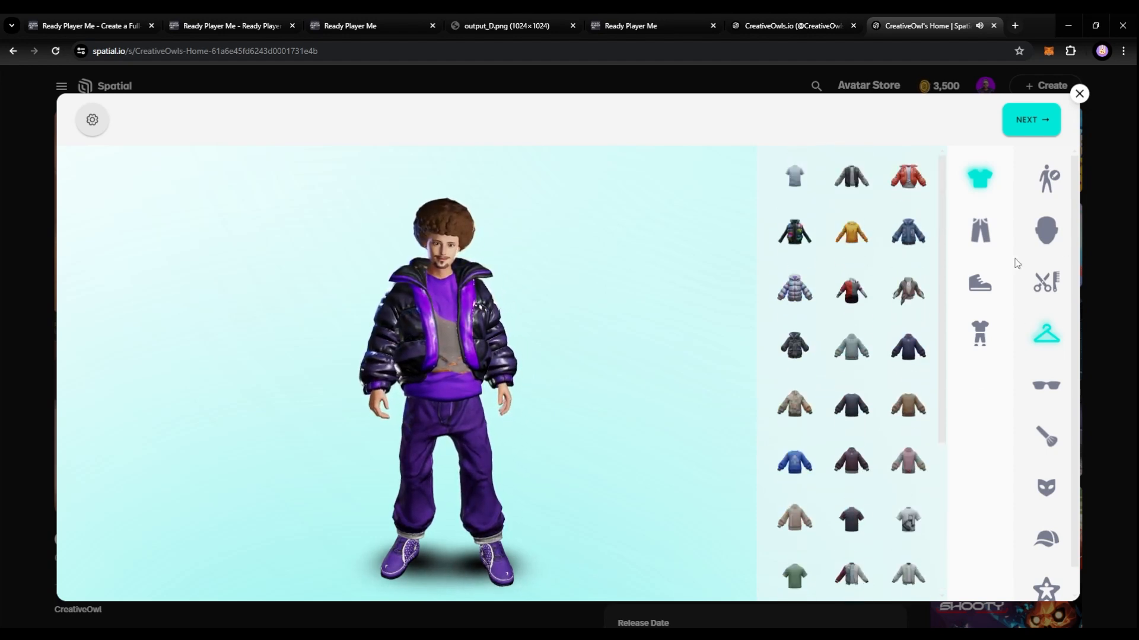
left_click(979, 282)
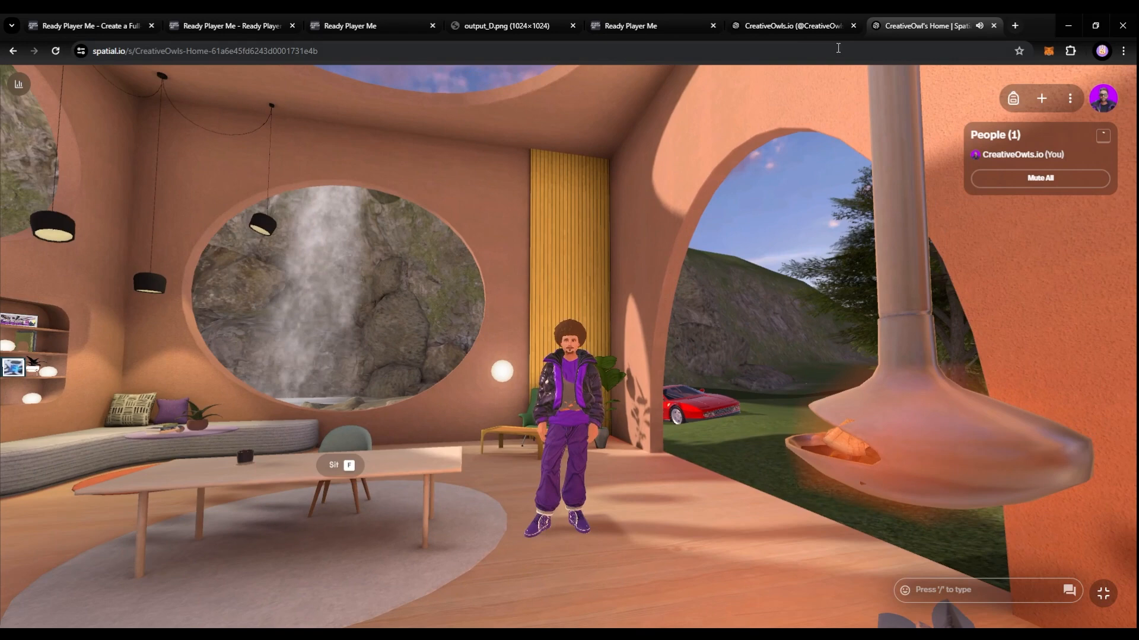
mouse_move(1015, 26)
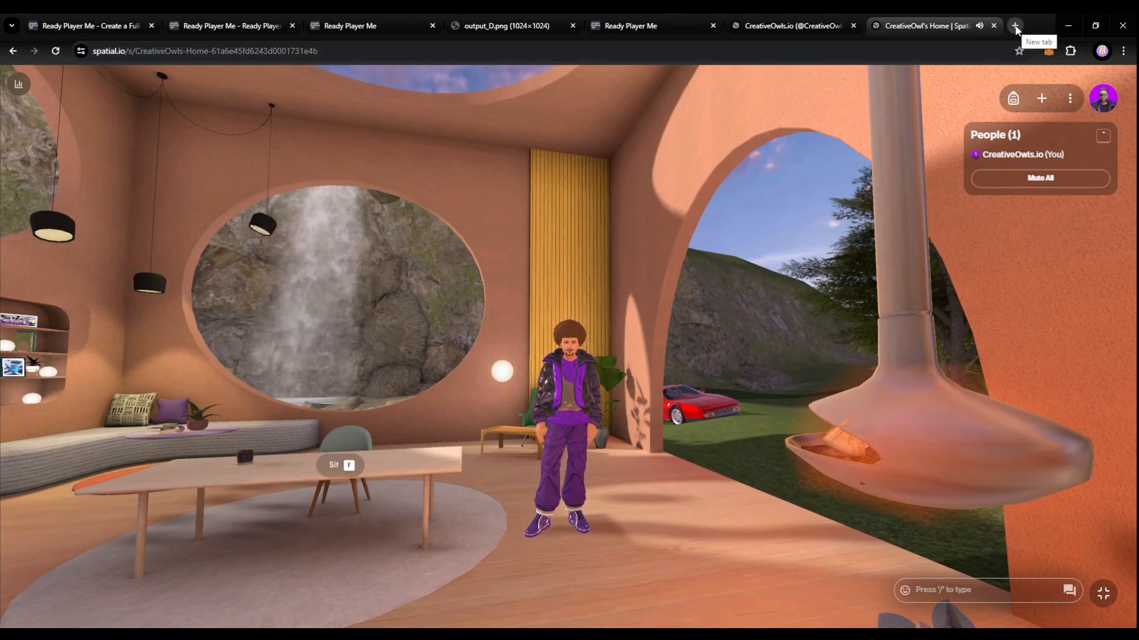
Load creativeowls.io in a new tab and browse its VR Community 'Create a Avatar' page
left_click(1015, 25)
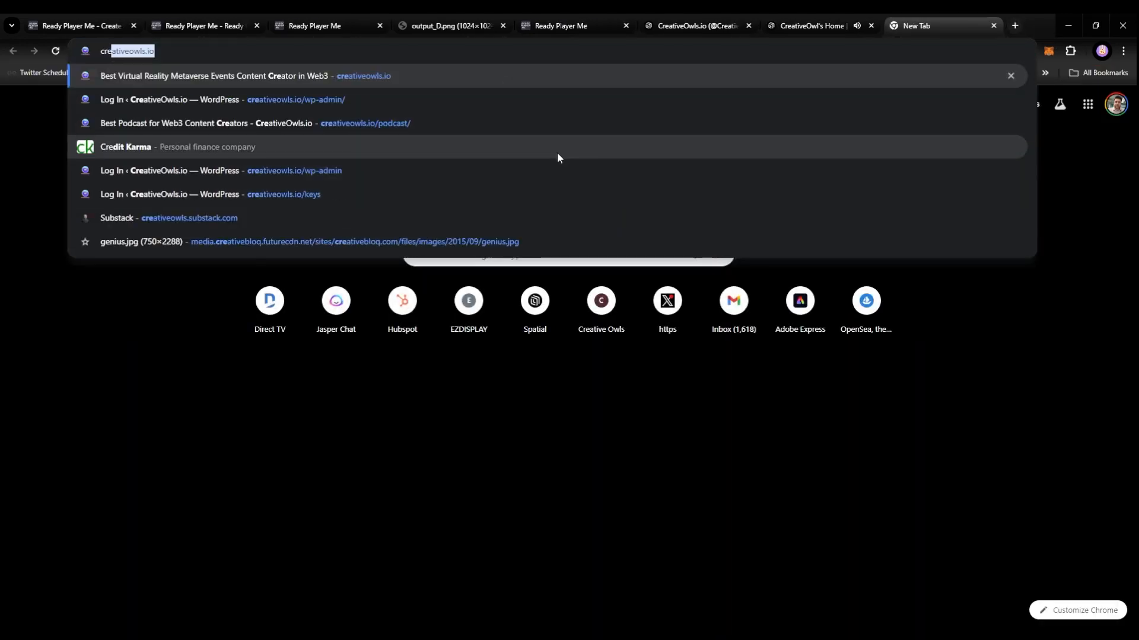
left_click(213, 75)
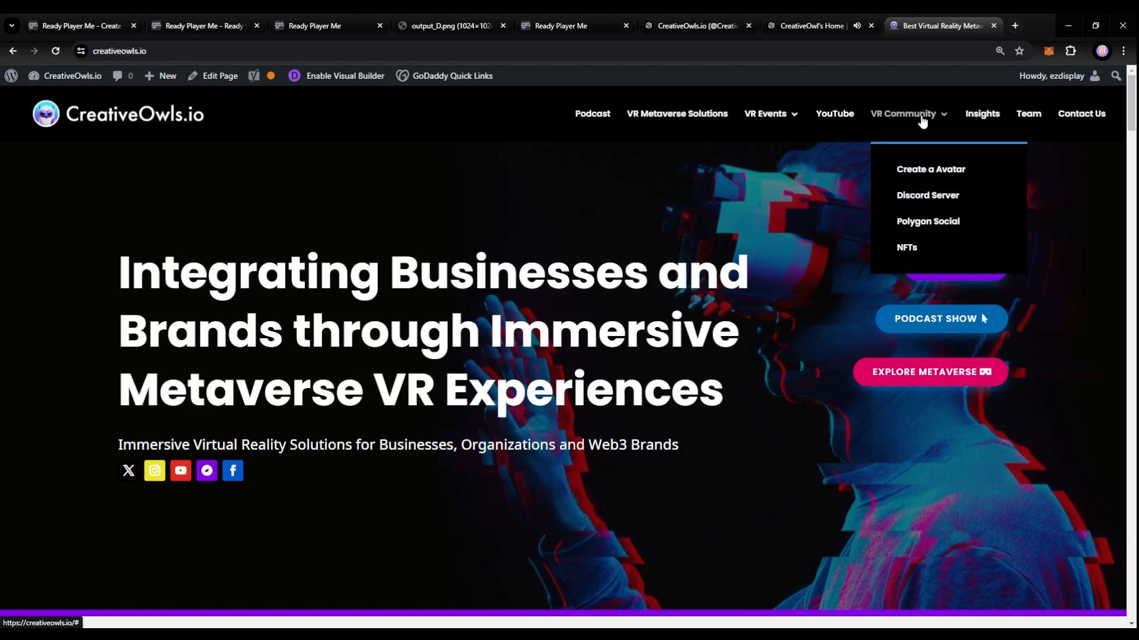
mouse_move(930, 169)
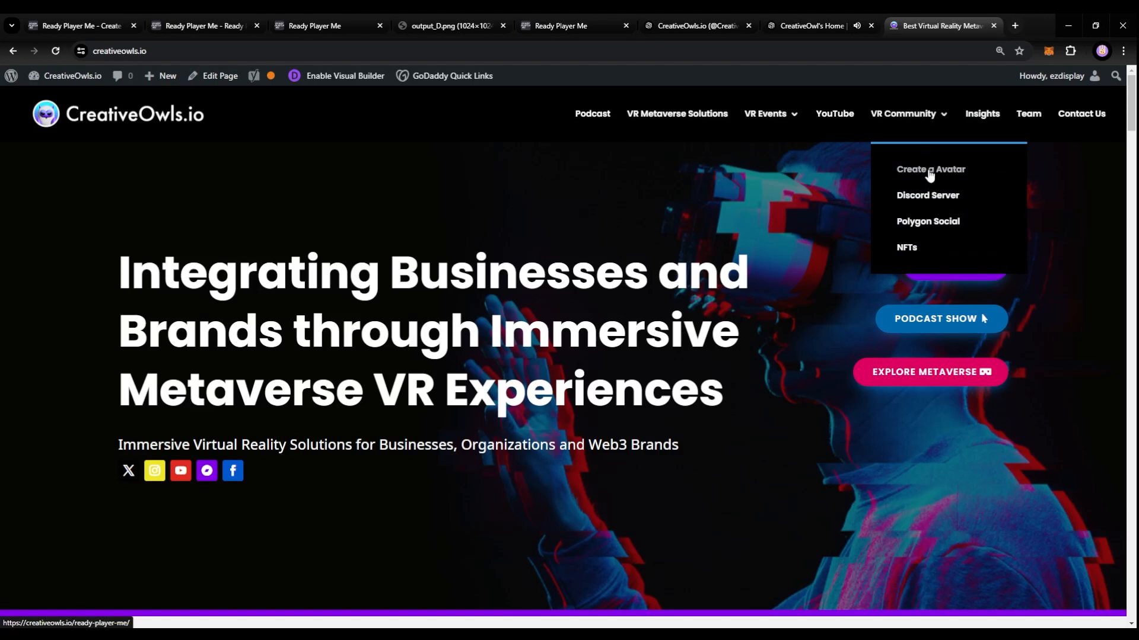
left_click(931, 169)
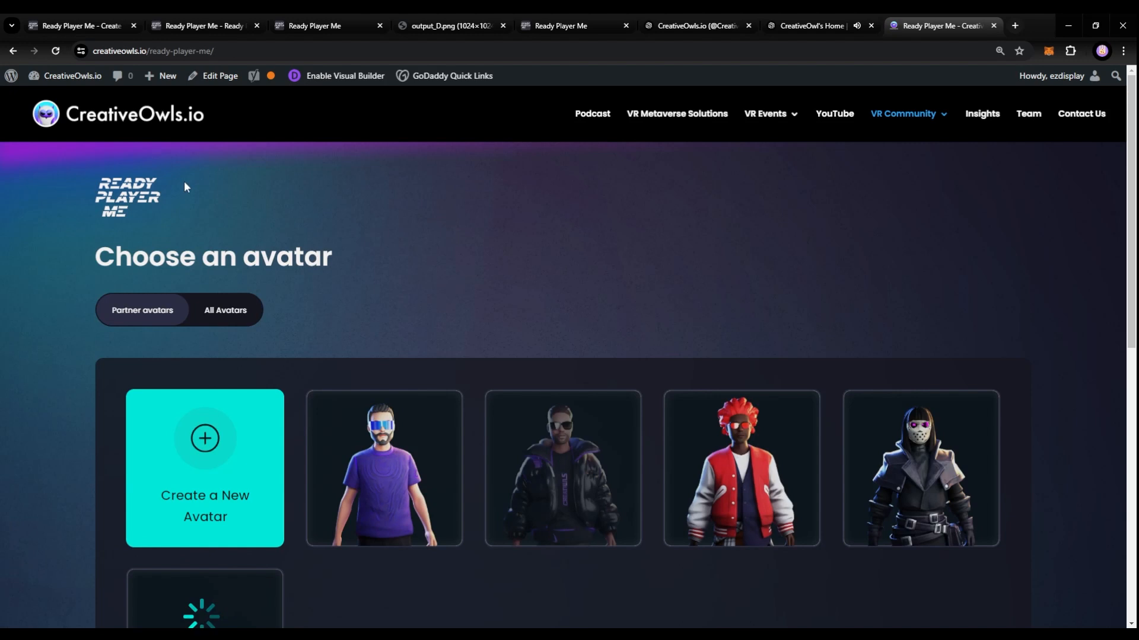
scroll("down", 3)
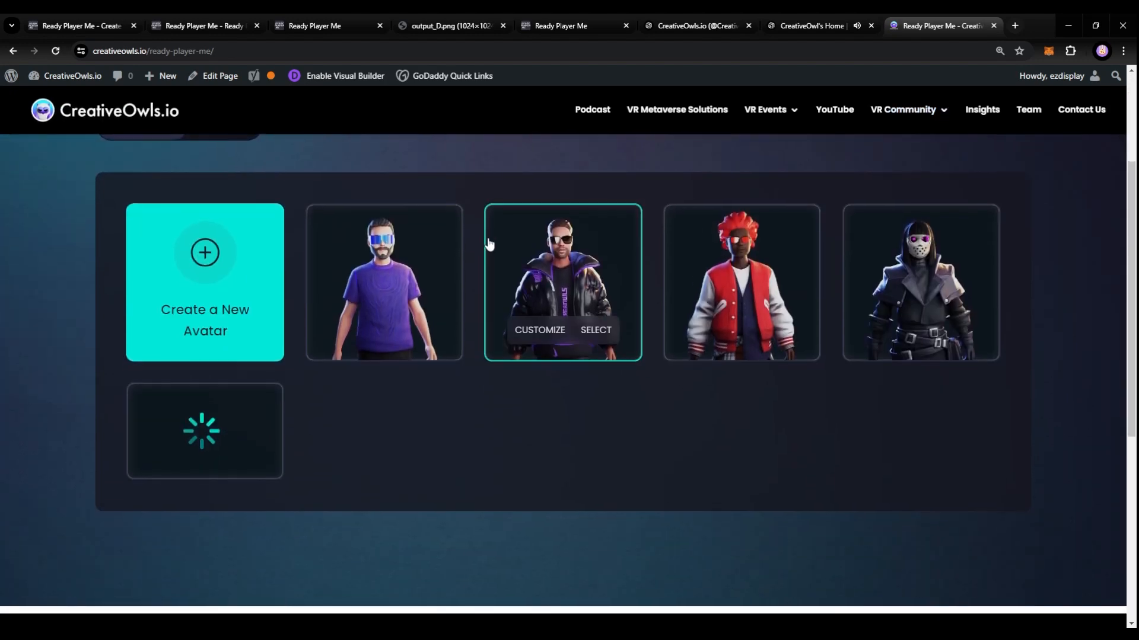
scroll("up", 3)
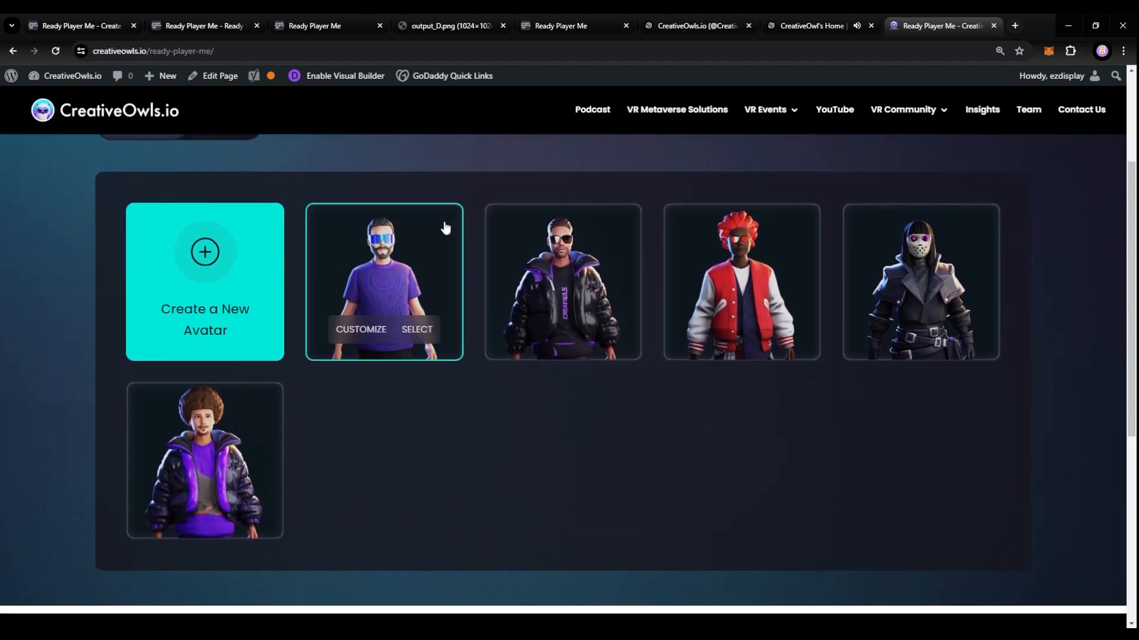
mouse_move(427, 227)
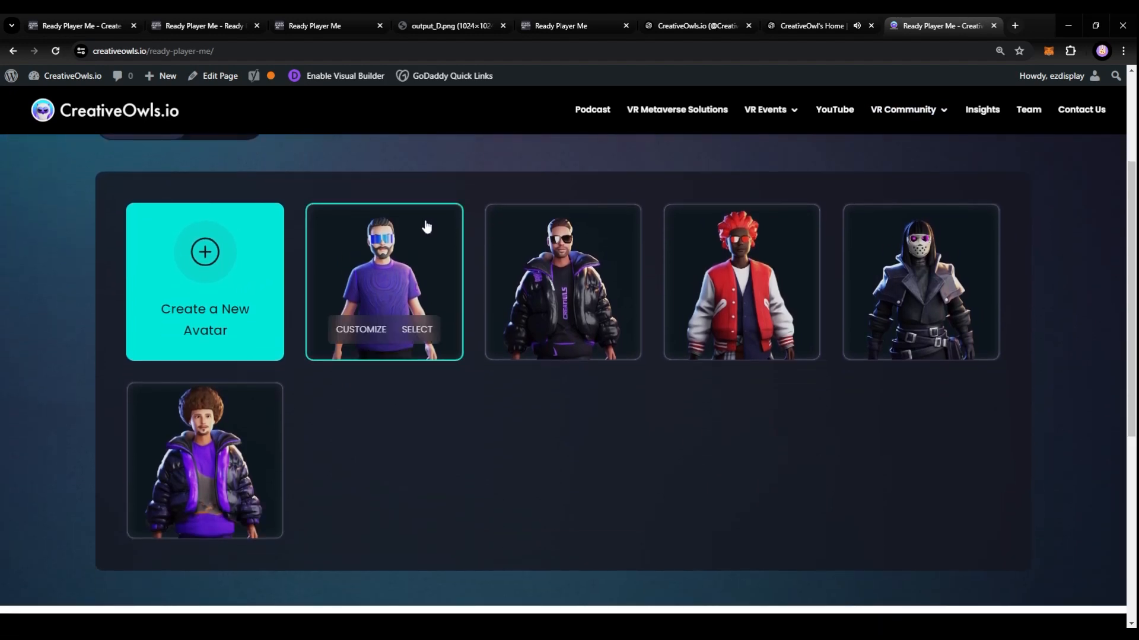
scroll("up", 3)
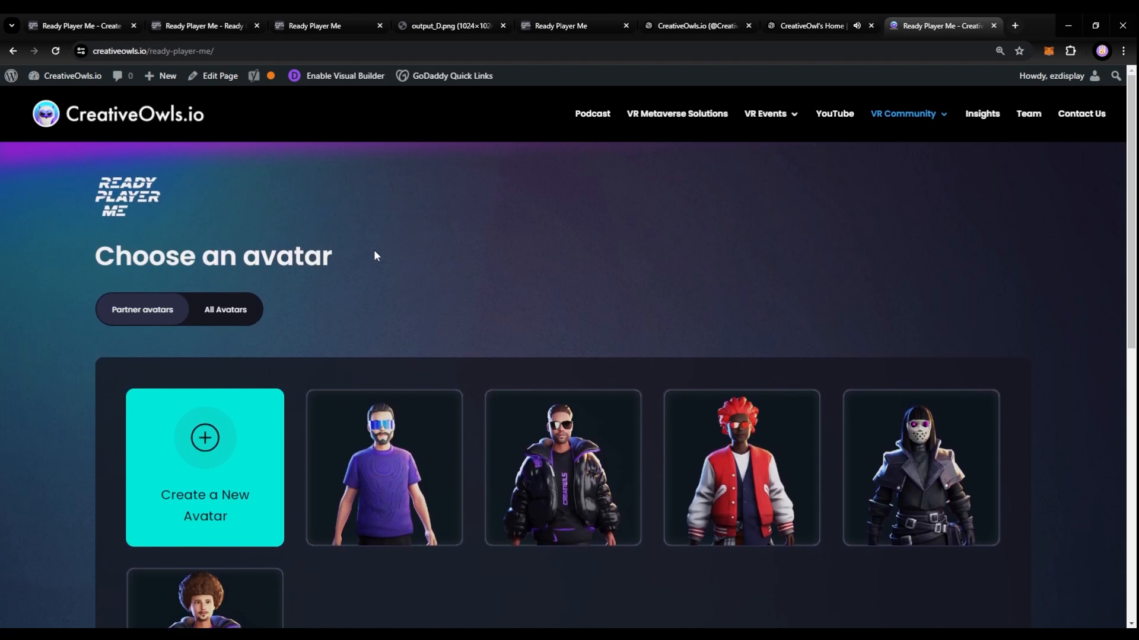
scroll("down", 3)
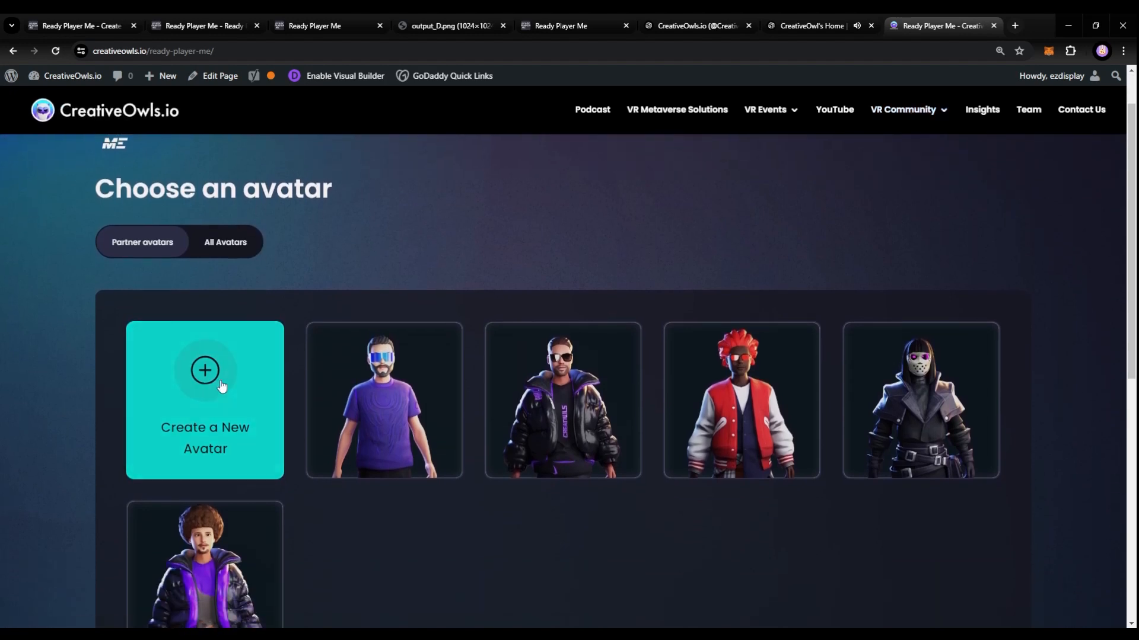
Start a new avatar and dress it in the black-and-purple puffer jacket outfit
left_click(204, 400)
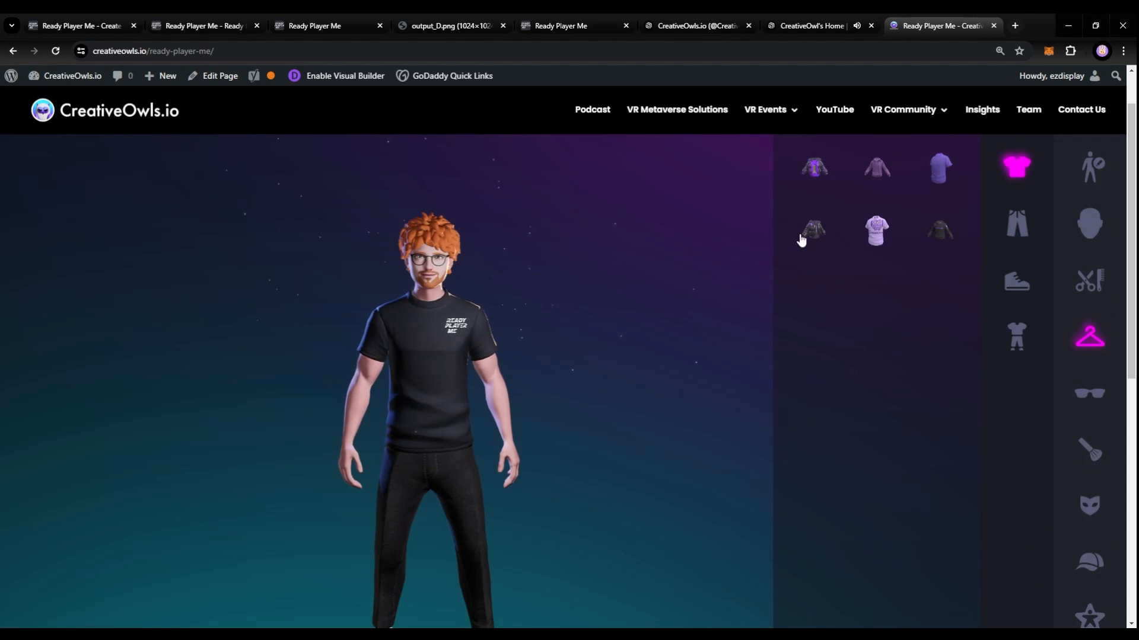
left_click(813, 168)
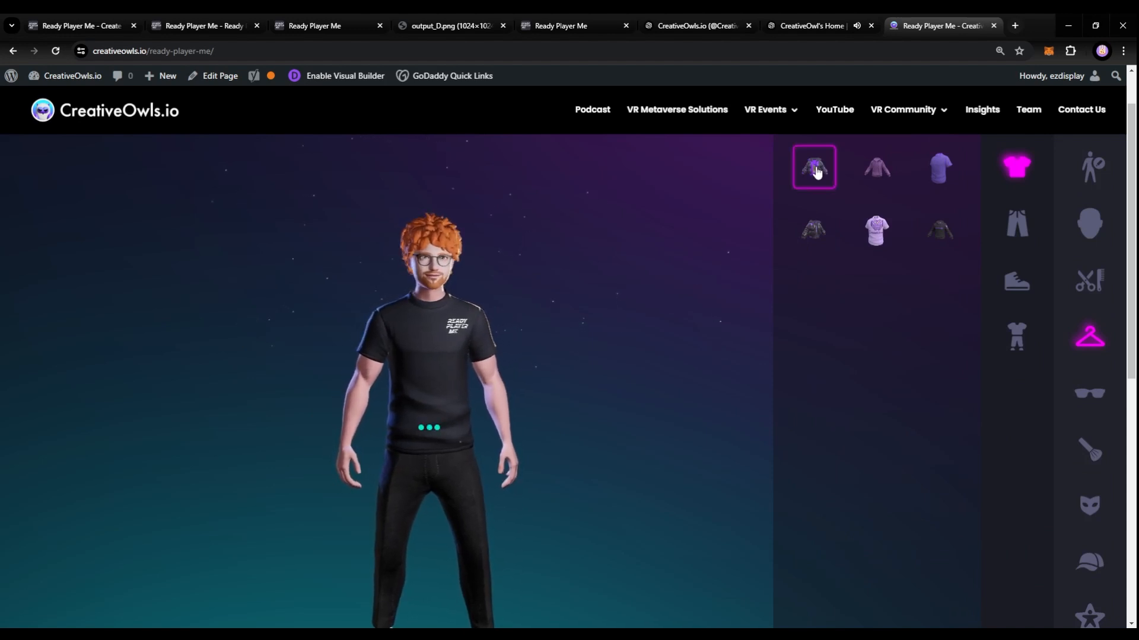
left_click(813, 229)
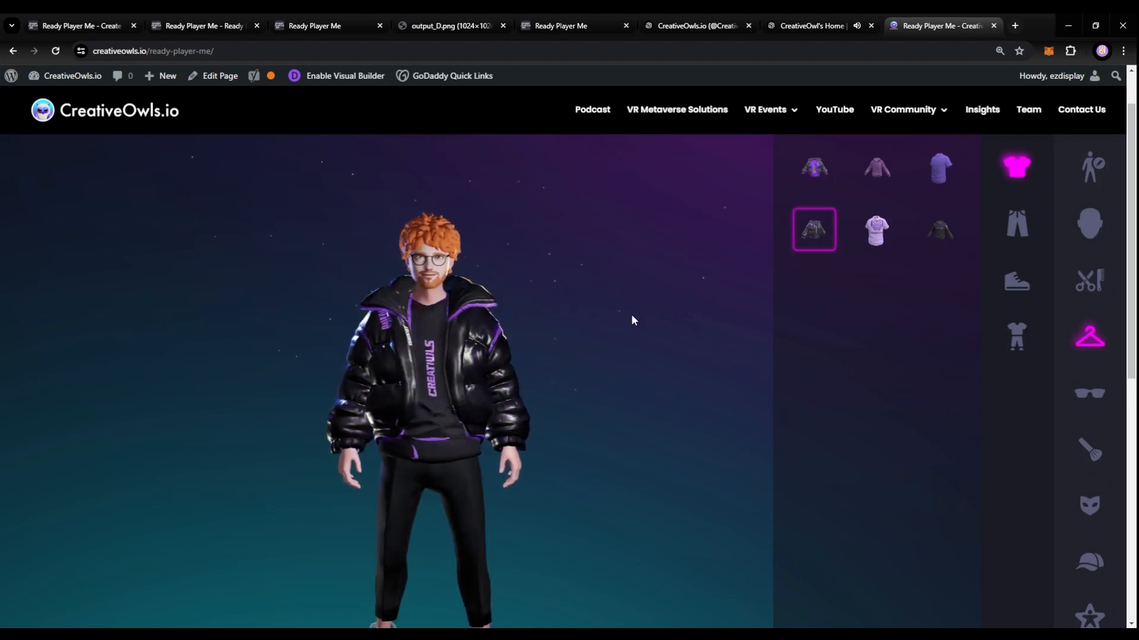
mouse_move(556, 110)
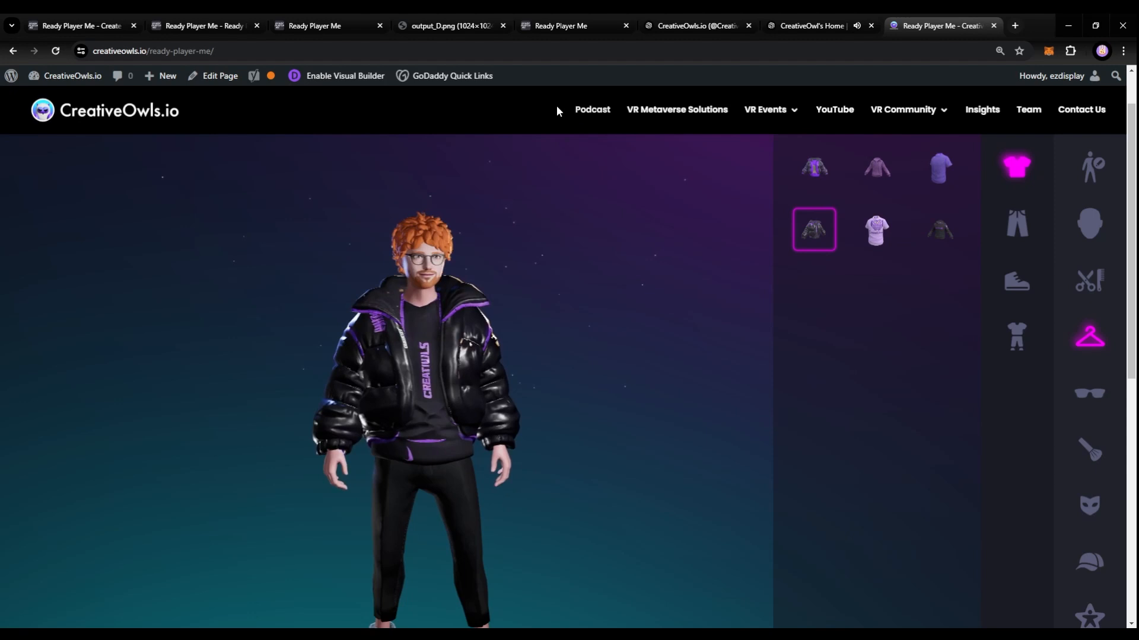
left_click(203, 26)
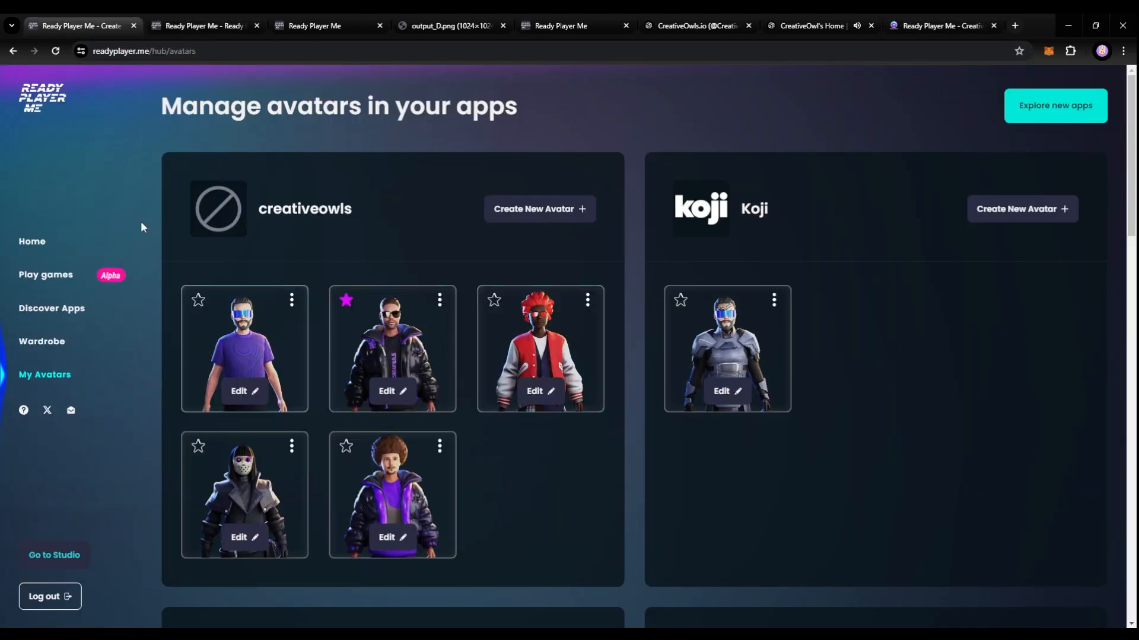
mouse_move(439, 299)
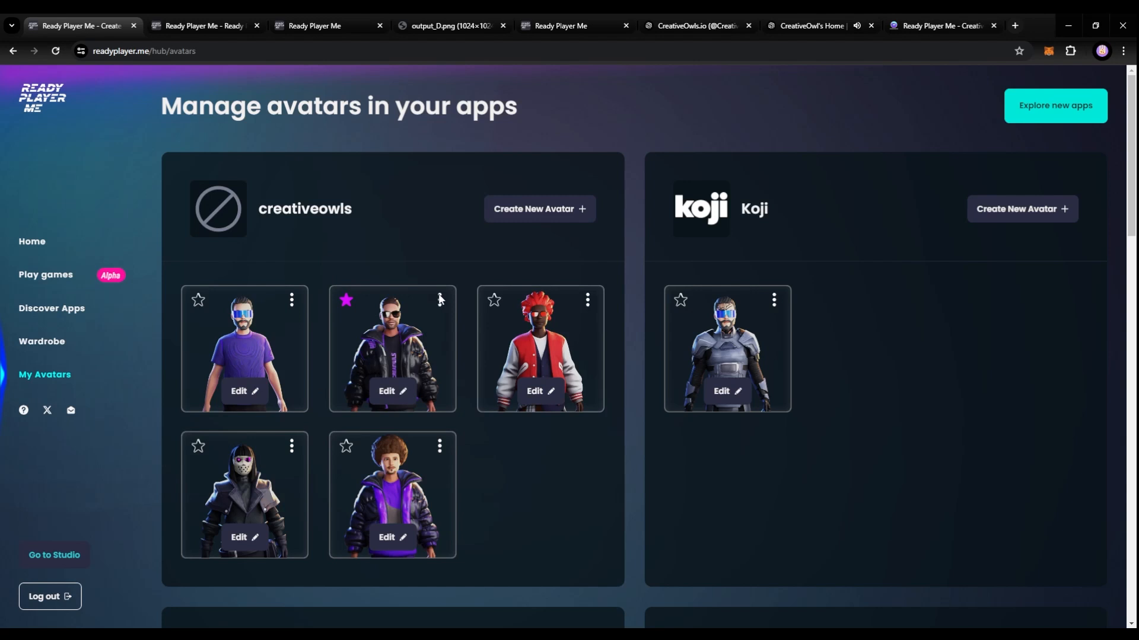
mouse_move(328, 214)
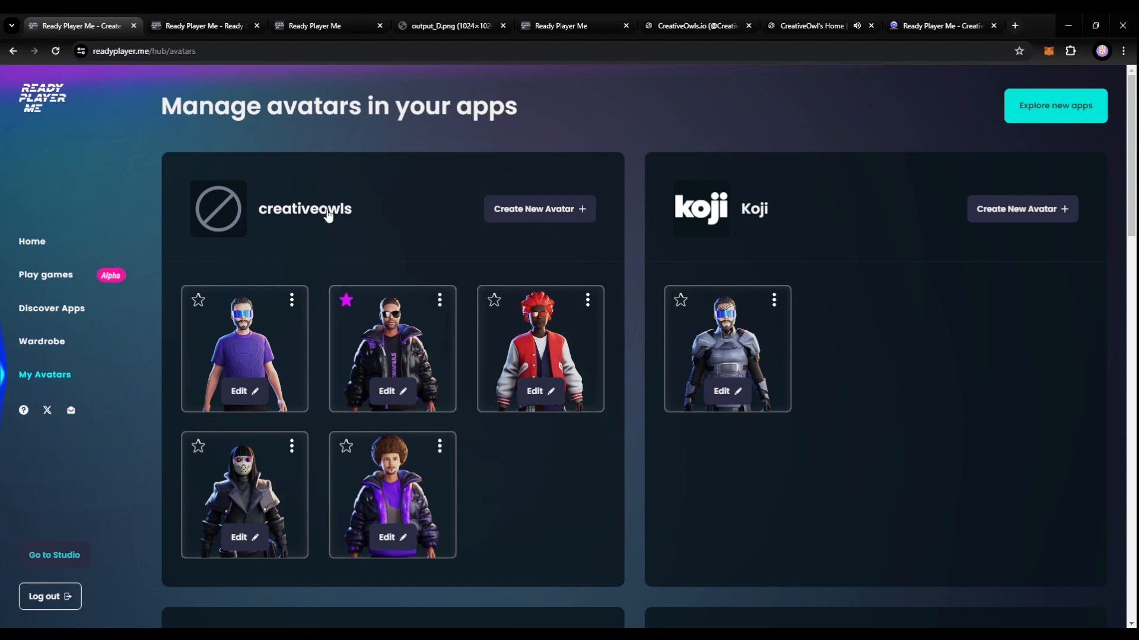
mouse_move(882, 54)
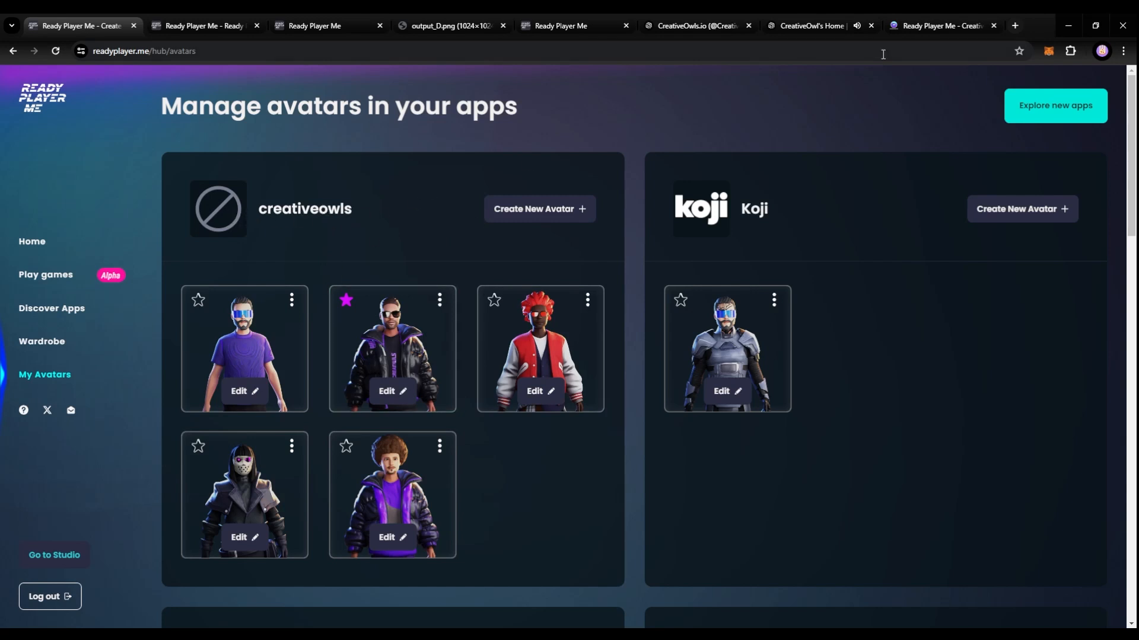
Return from the creativeowls avatar hub to the CreativeOwls avatar page tab
left_click(941, 26)
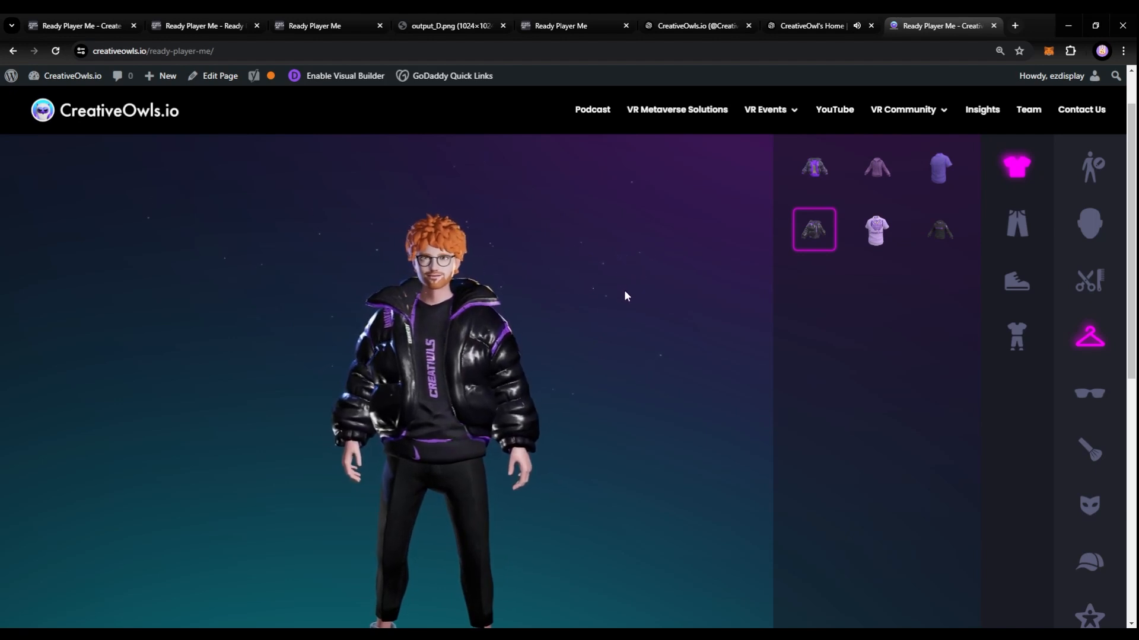
mouse_move(664, 338)
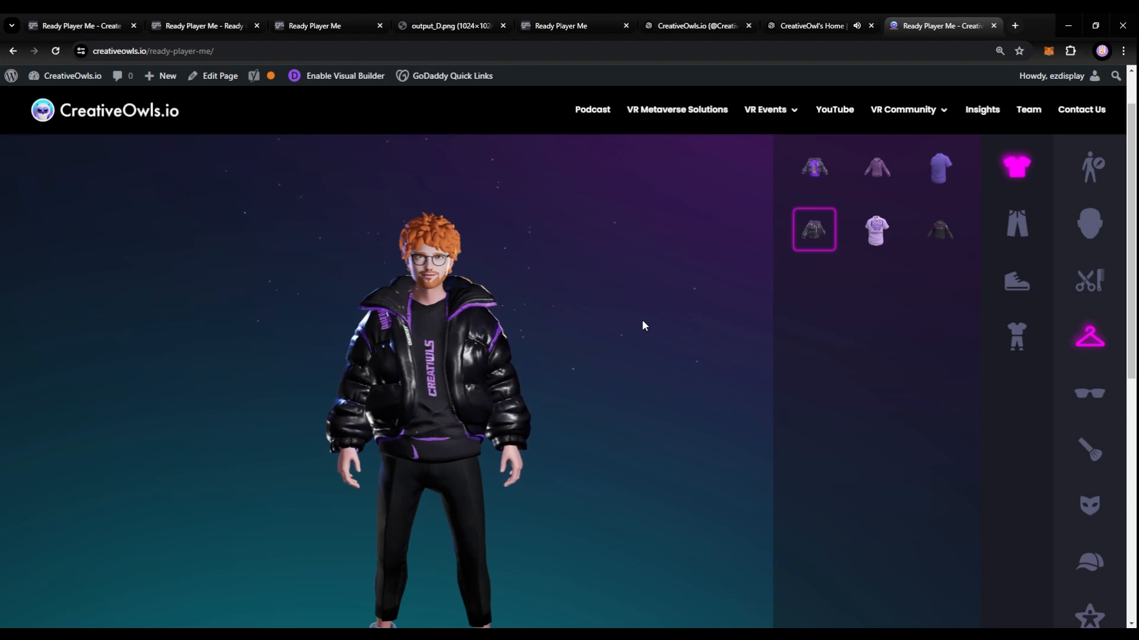
mouse_move(747, 367)
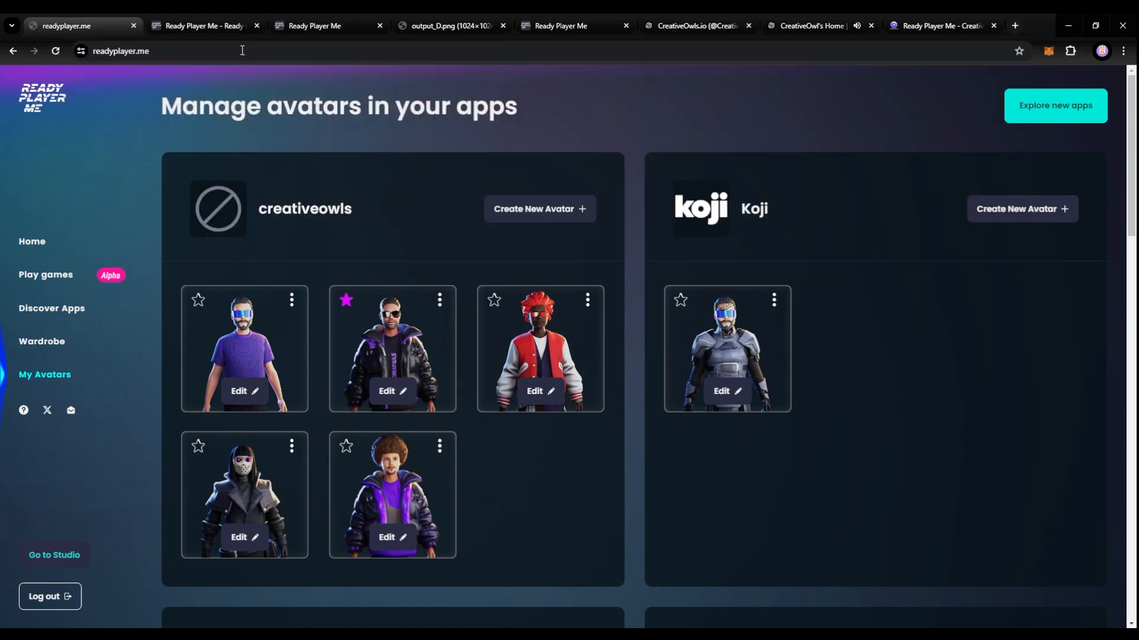
Open the creativeowls application in Ready Player Me Studio and follow its subdomain link
left_click(842, 96)
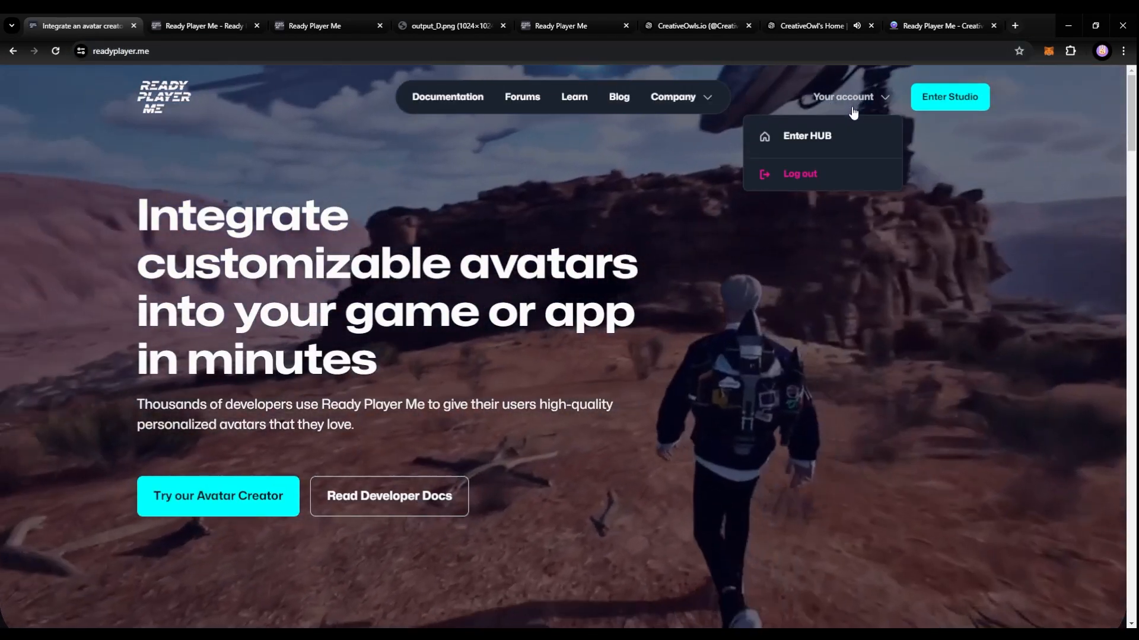
left_click(947, 97)
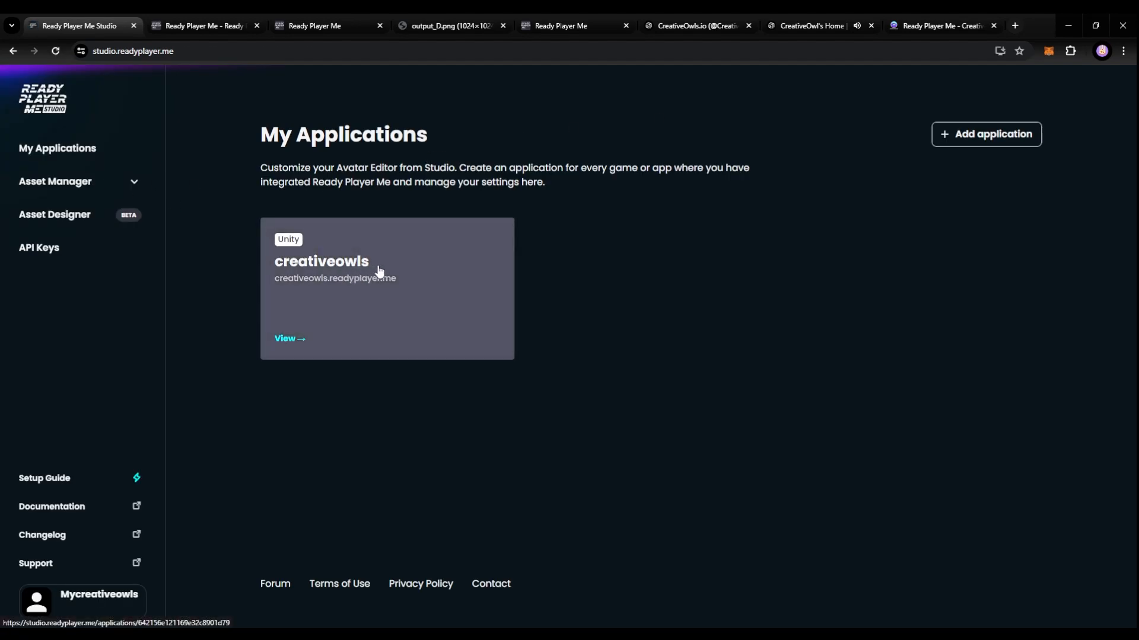
left_click(288, 338)
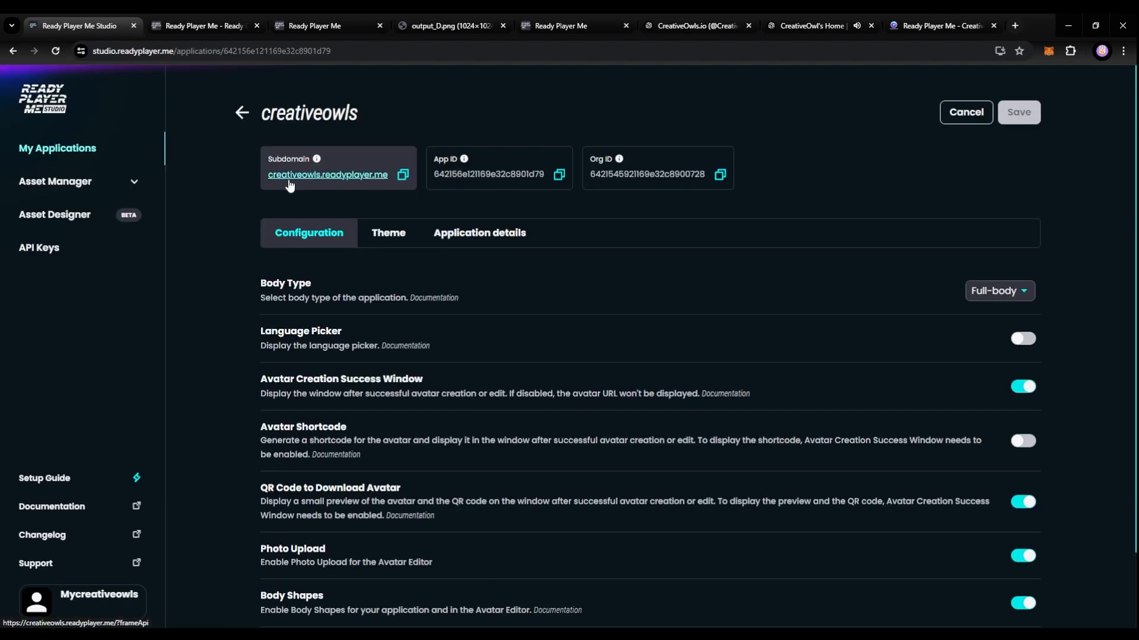
left_click(327, 174)
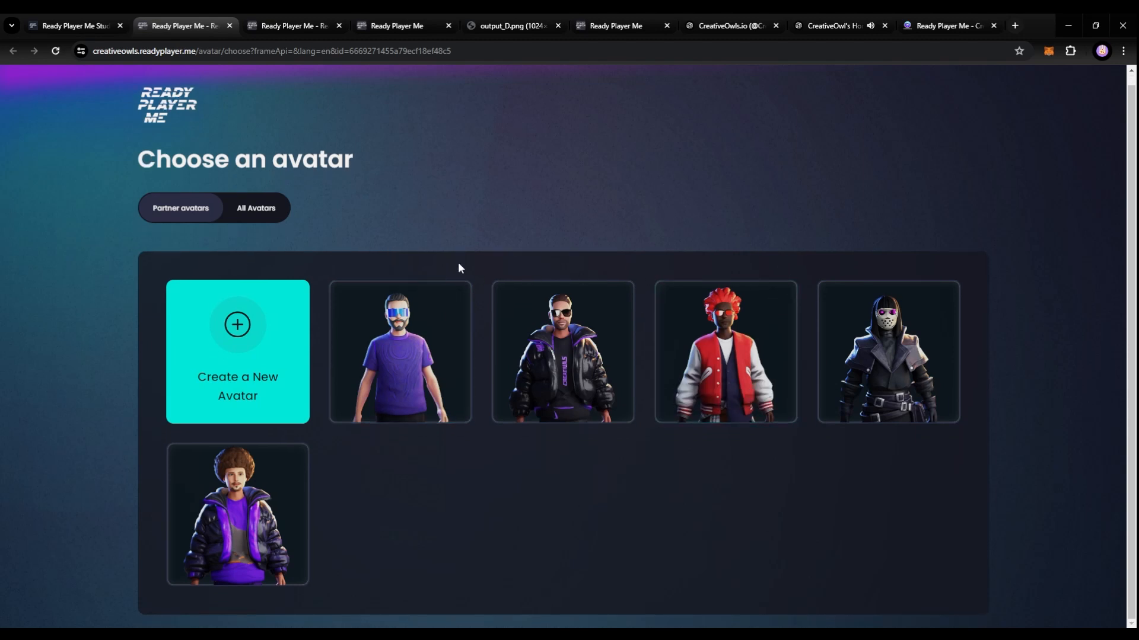
mouse_move(207, 121)
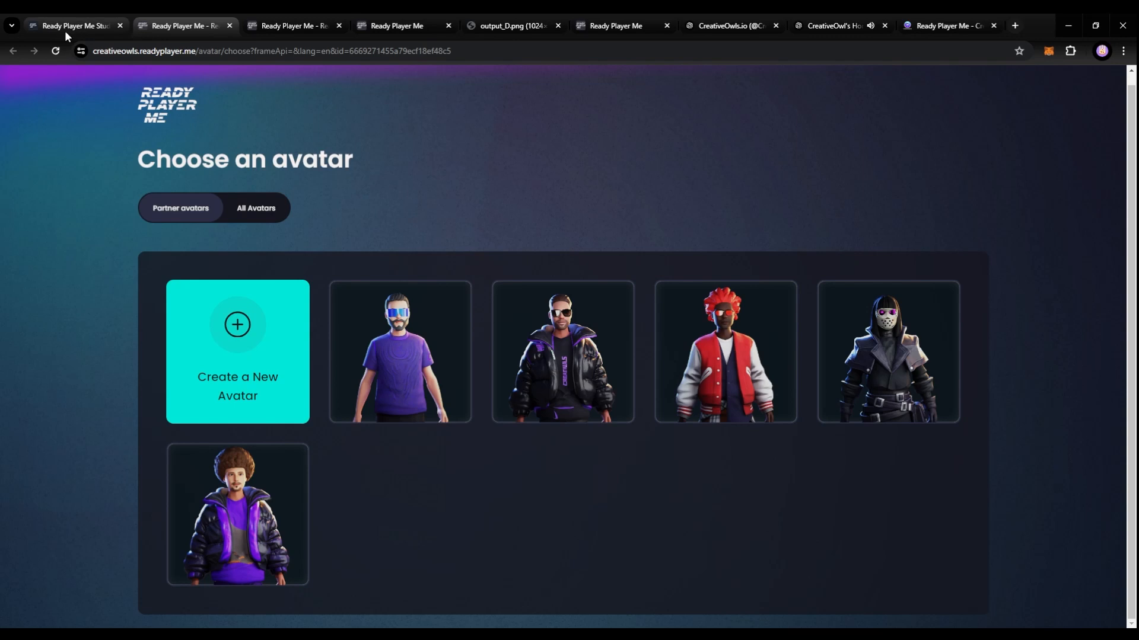
mouse_move(585, 192)
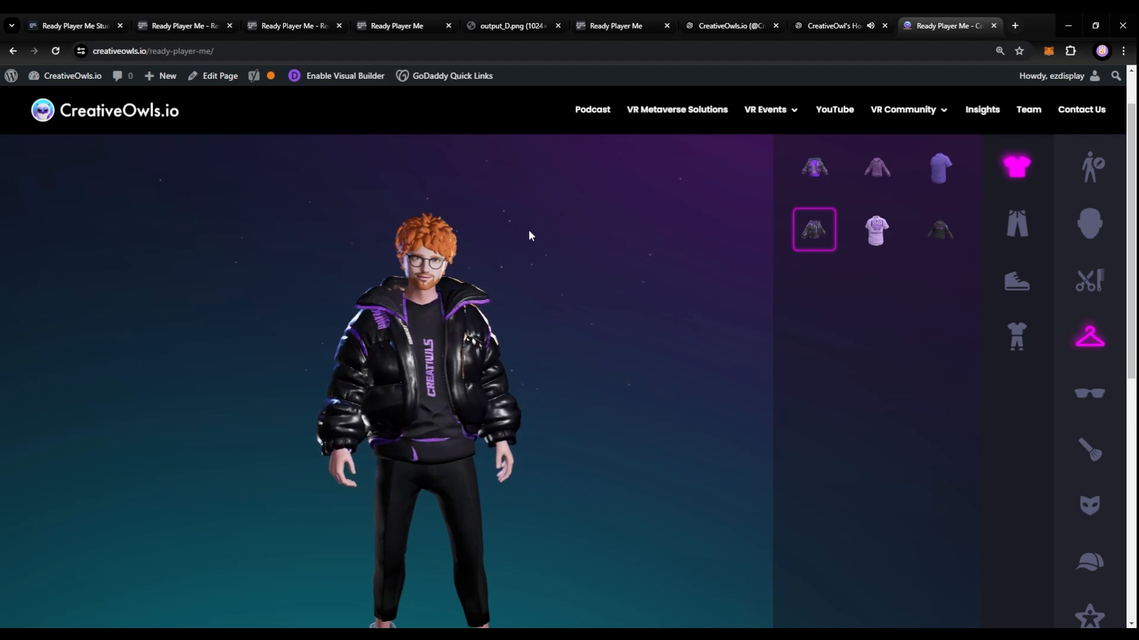
Open the CreativeOwls avatar page in the Divi visual builder, then return to Studio
left_click(344, 75)
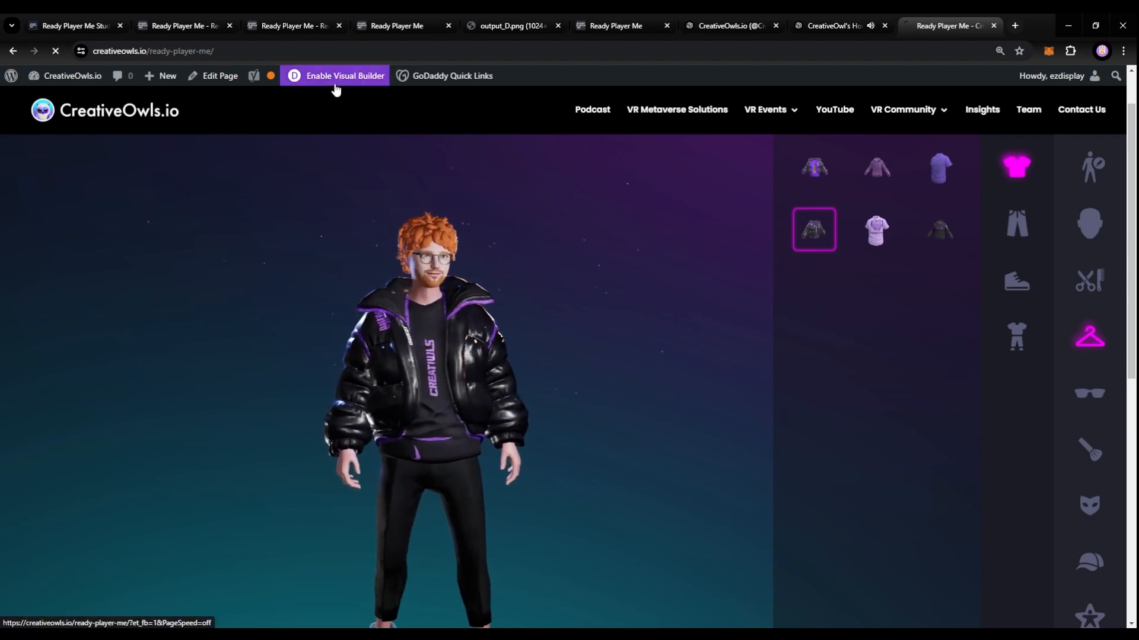
left_click(335, 75)
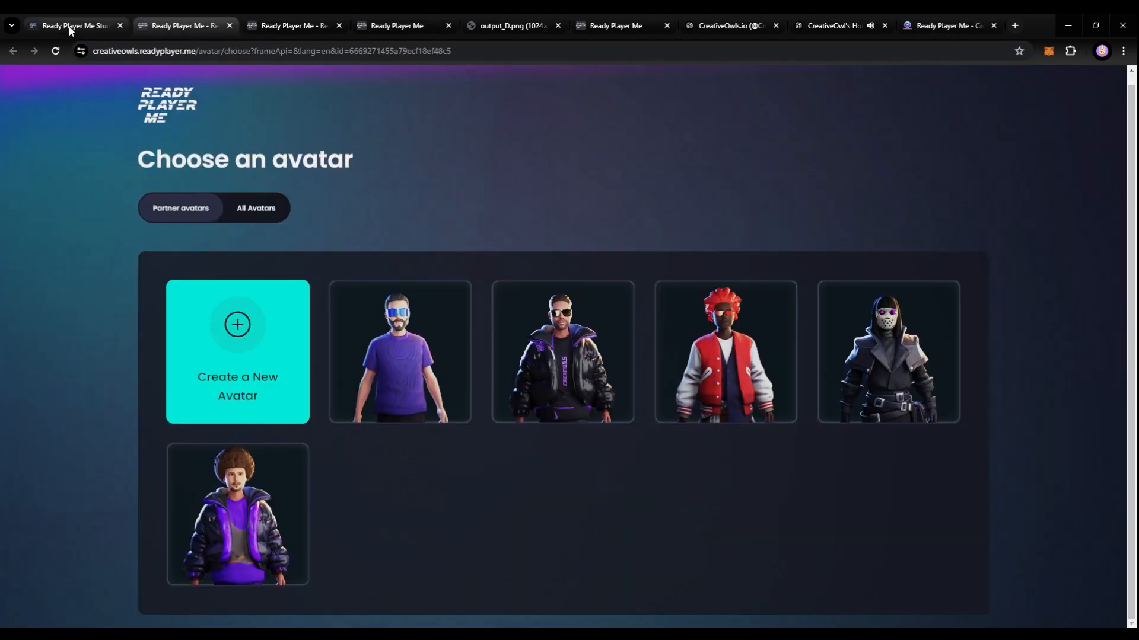
left_click(174, 26)
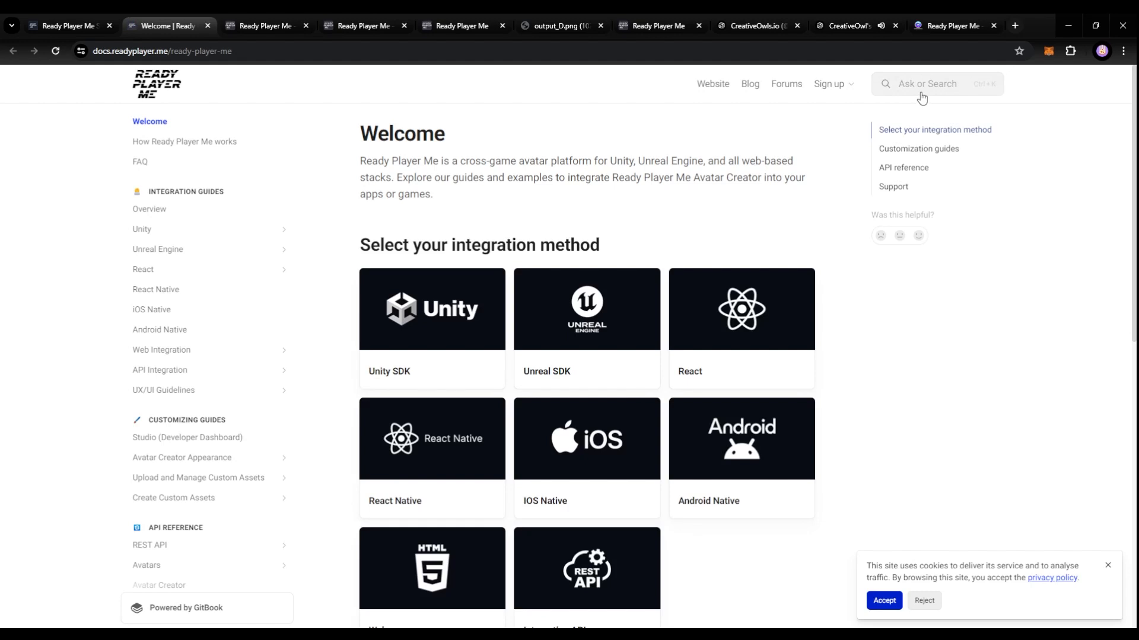
Search the docs for 'web', open the Web Integration Quickstart, and select its page URL
type("web-and-native-integration")
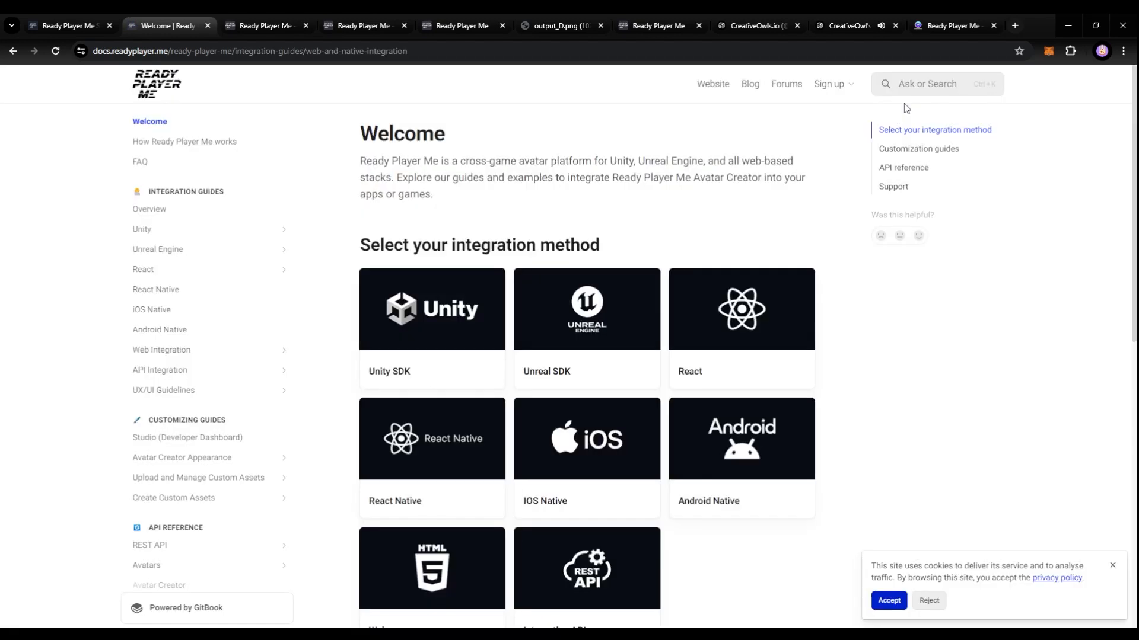
left_click(161, 350)
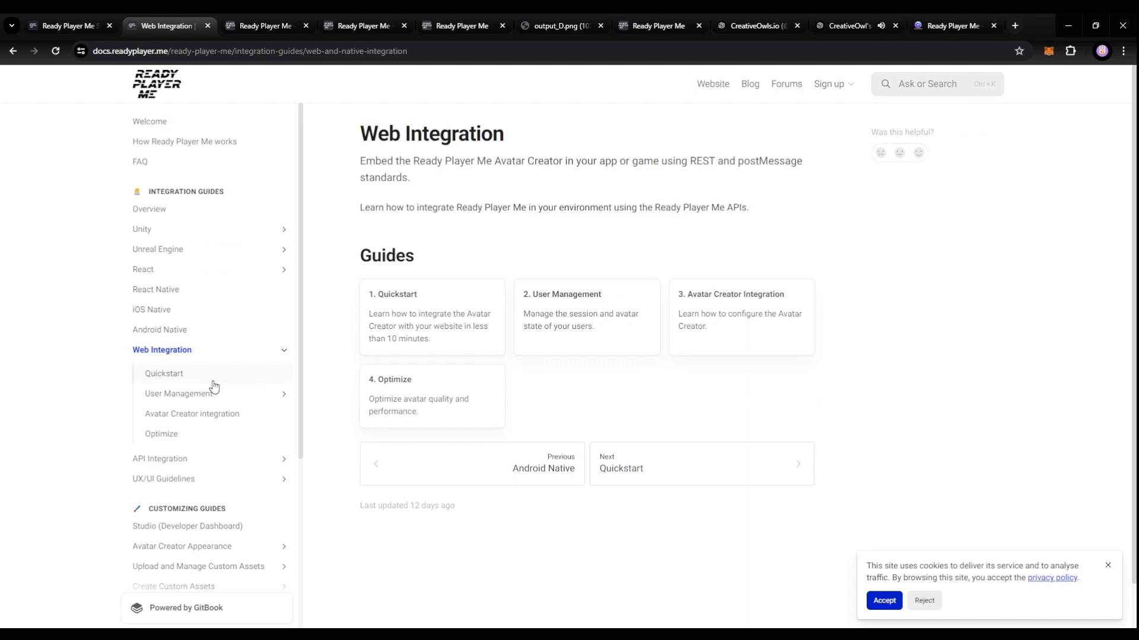
left_click(164, 373)
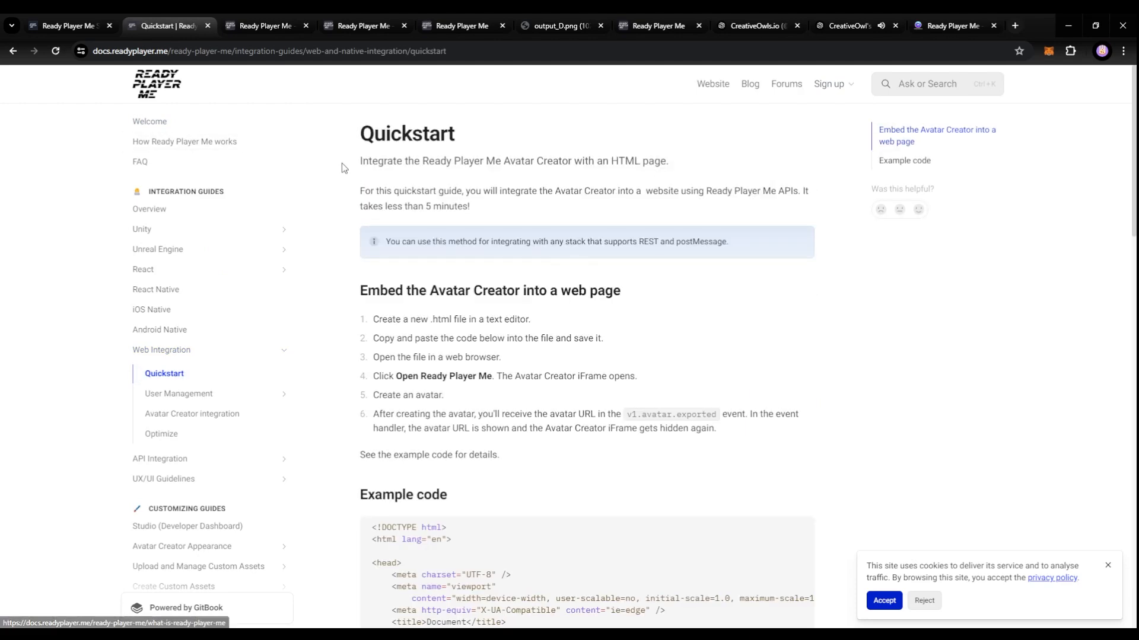
scroll("down", 3)
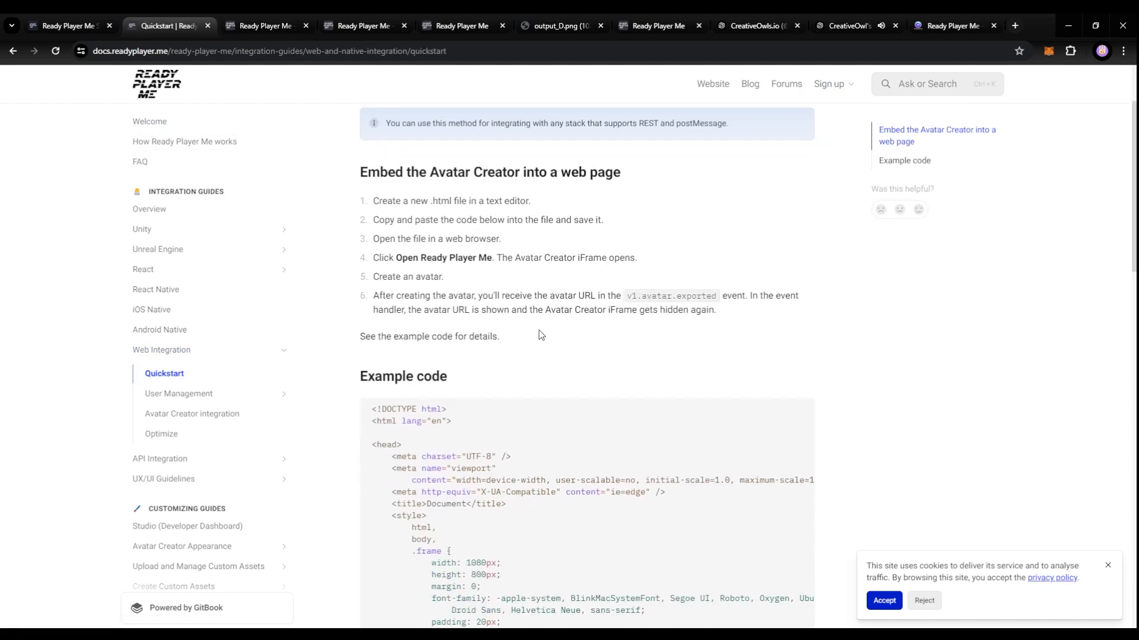
scroll("down", 3)
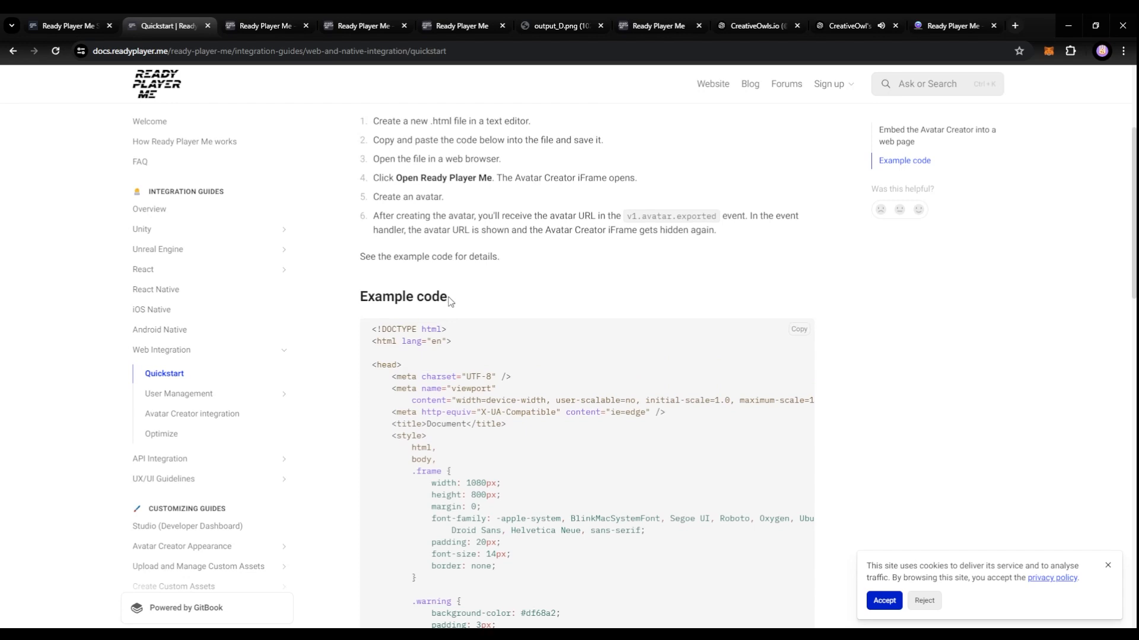
scroll("up", 3)
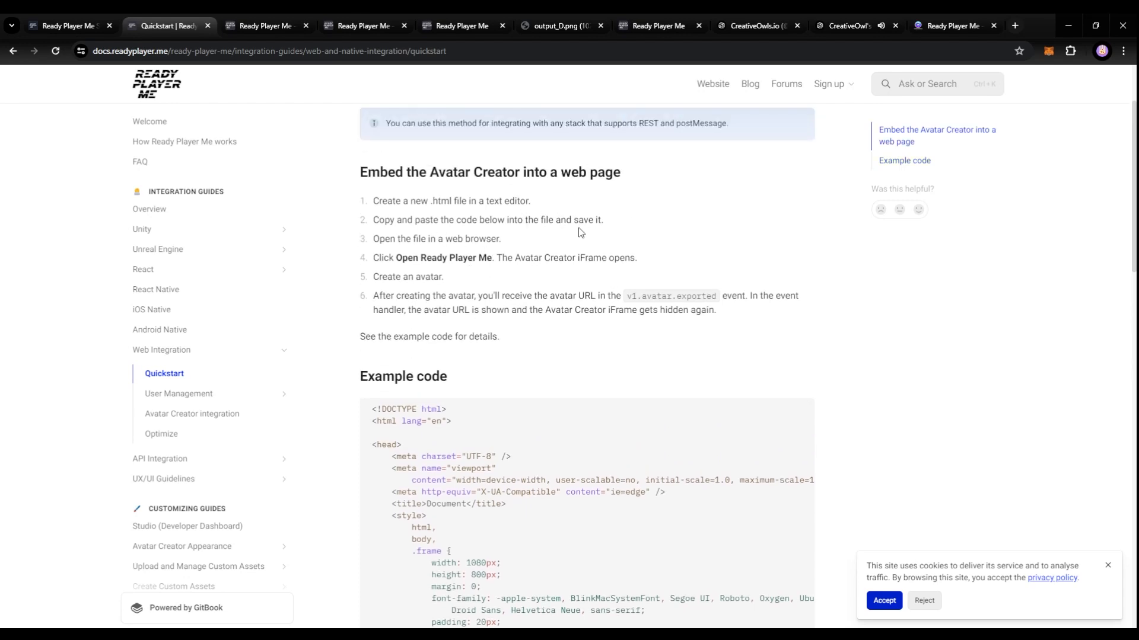
scroll("up", 3)
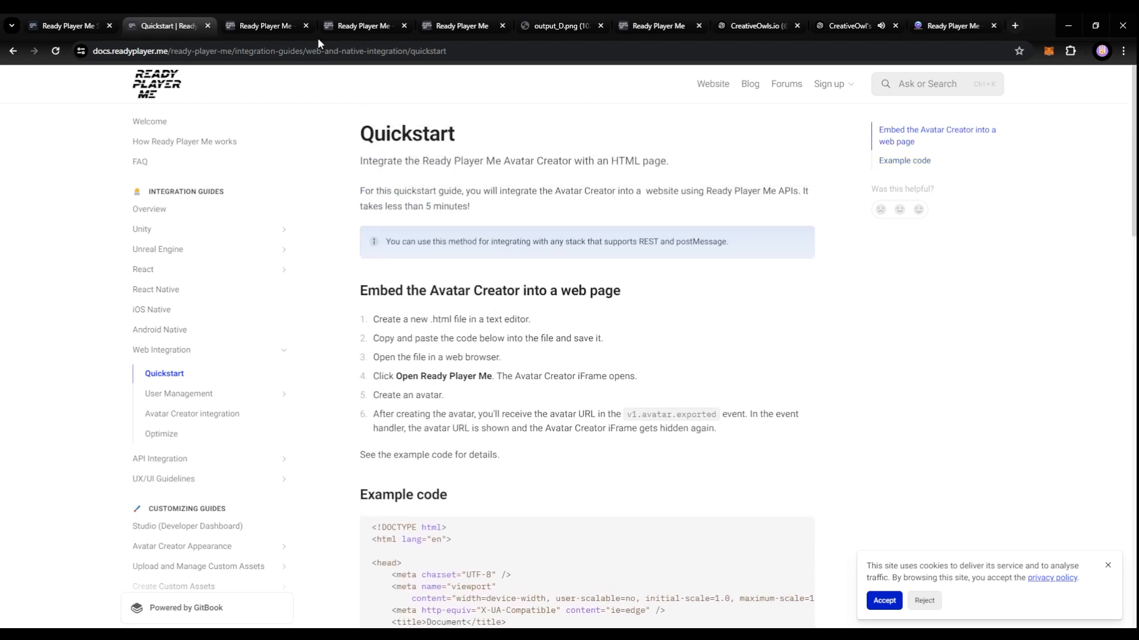
left_click(291, 51)
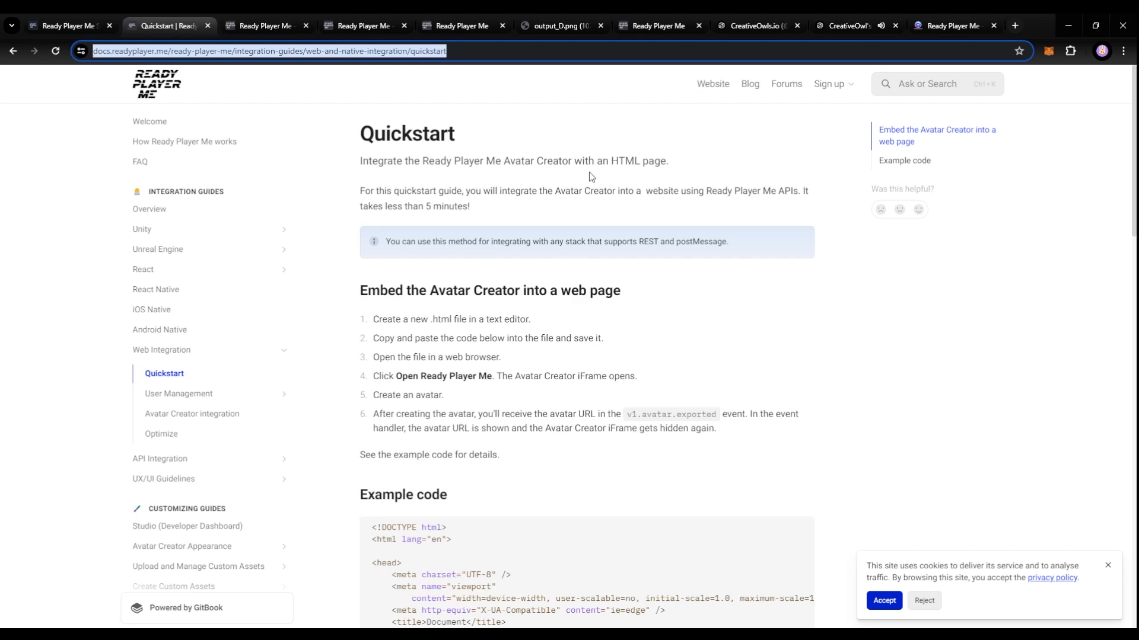
Scroll to the Example code and copy the iframe through </script> code
scroll("down", 3)
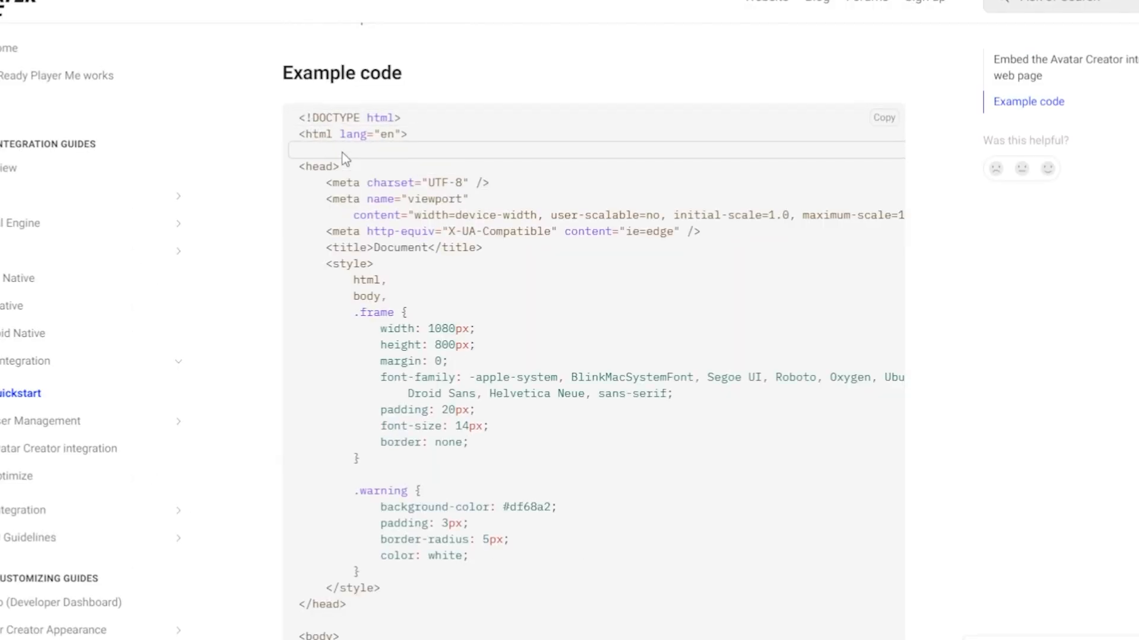
scroll("down", 3)
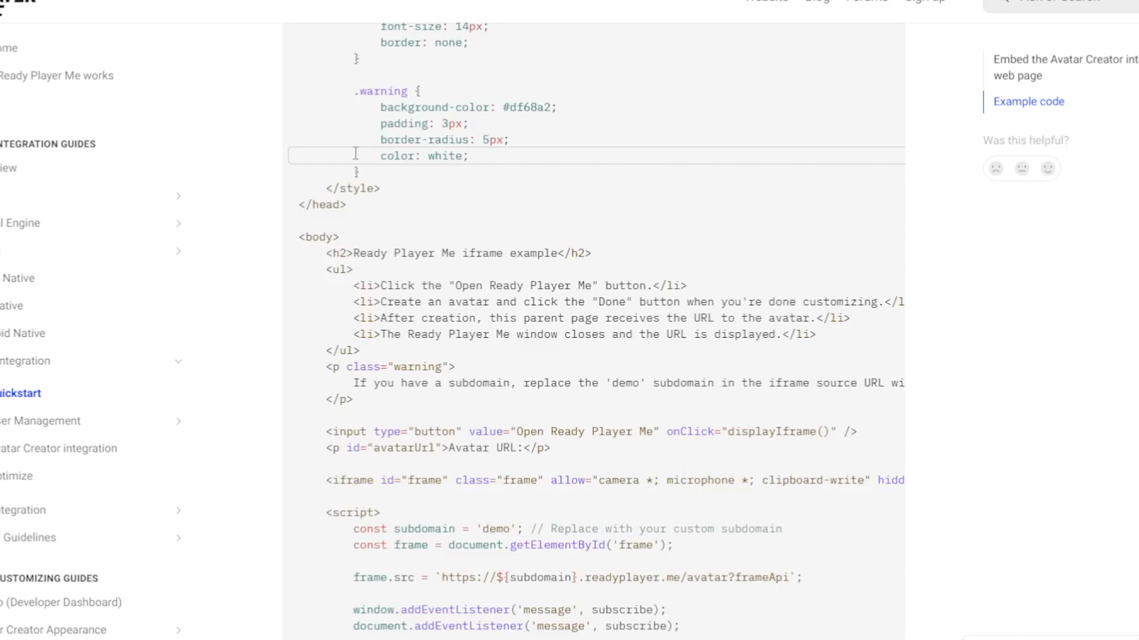
scroll("up", 3)
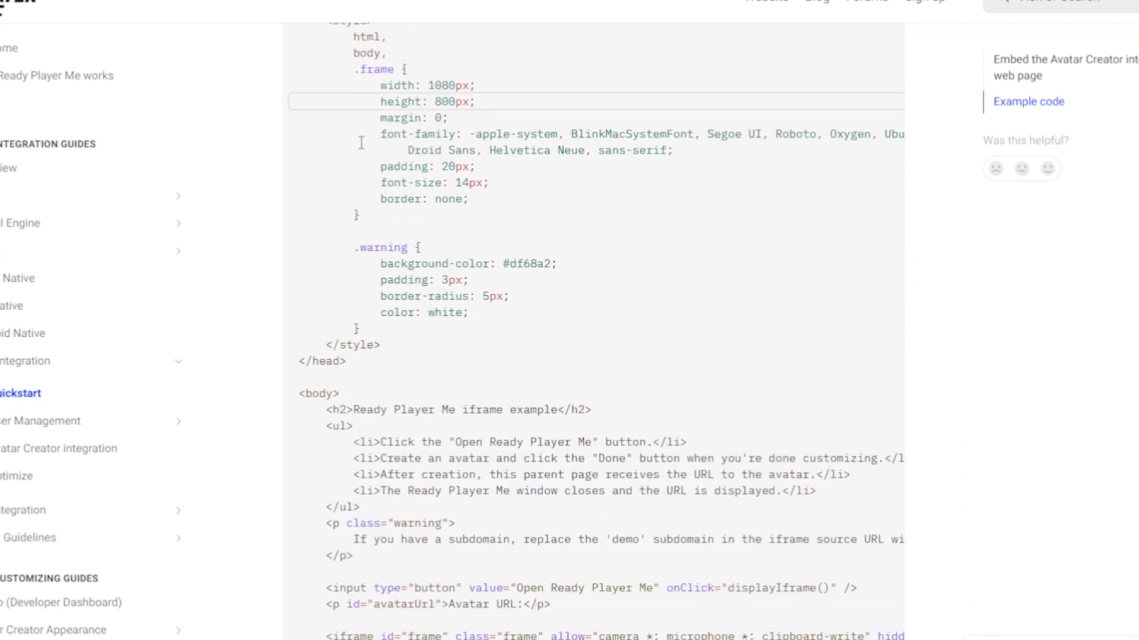
scroll("down", 3)
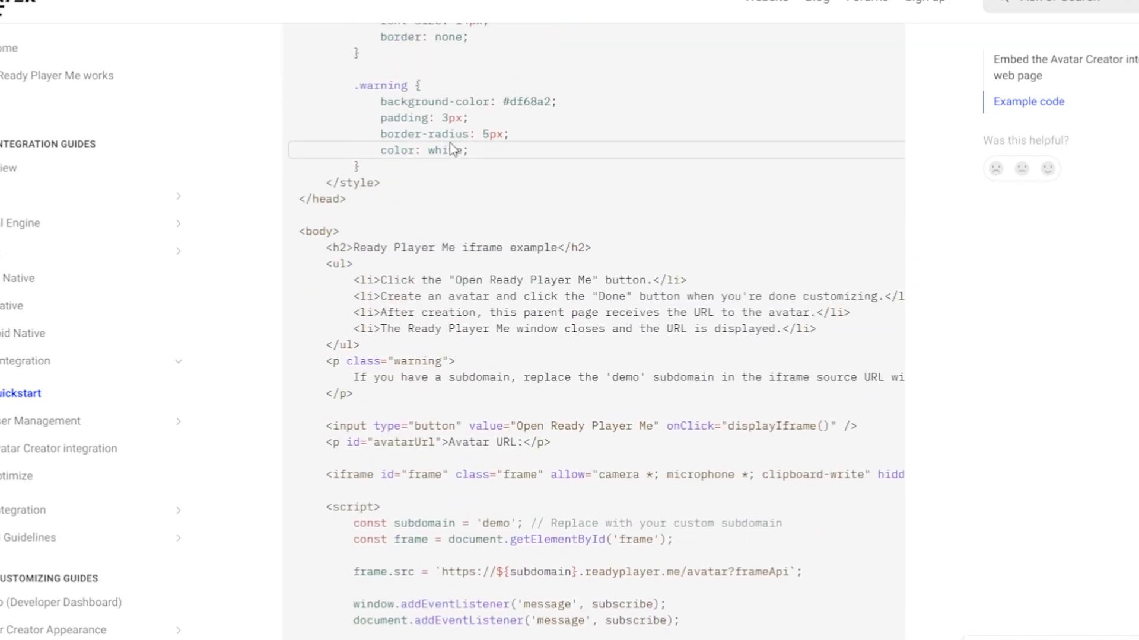
scroll("down", 3)
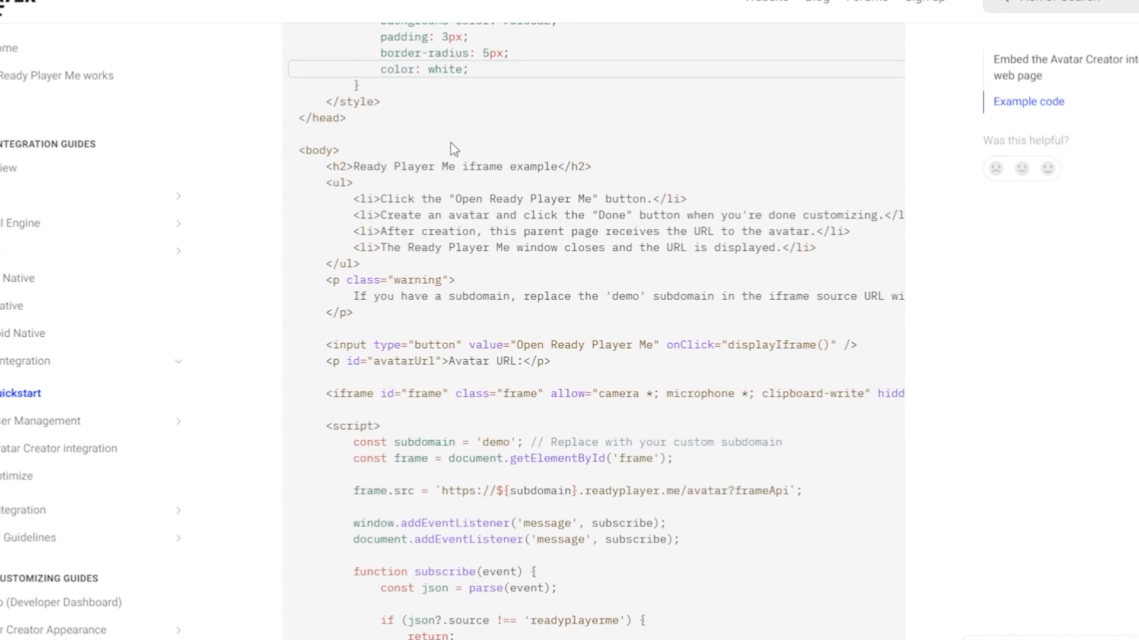
scroll("down", 3)
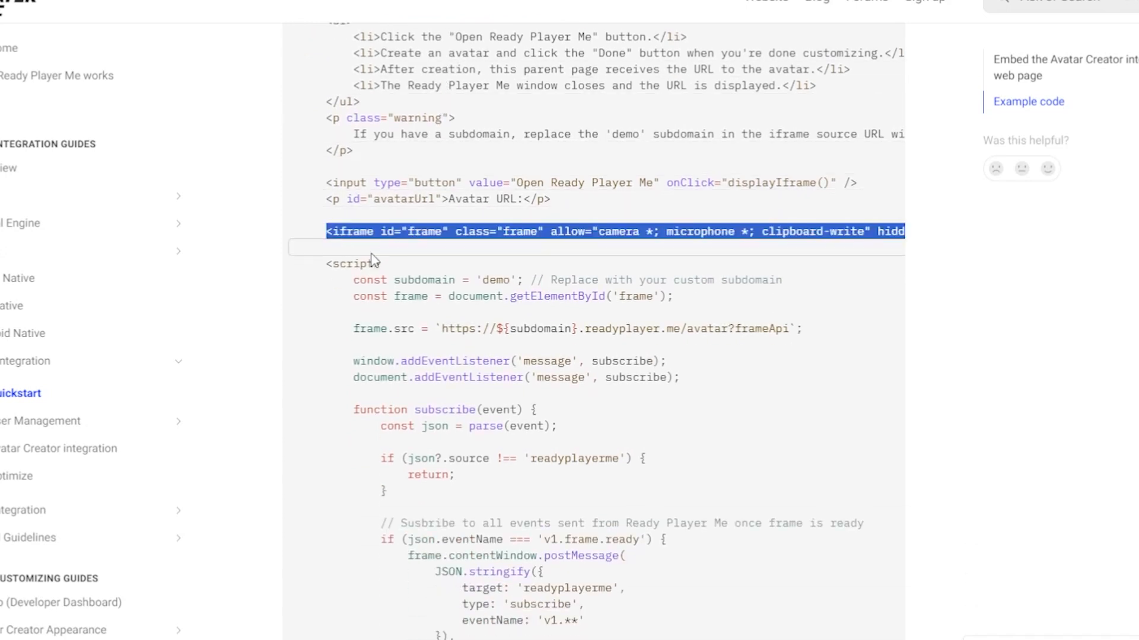
scroll("down", 3)
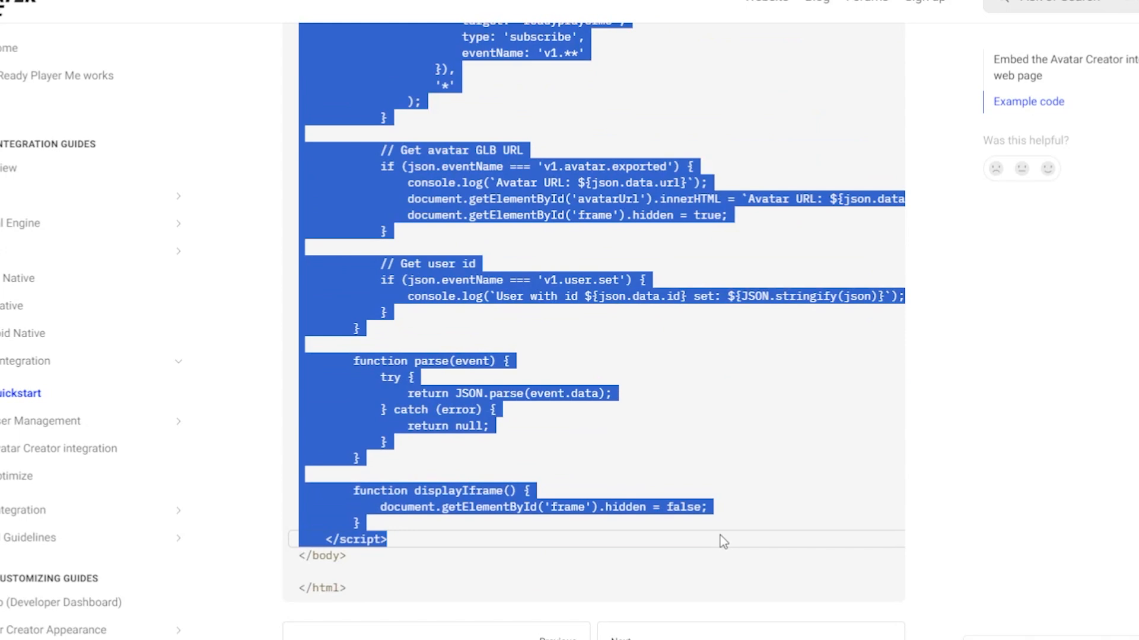
mouse_move(664, 449)
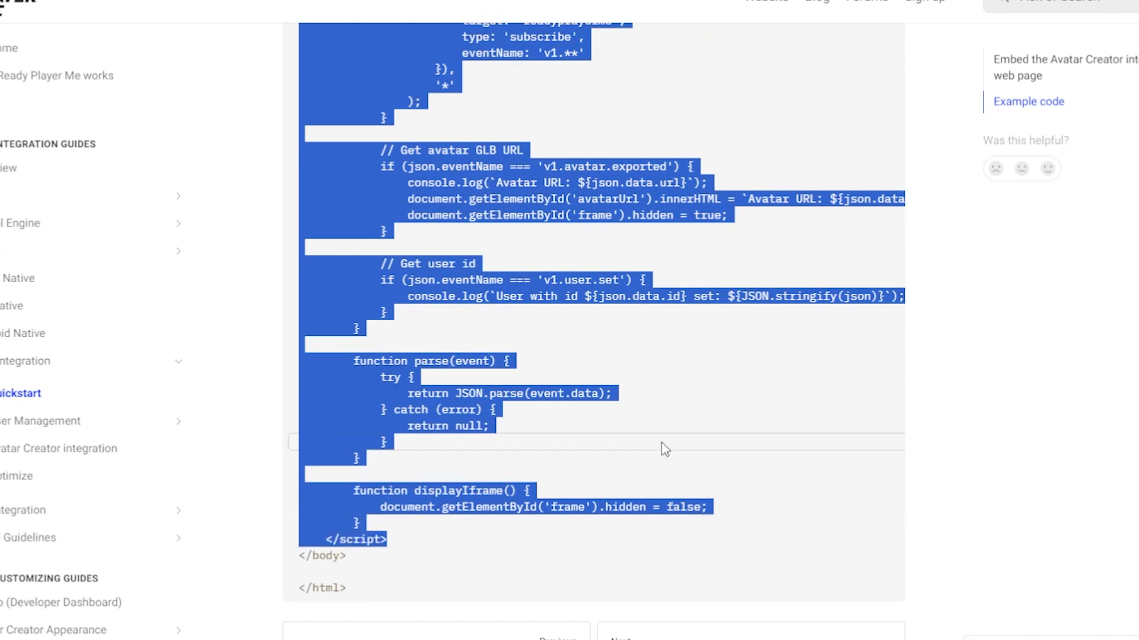
scroll("up", 3)
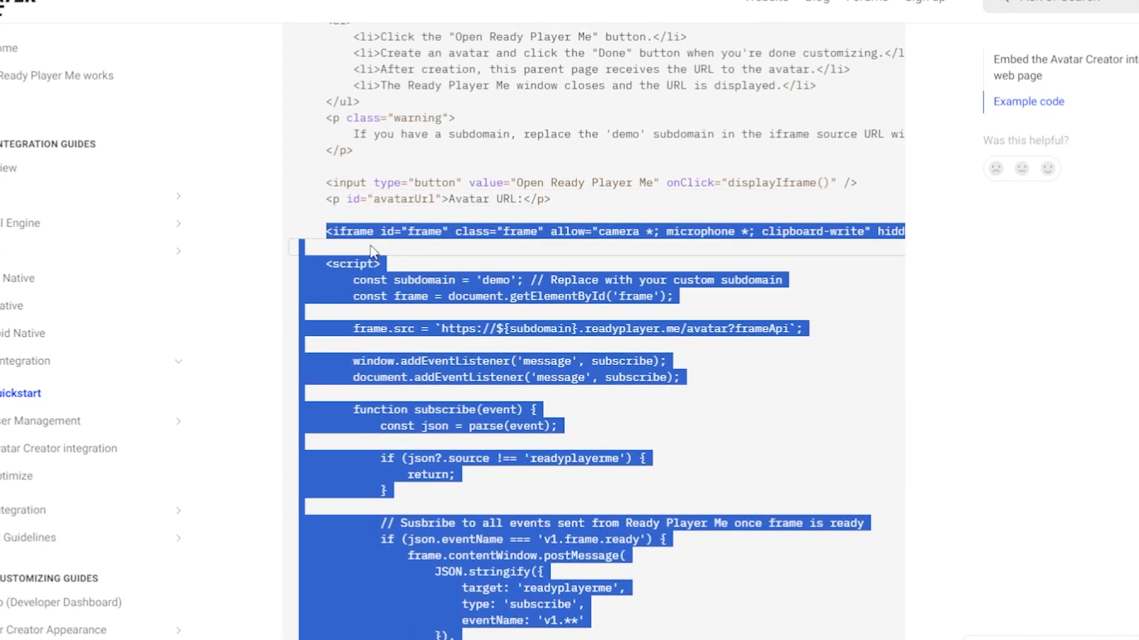
scroll("down", 3)
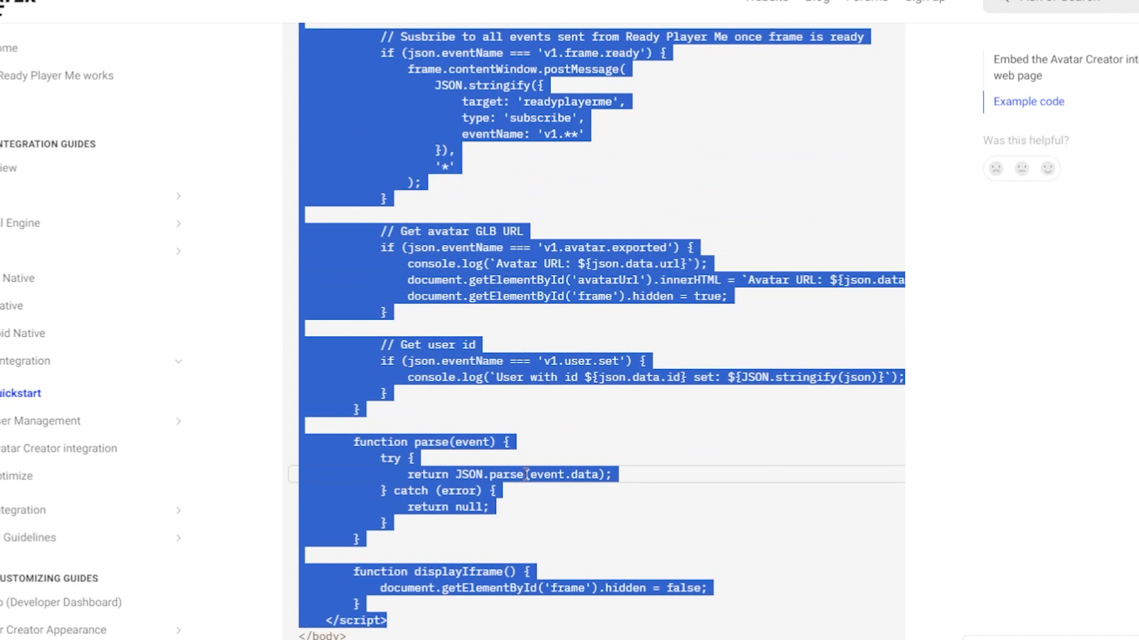
scroll("up", 3)
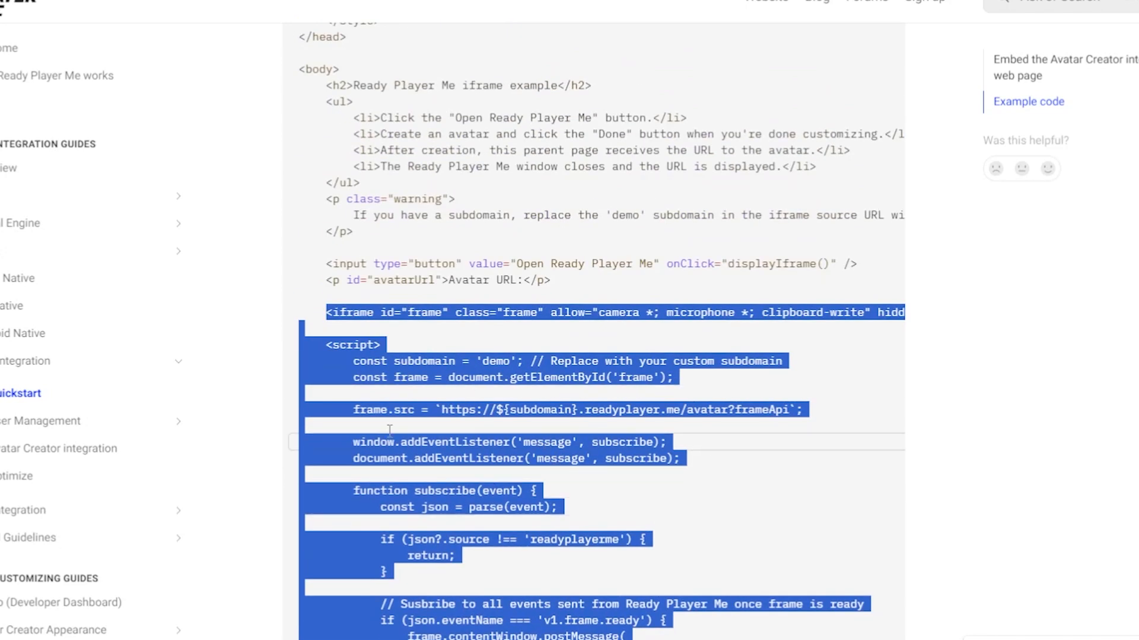
mouse_move(502, 432)
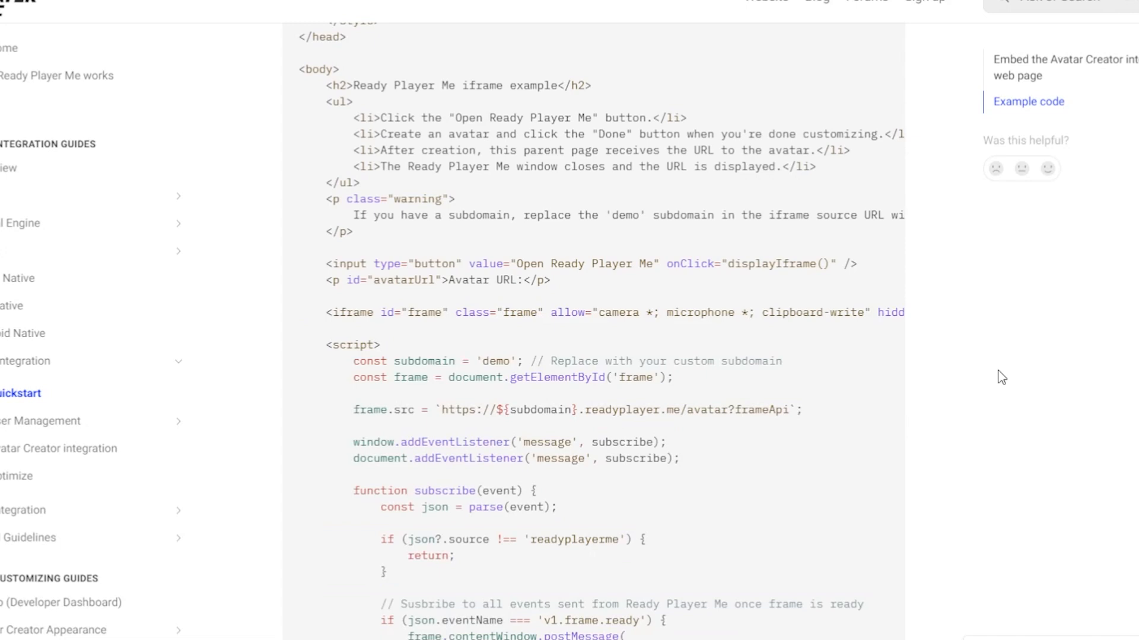
mouse_move(337, 375)
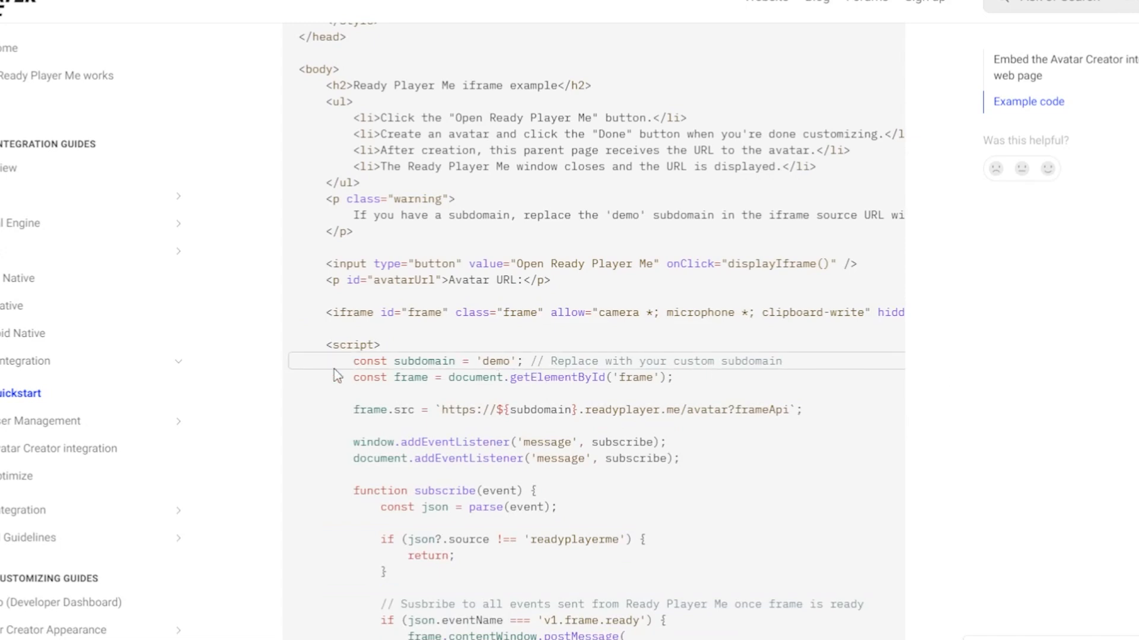
Select the 'demo' subdomain value and switch to the Divi builder tab
double_click(489, 361)
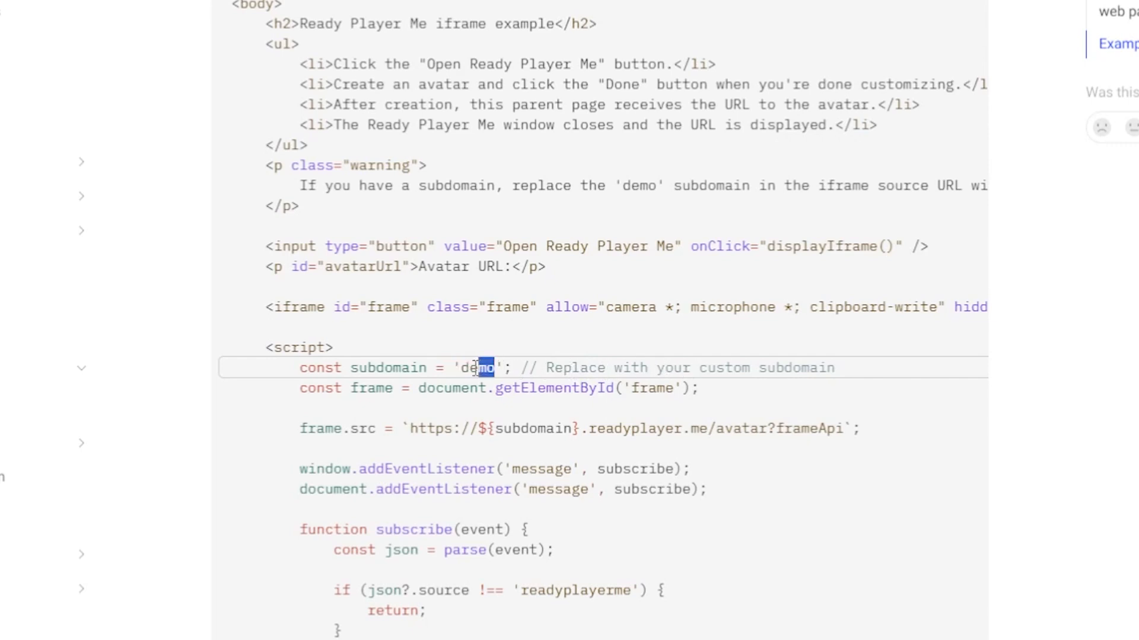
double_click(476, 369)
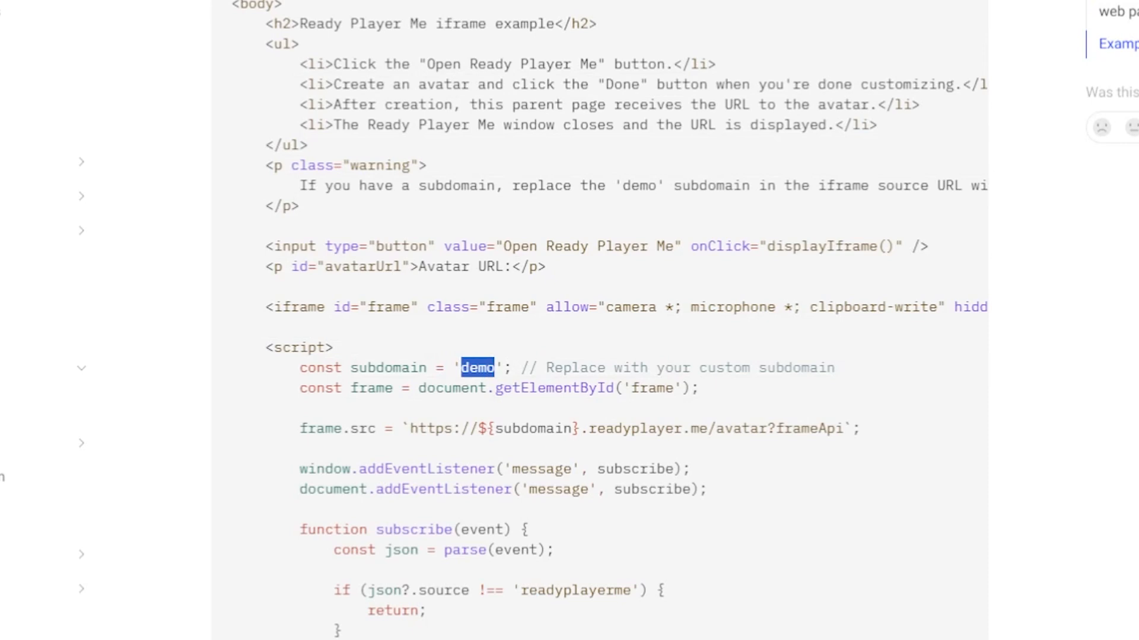
left_click(953, 26)
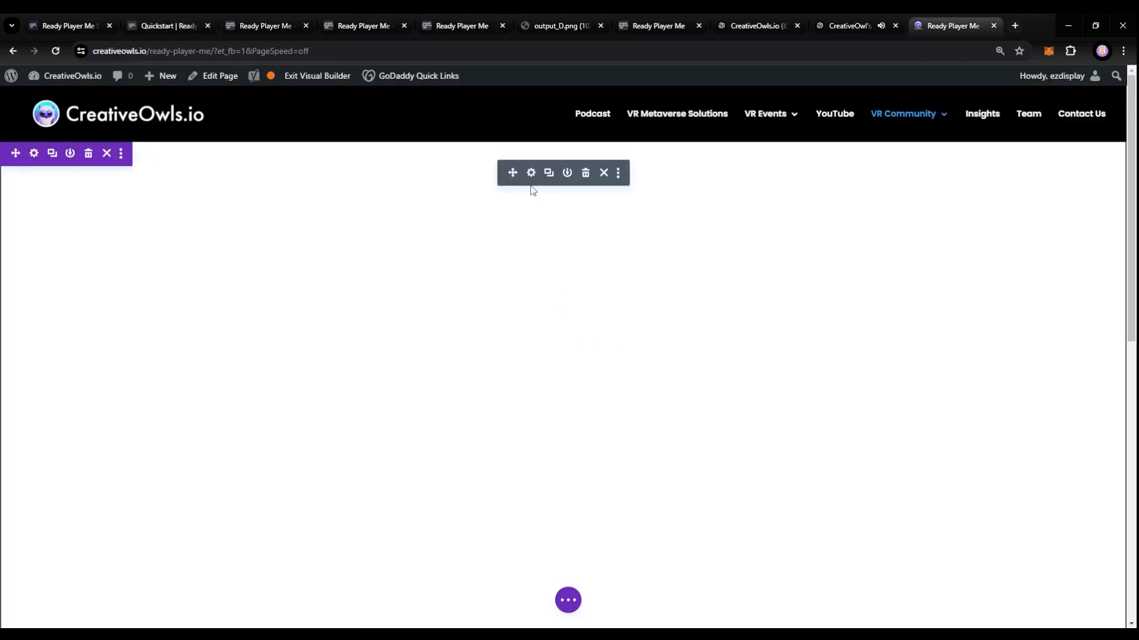
Paste the avatar iframe code with subdomain 'creativeowls' into the code module, then Save & Exit
left_click(530, 172)
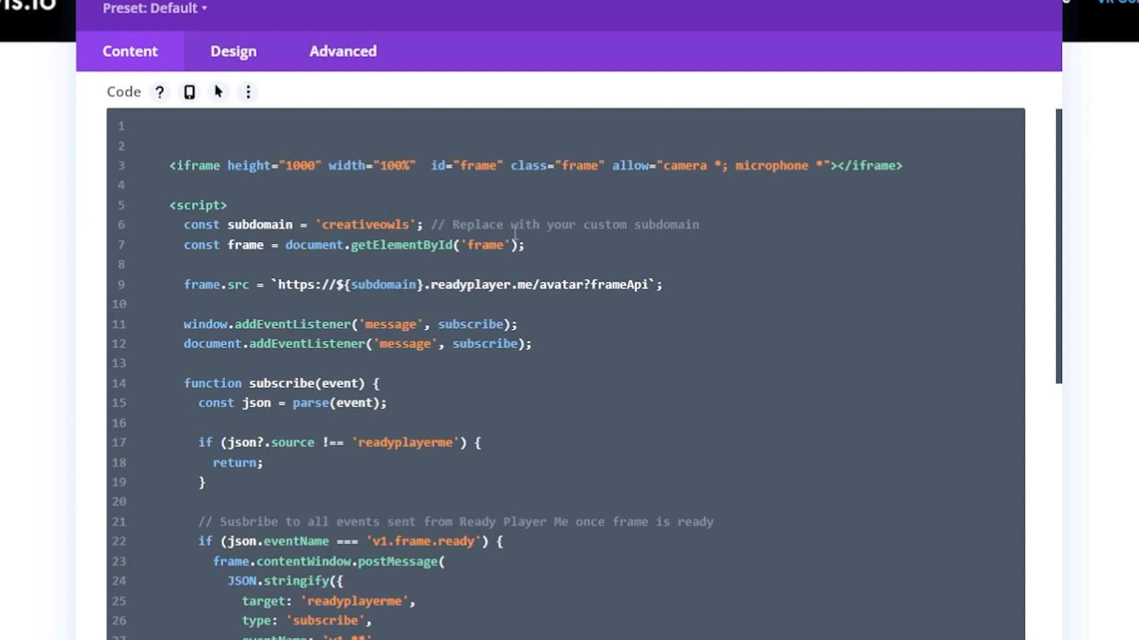
mouse_move(346, 223)
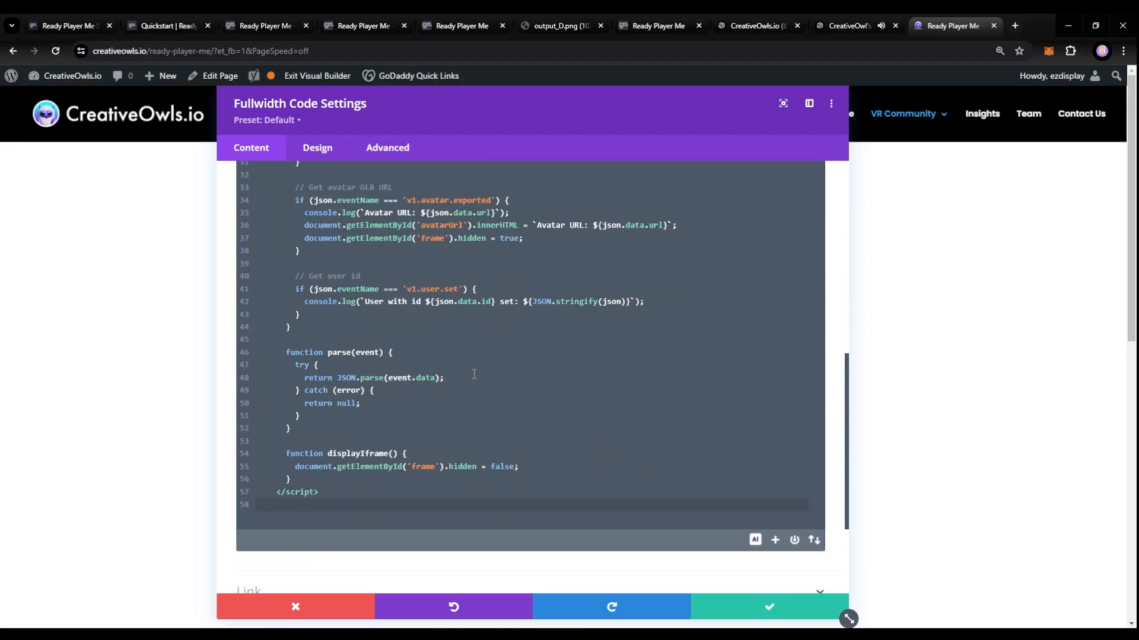
scroll("up", 3)
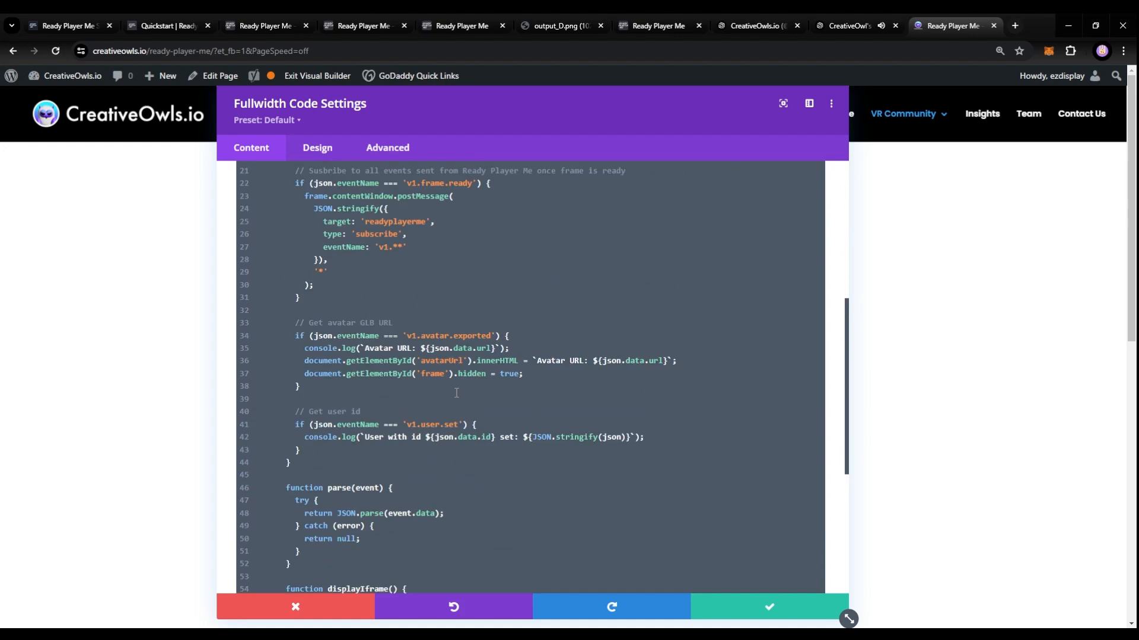
scroll("down", 3)
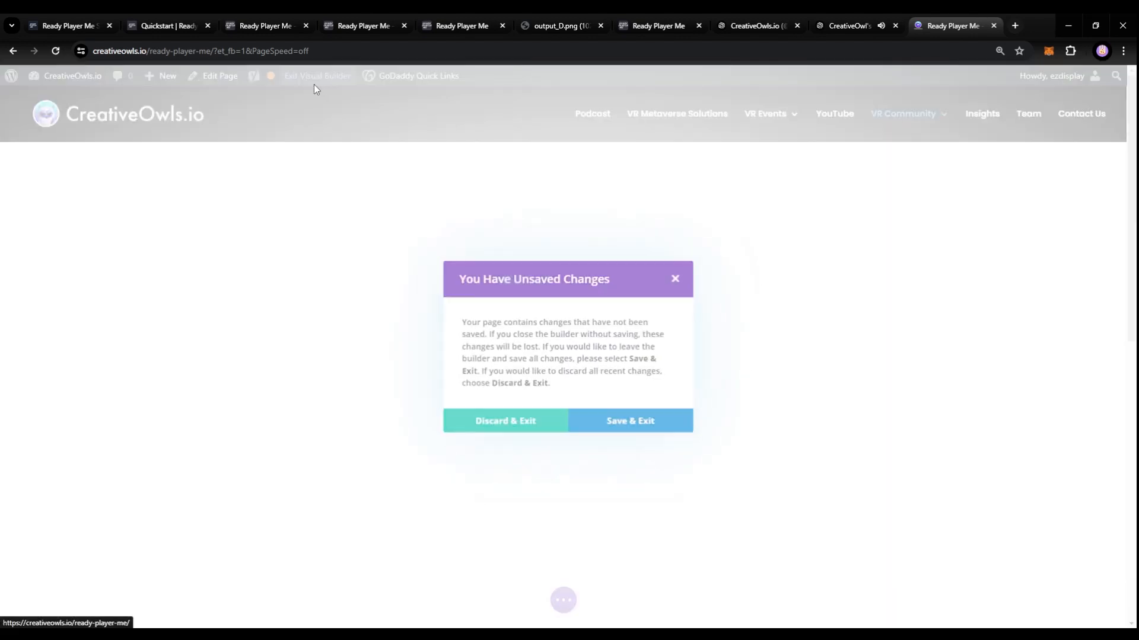
left_click(504, 420)
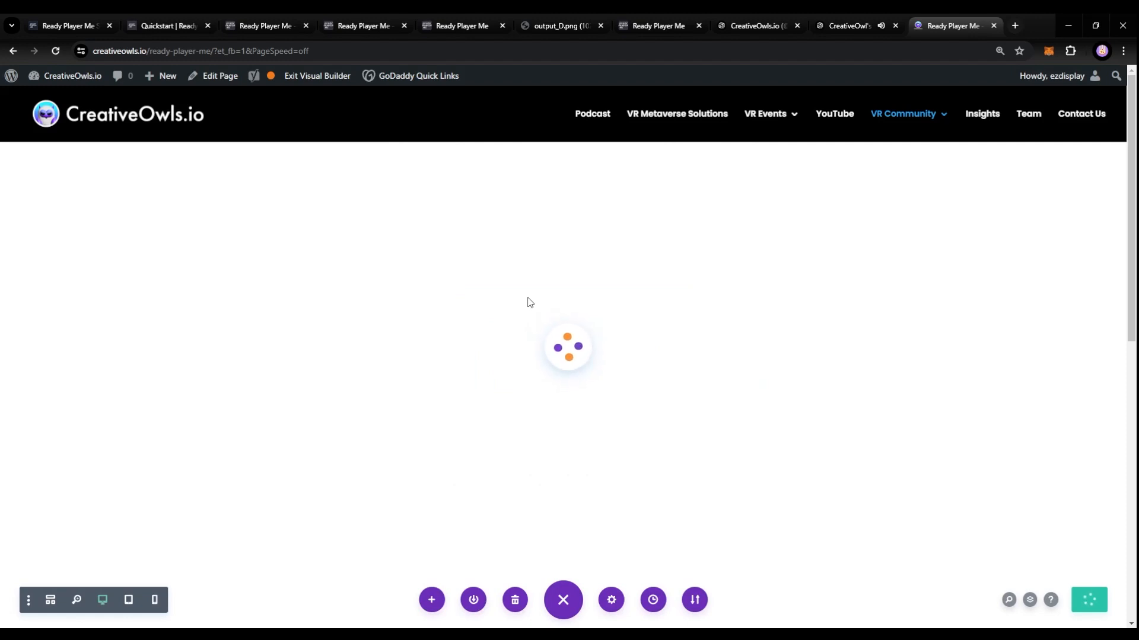